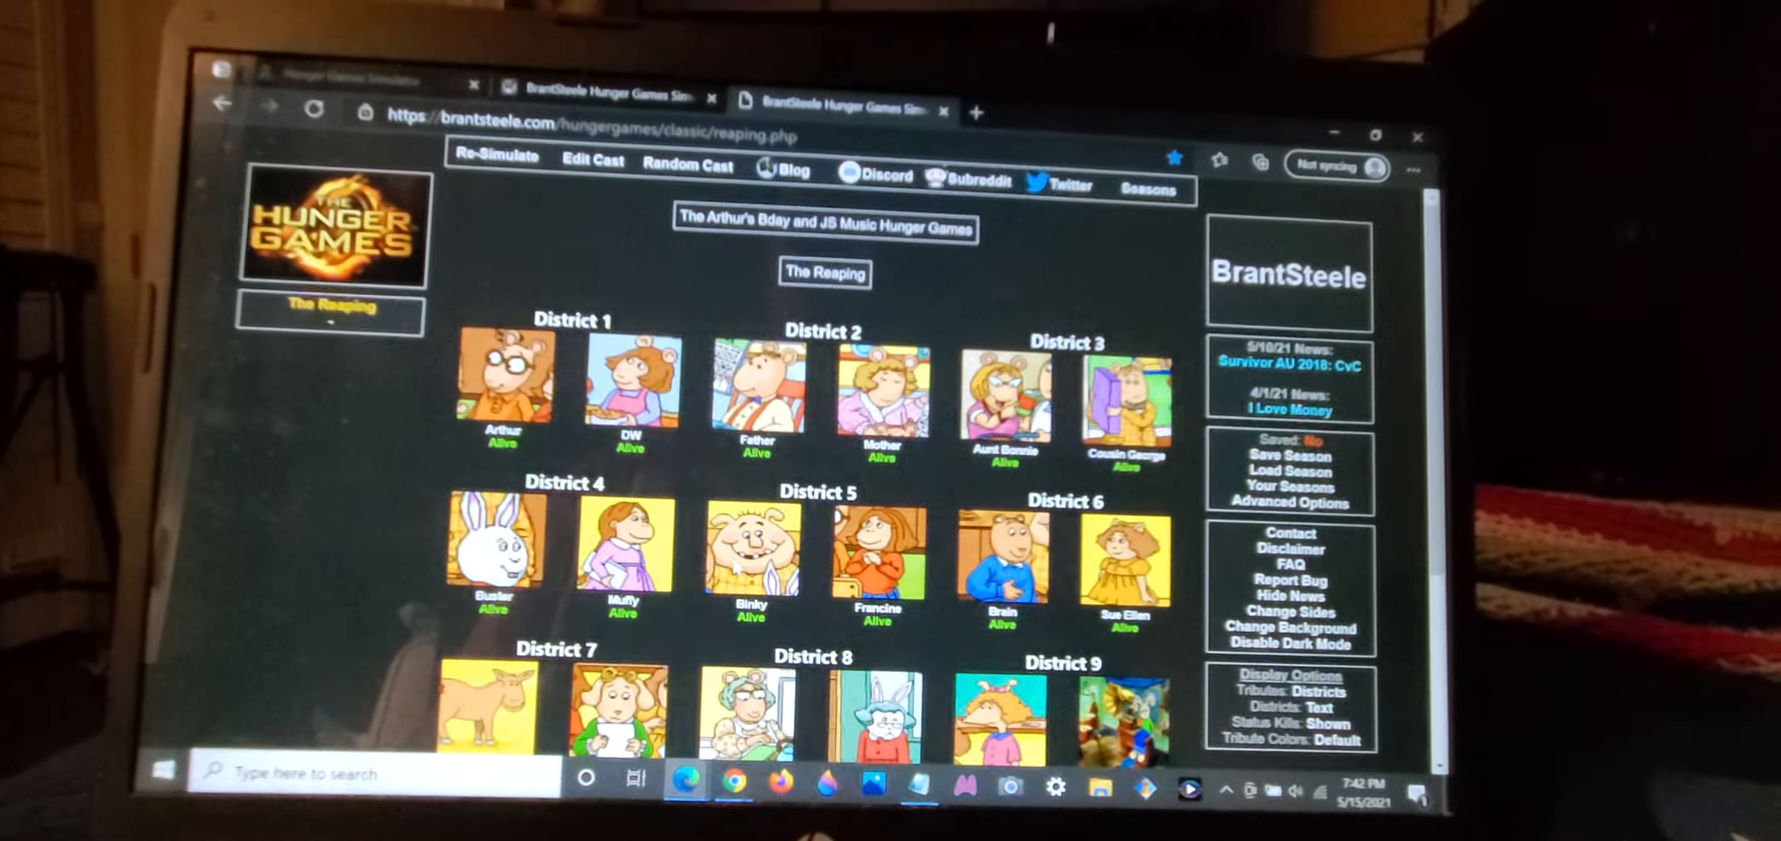
Step: Proceed from the Reaping, read through the Cornucopia Bloodbath results, and advance to Day 1
scroll("down", 3)
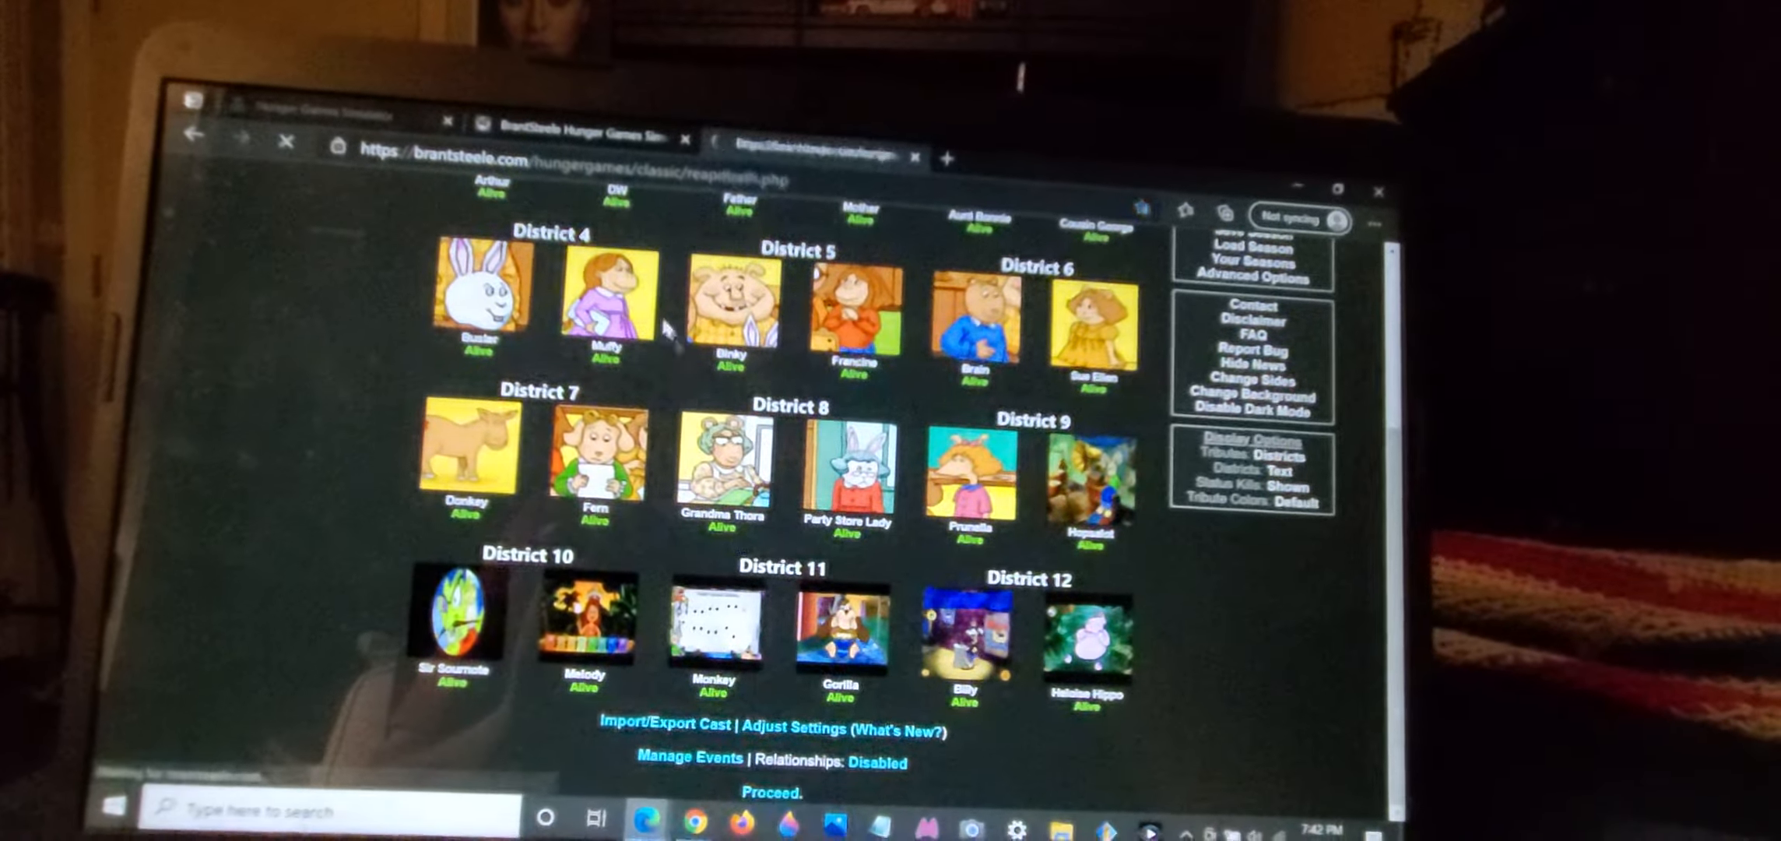
left_click(771, 787)
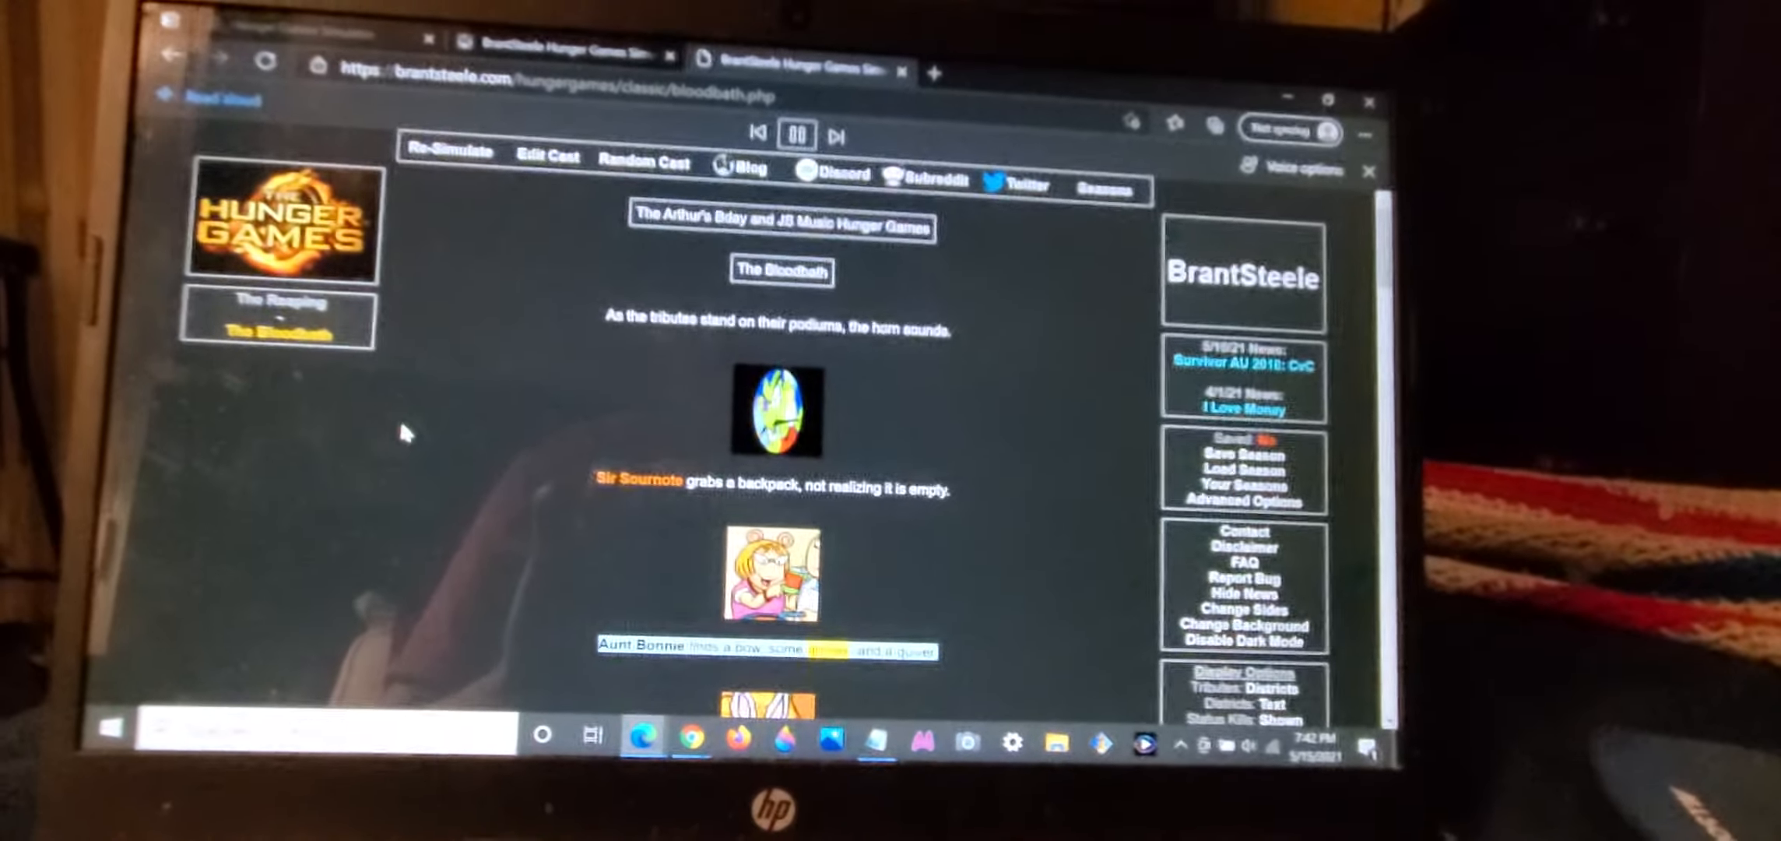
scroll("down", 3)
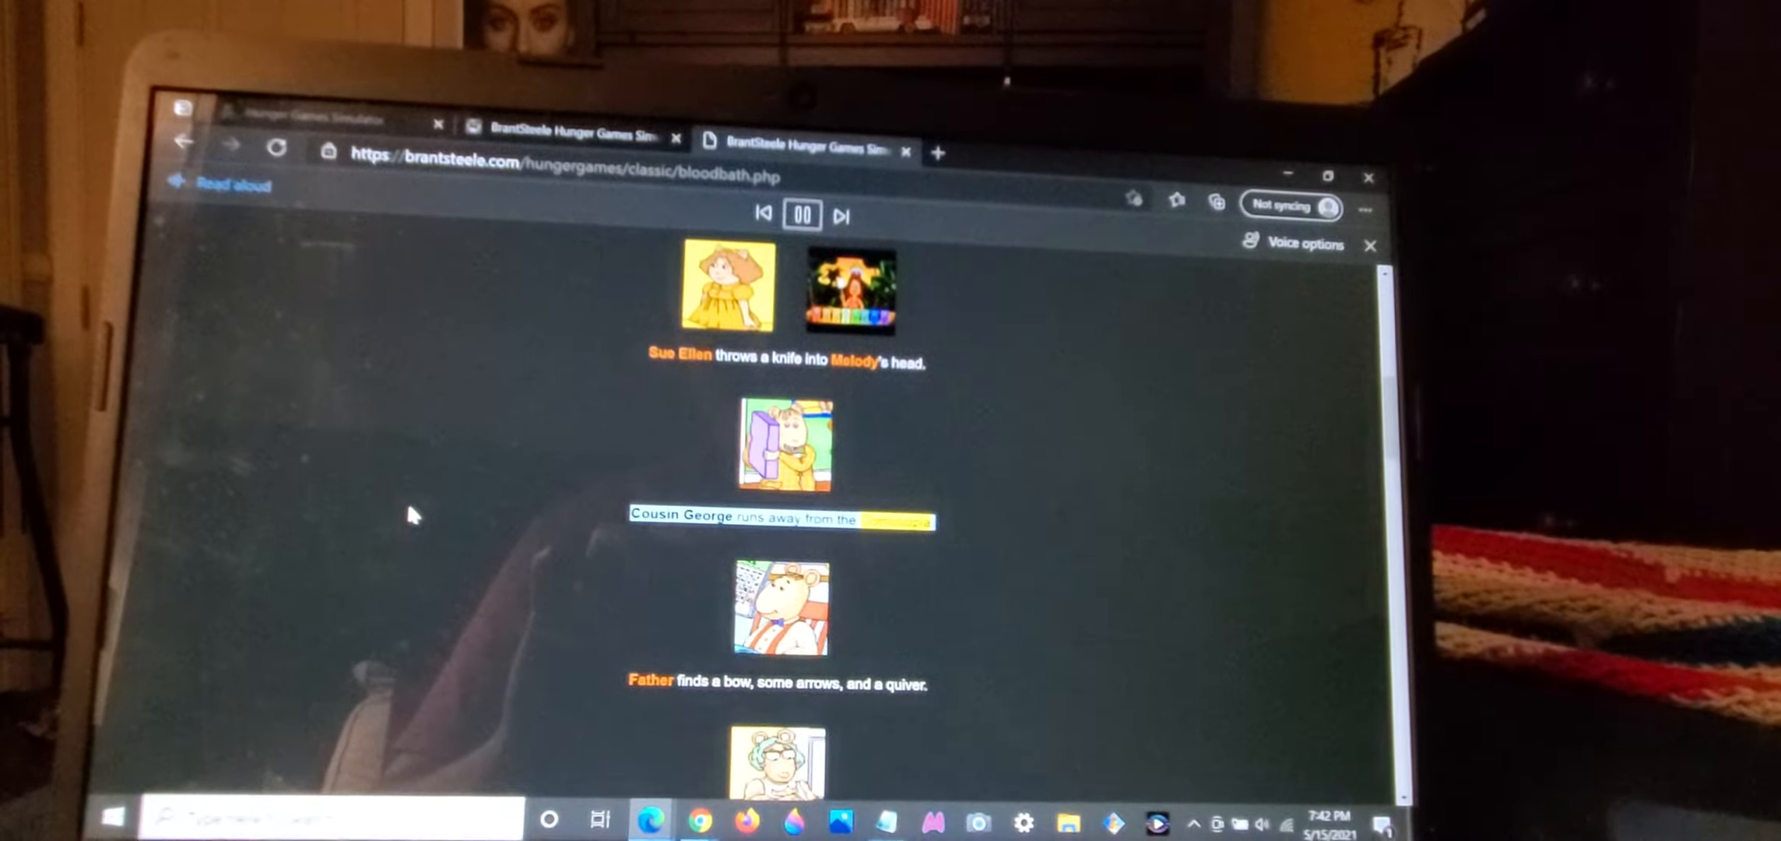
scroll("down", 3)
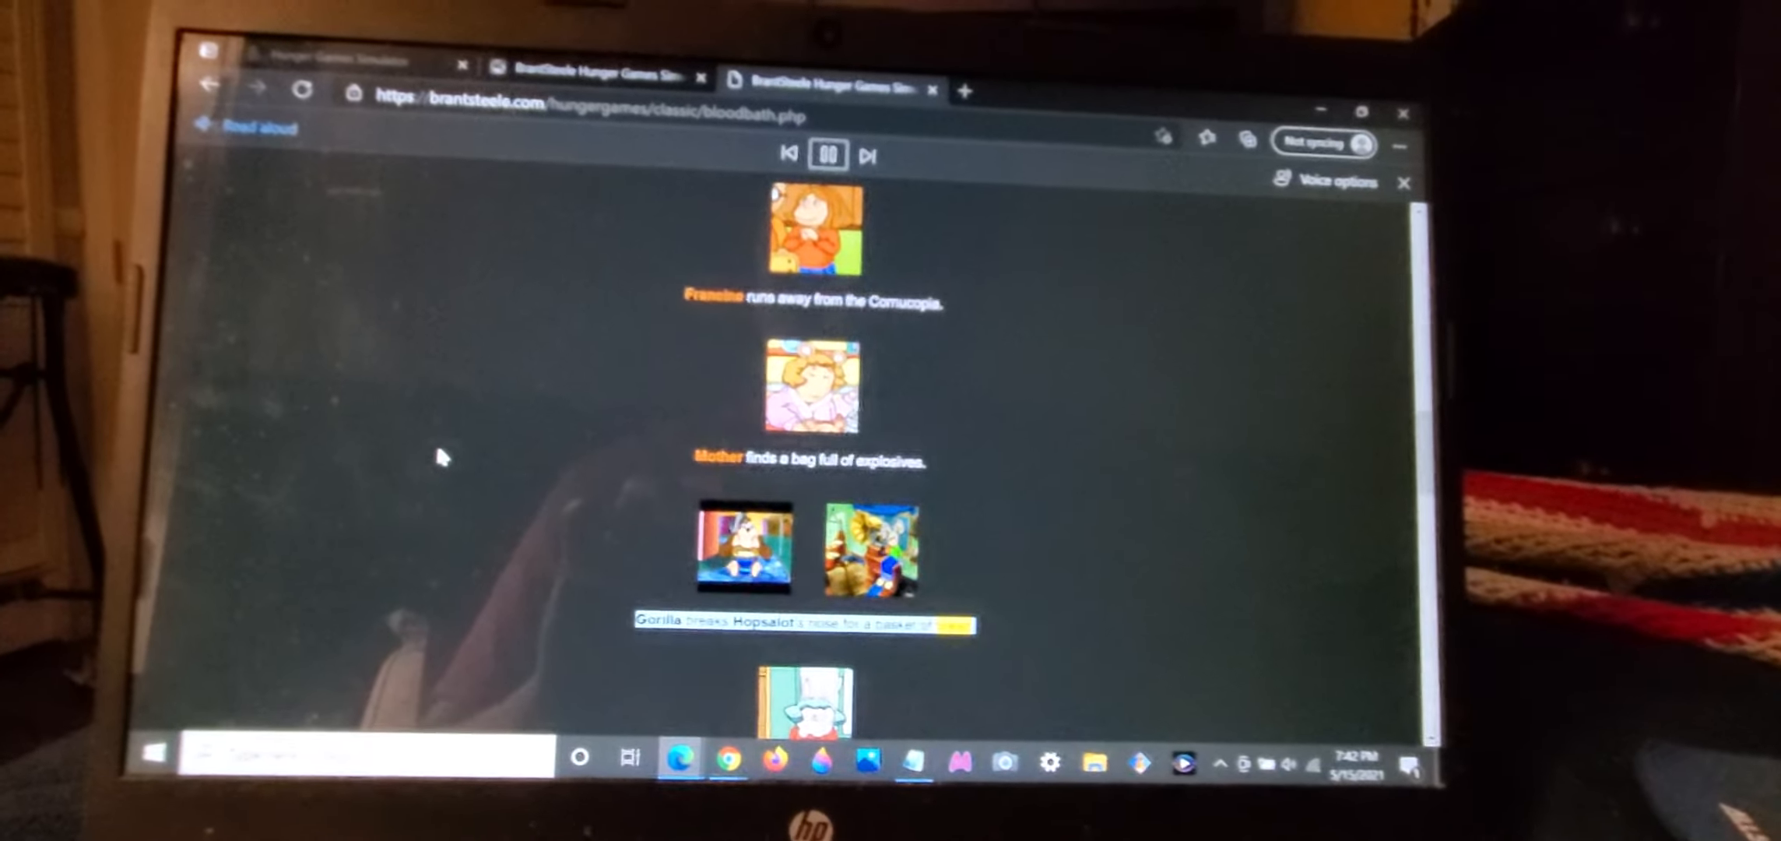
scroll("down", 3)
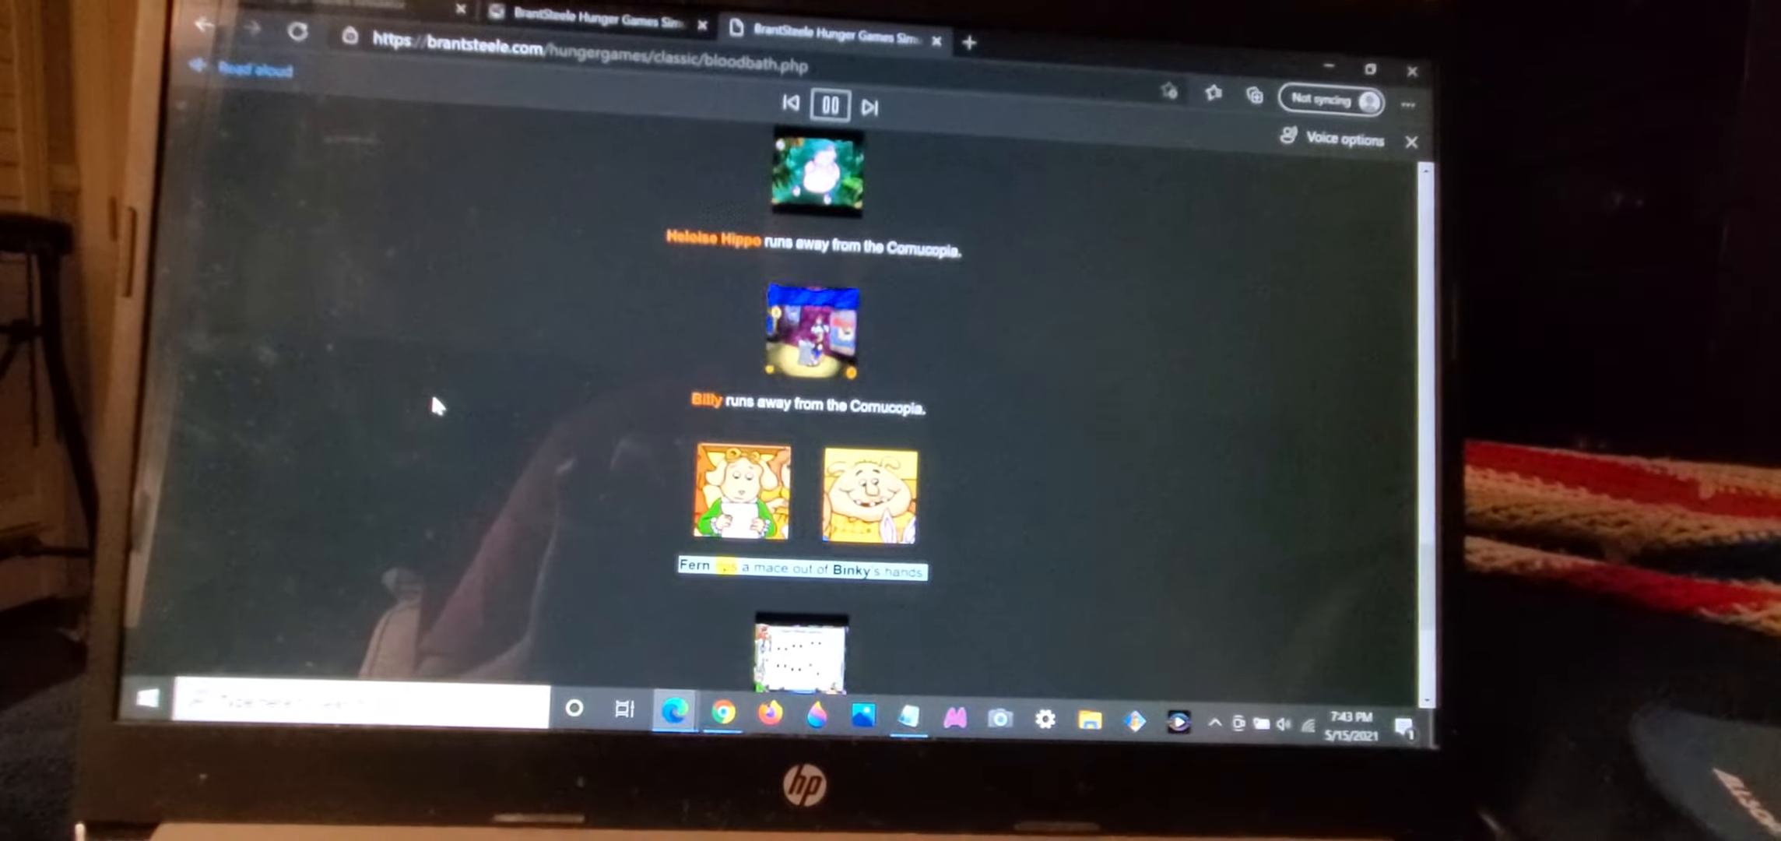
left_click(872, 104)
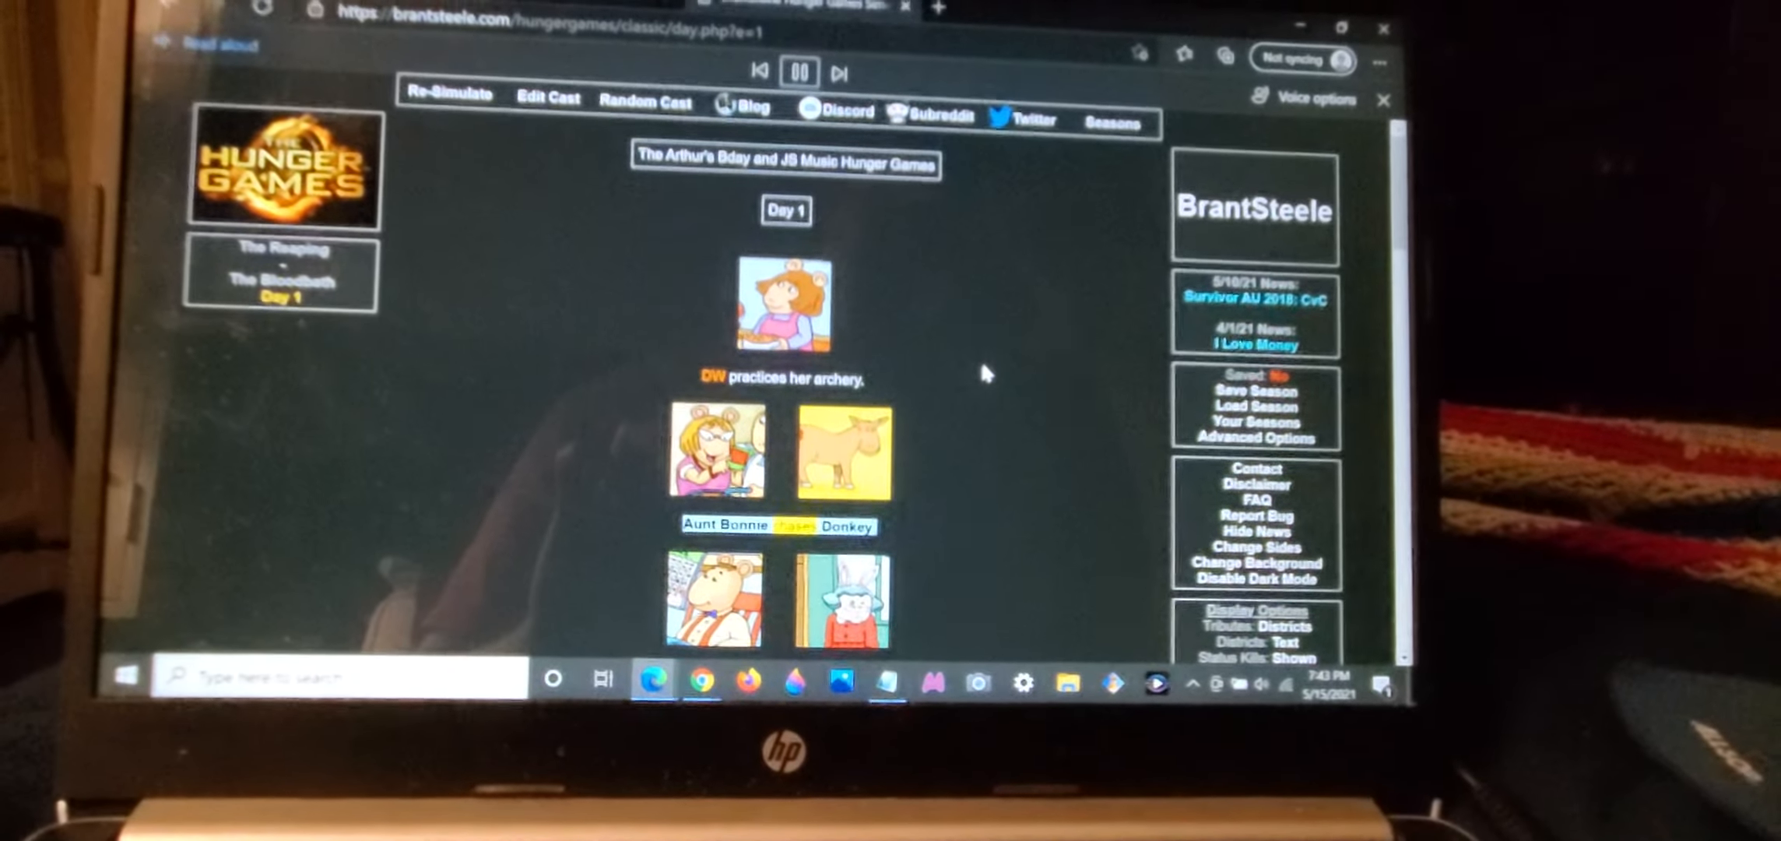
Step: Read Day 1's event list to the end, including Father killing Party Store Lady
scroll("down", 3)
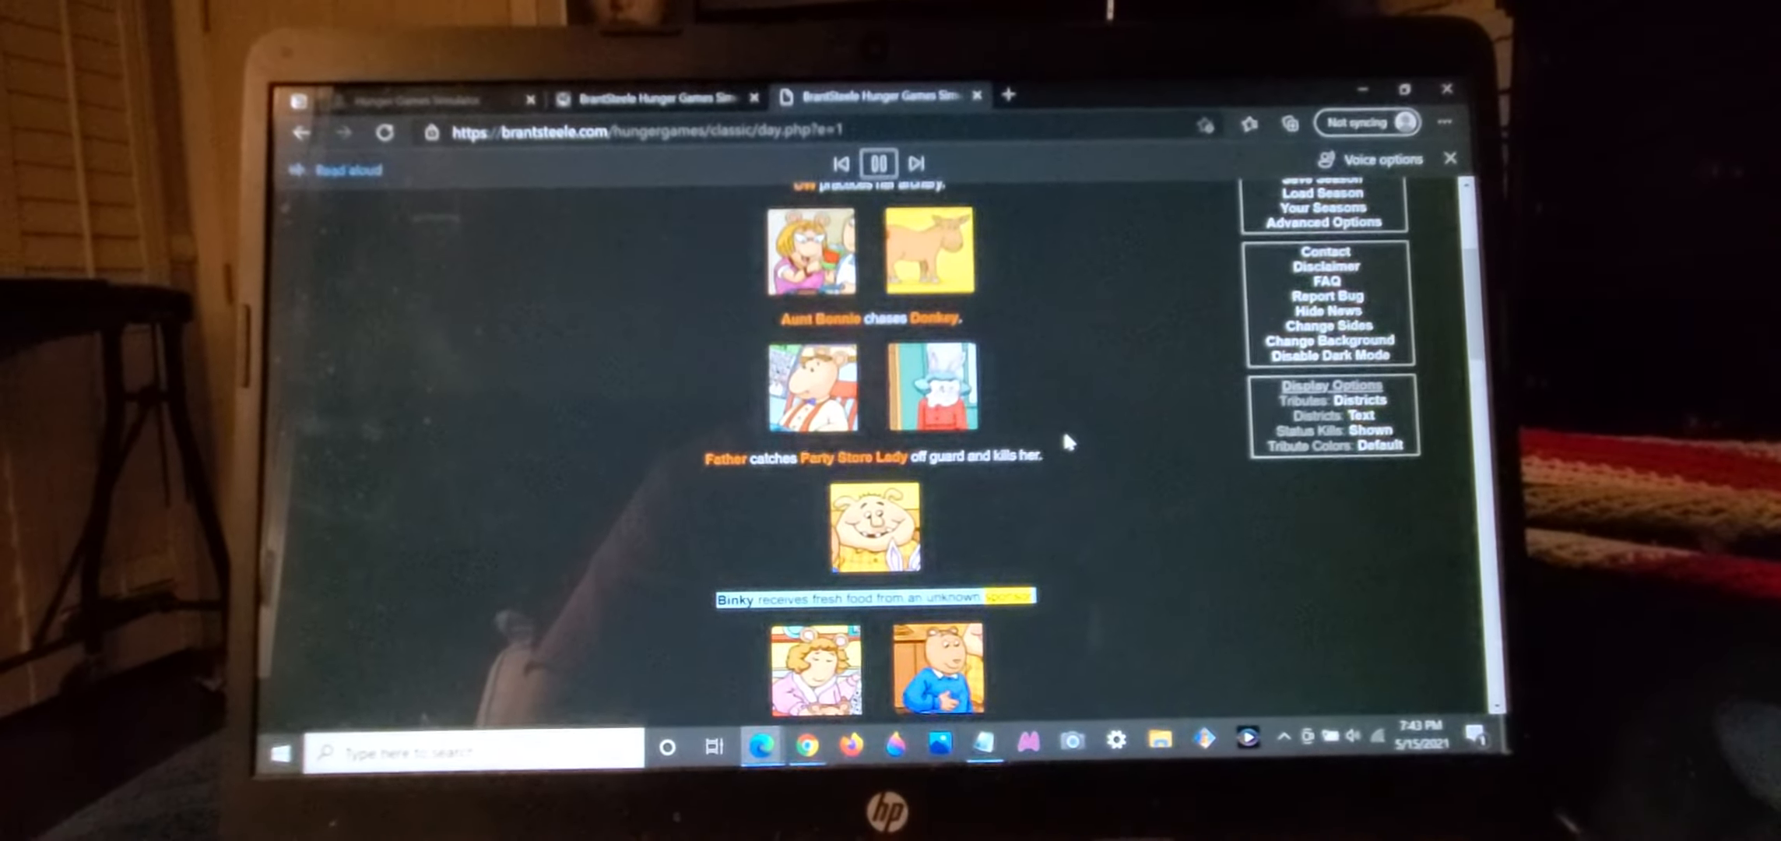
scroll("down", 3)
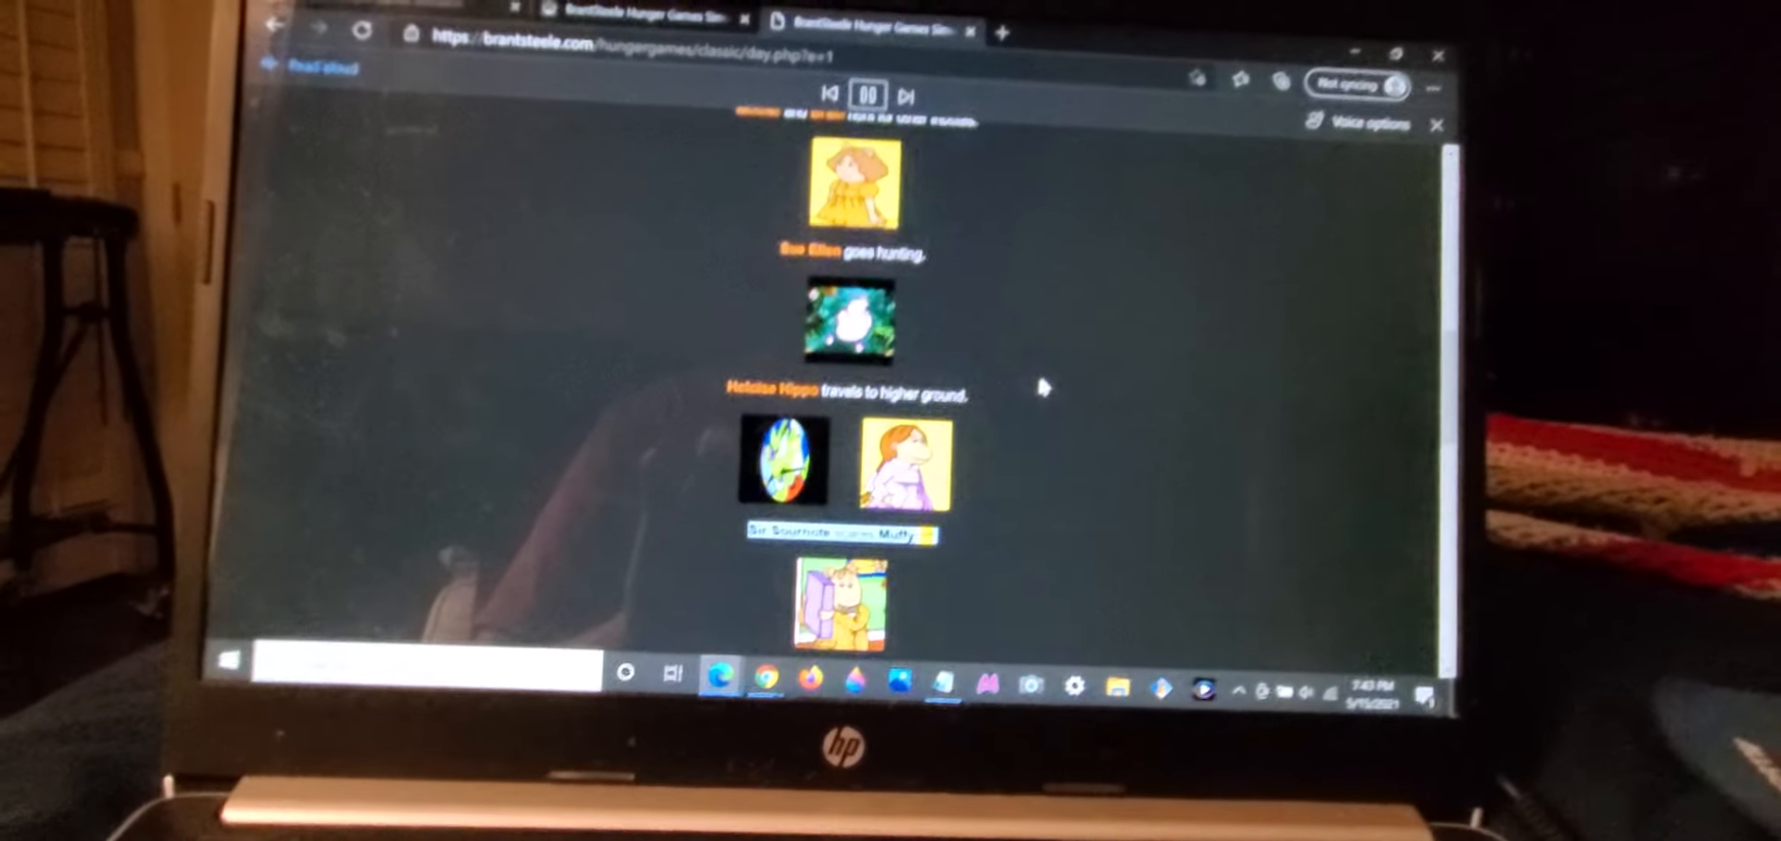
scroll("down", 3)
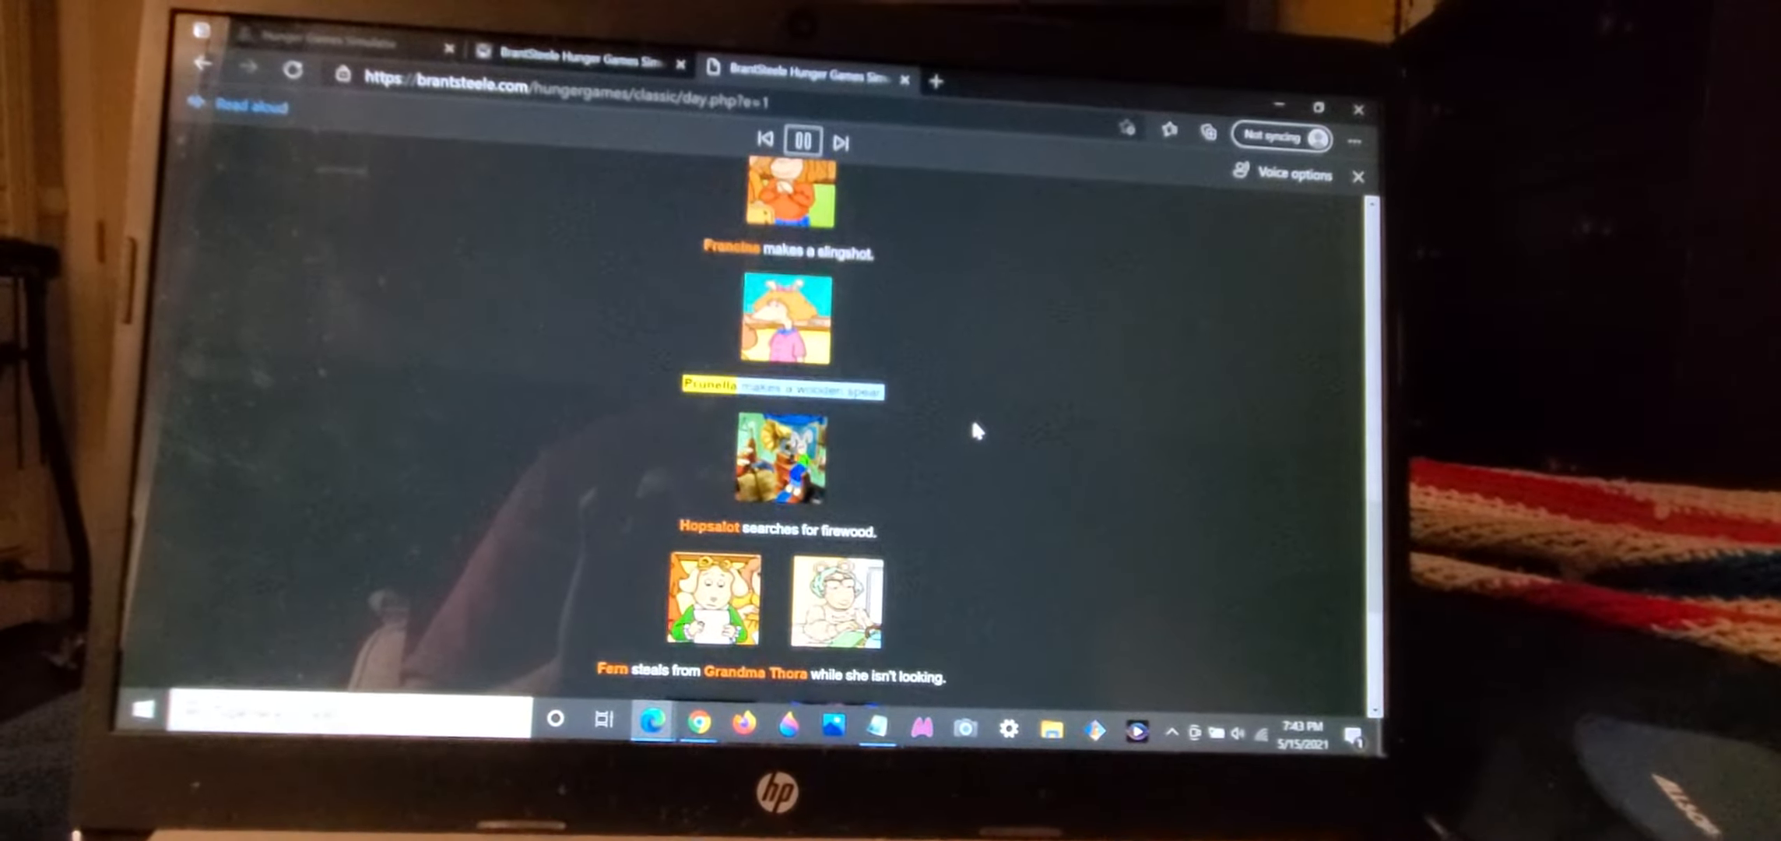
scroll("down", 3)
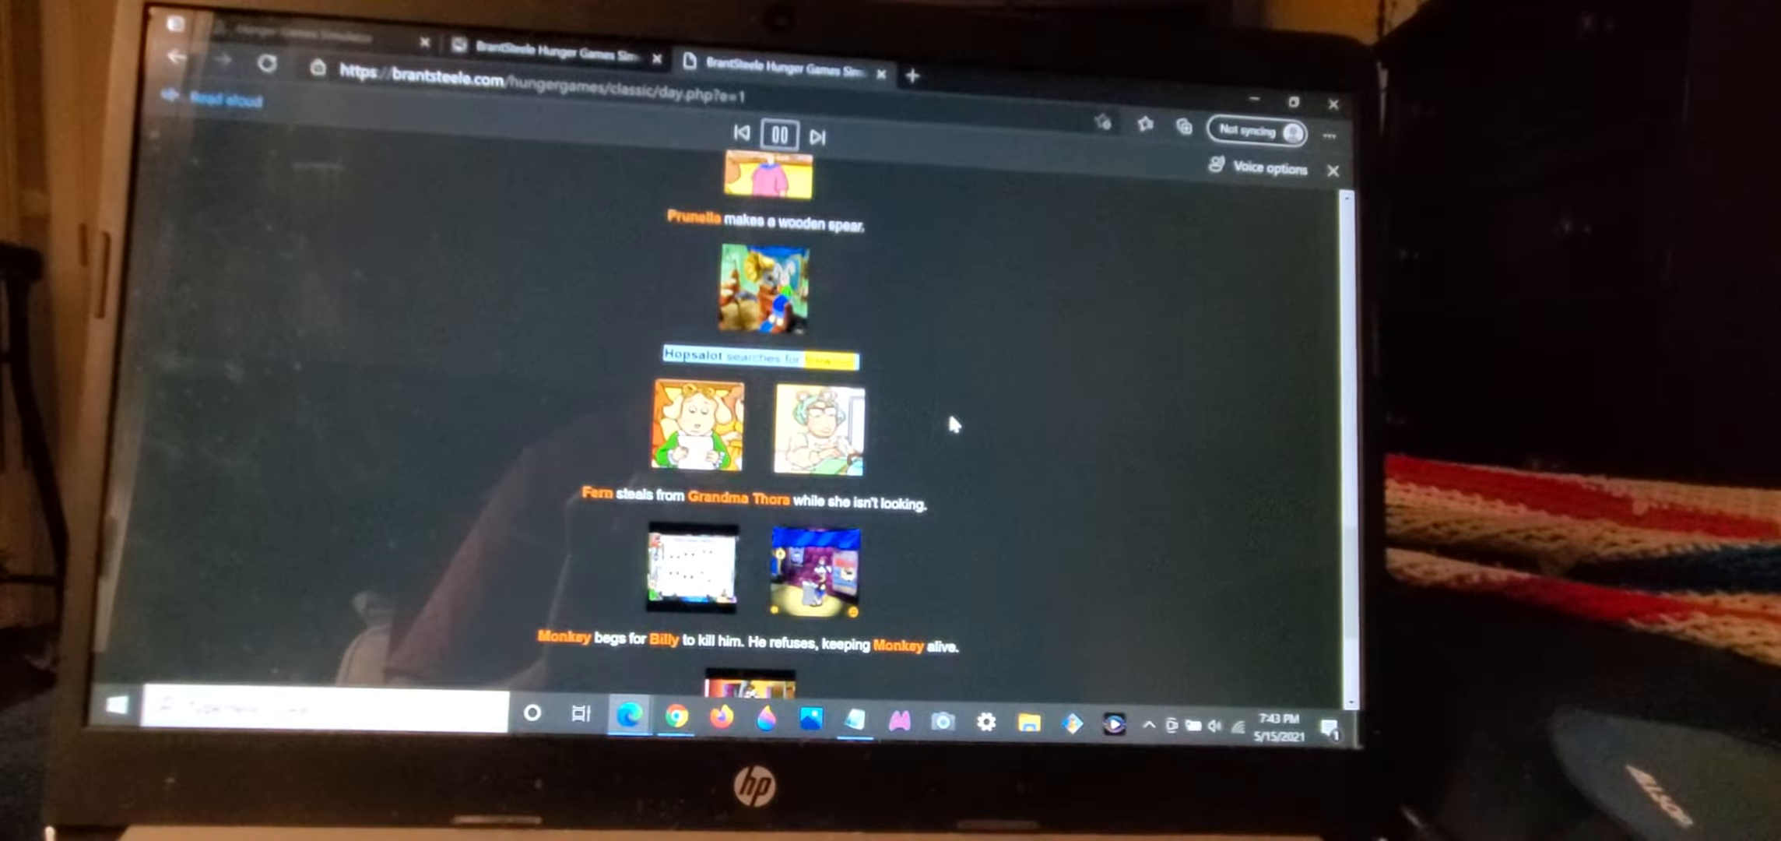
scroll("down", 3)
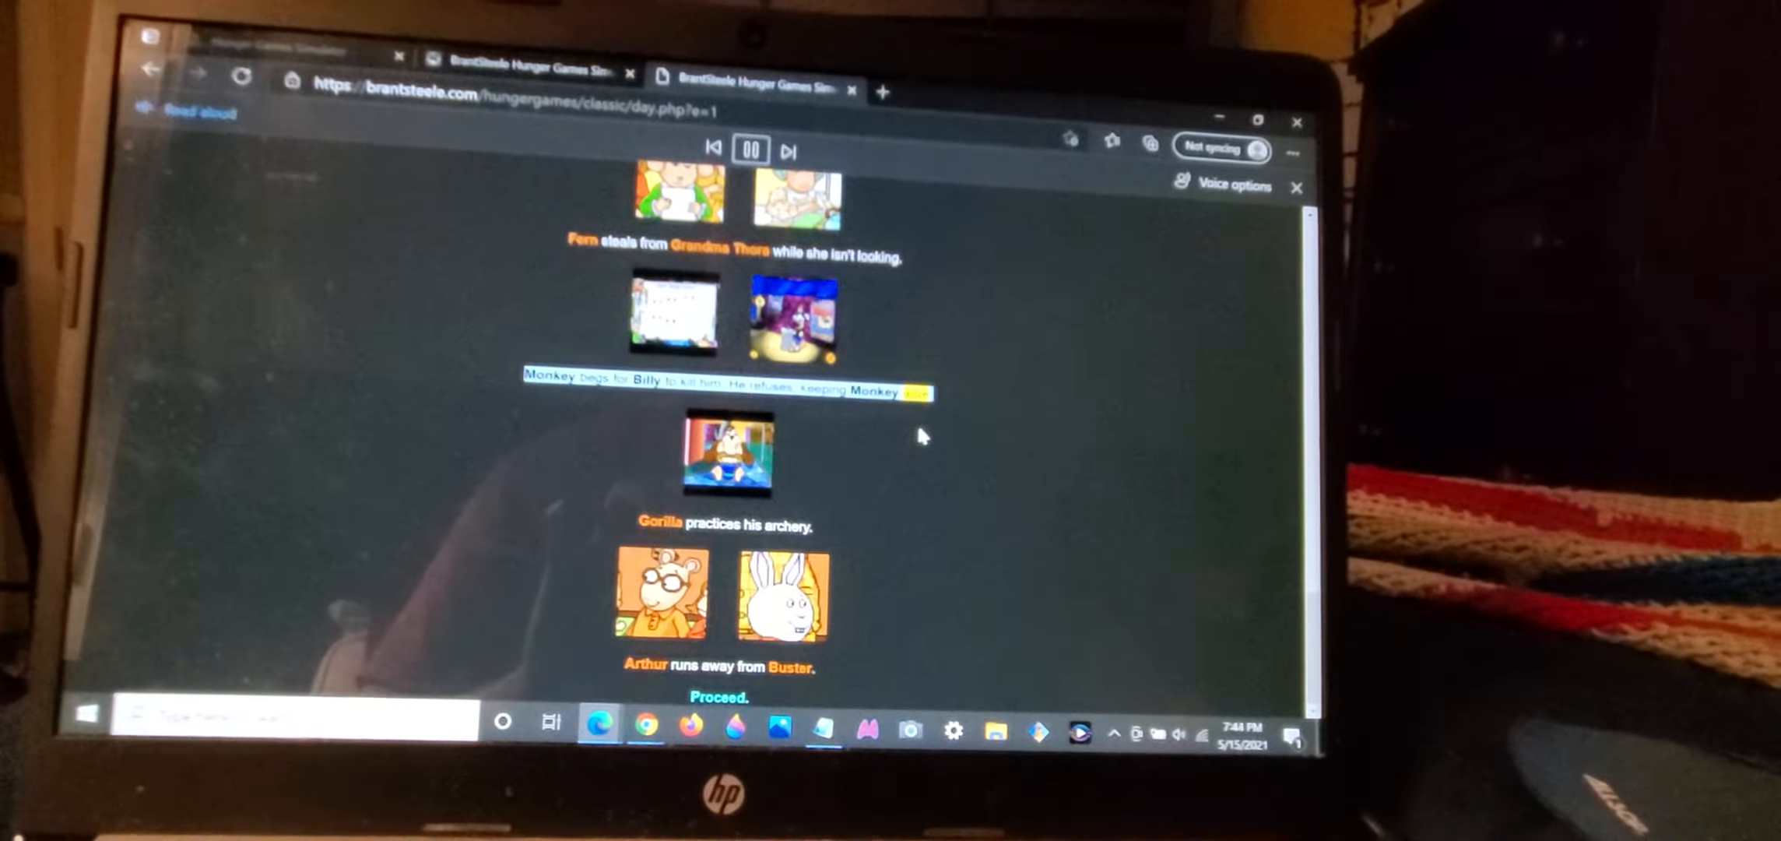
Step: View the Day 1 fallen tributes Melody and Party Store Lady, then read through Night 1's events
left_click(718, 696)
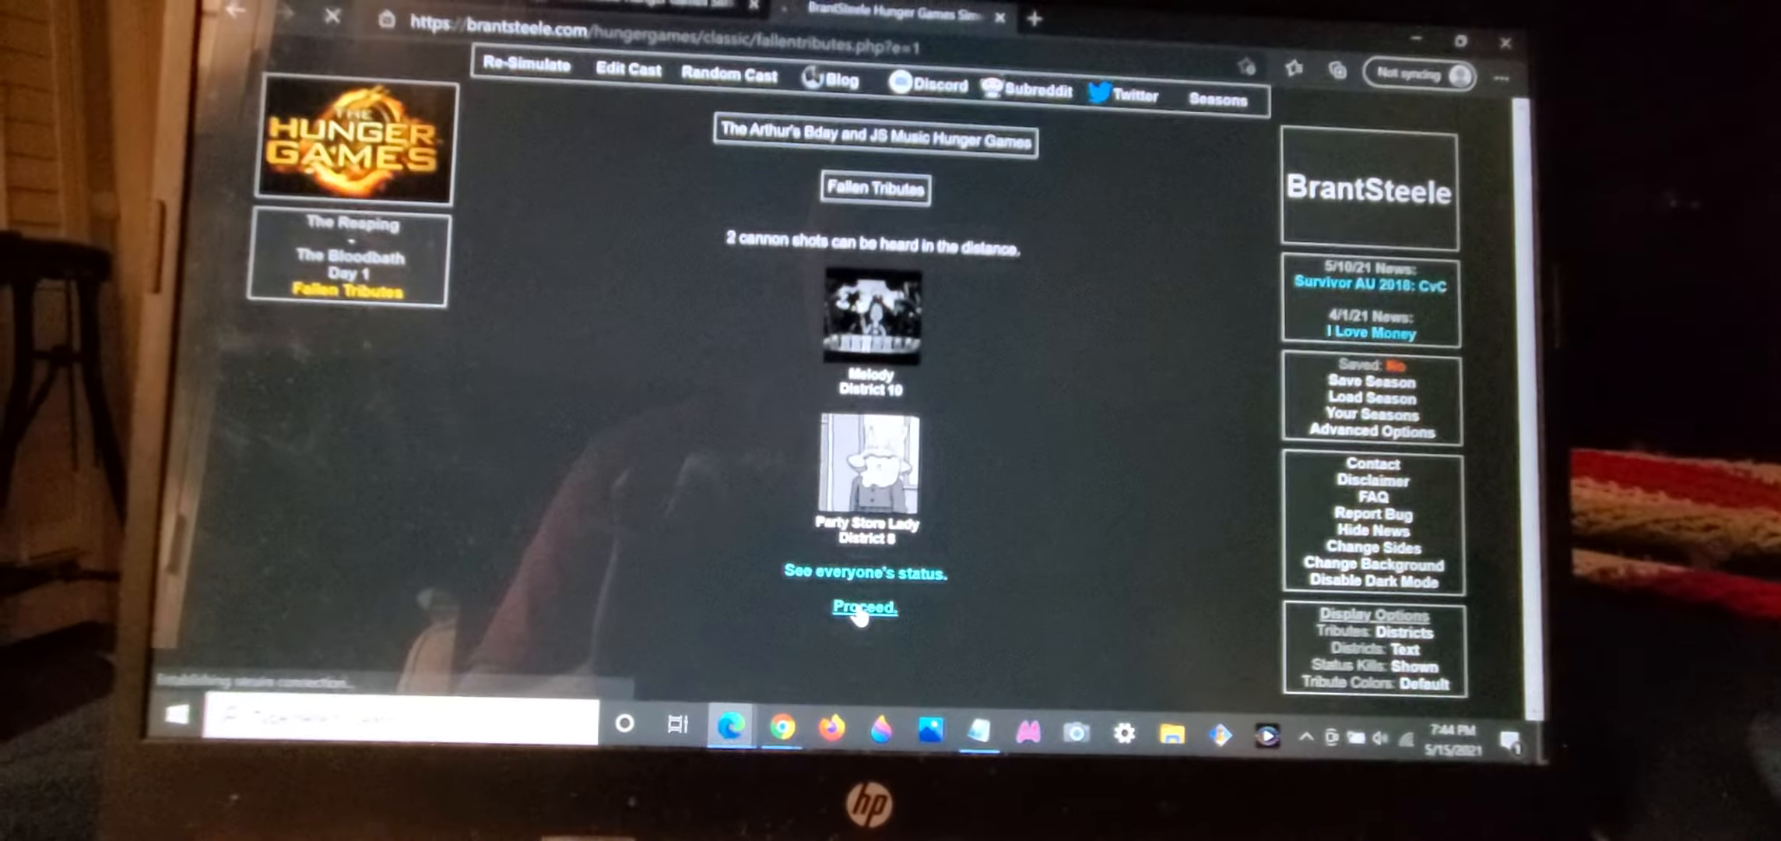
left_click(857, 604)
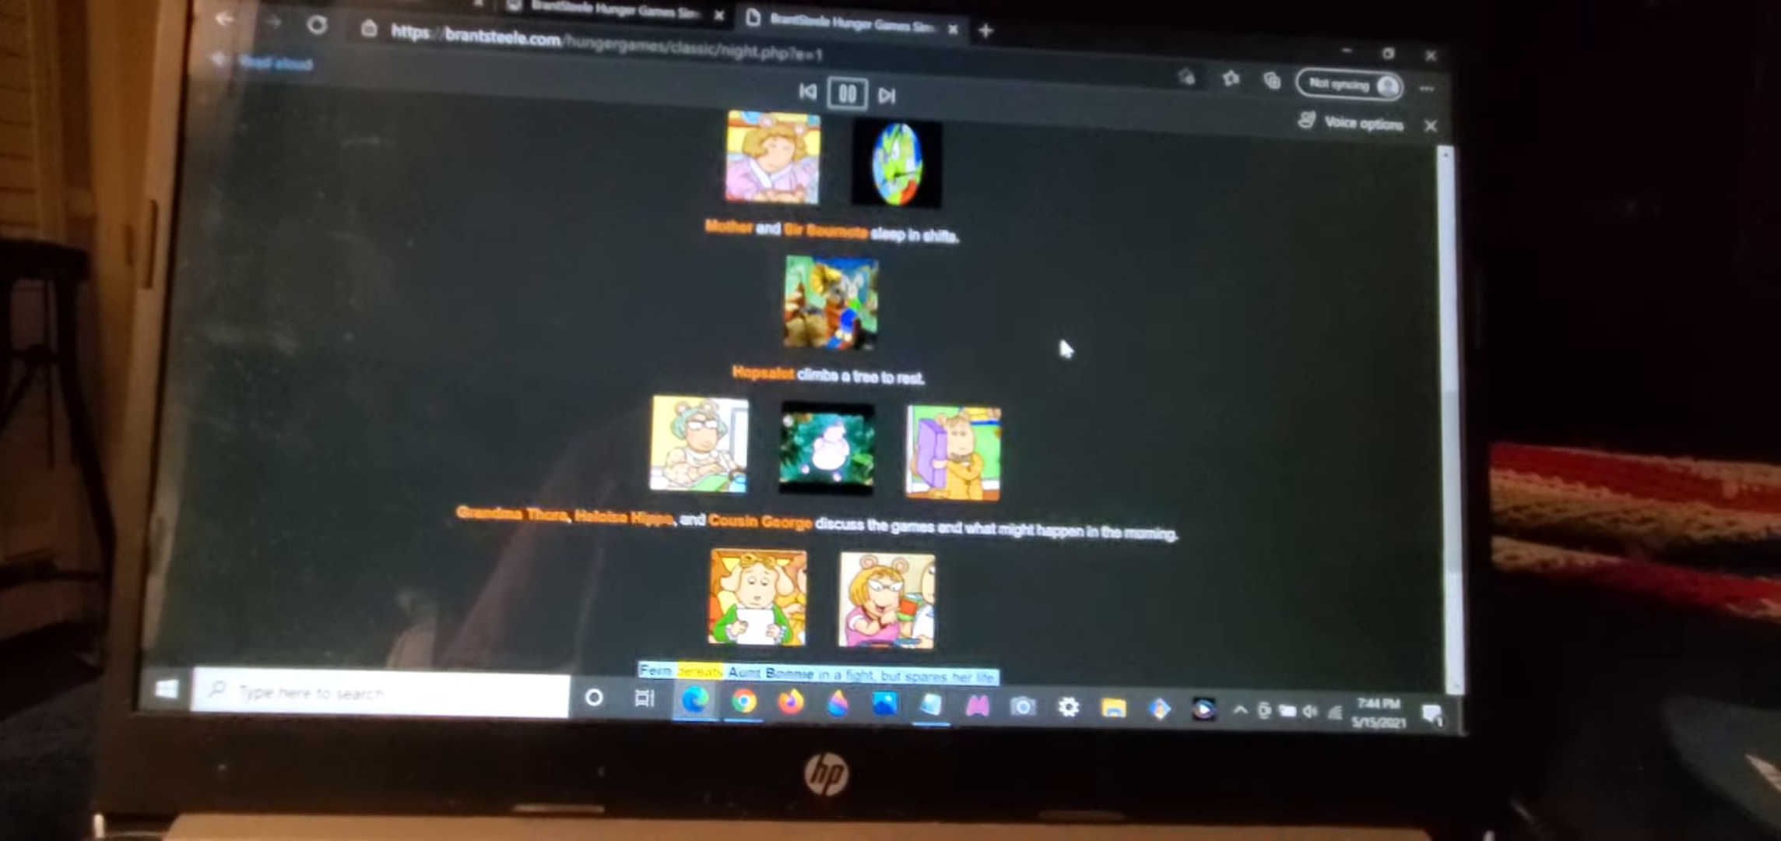
scroll("down", 3)
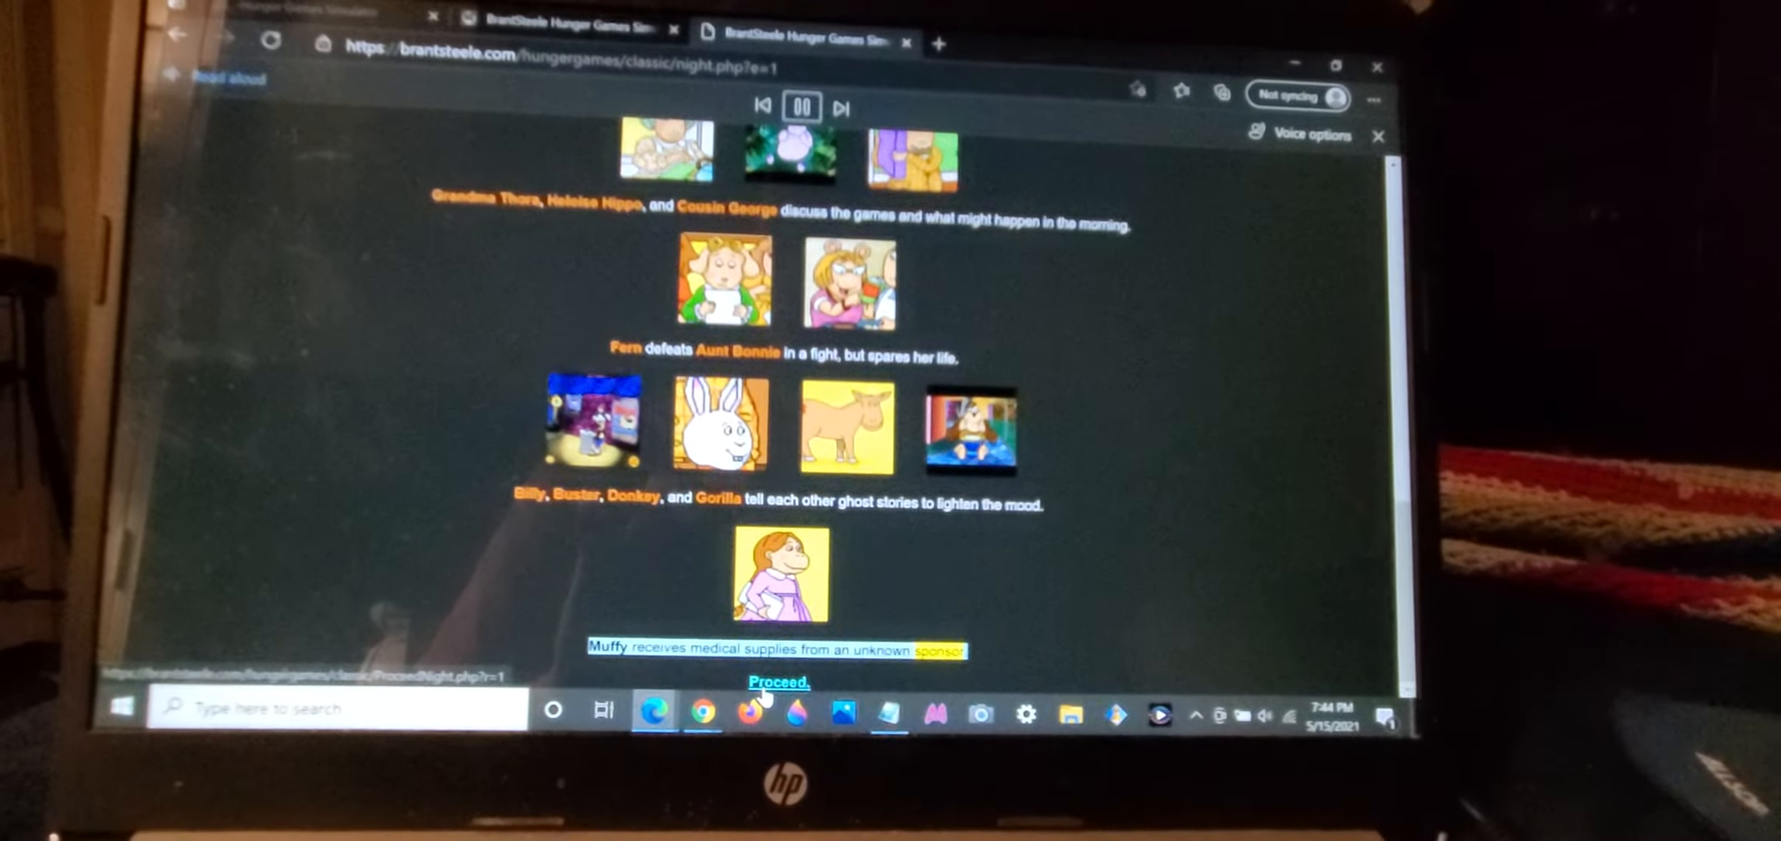
Step: Proceed to Day 2 and read its events to the end, including Billy killing Brain and Mother
left_click(772, 684)
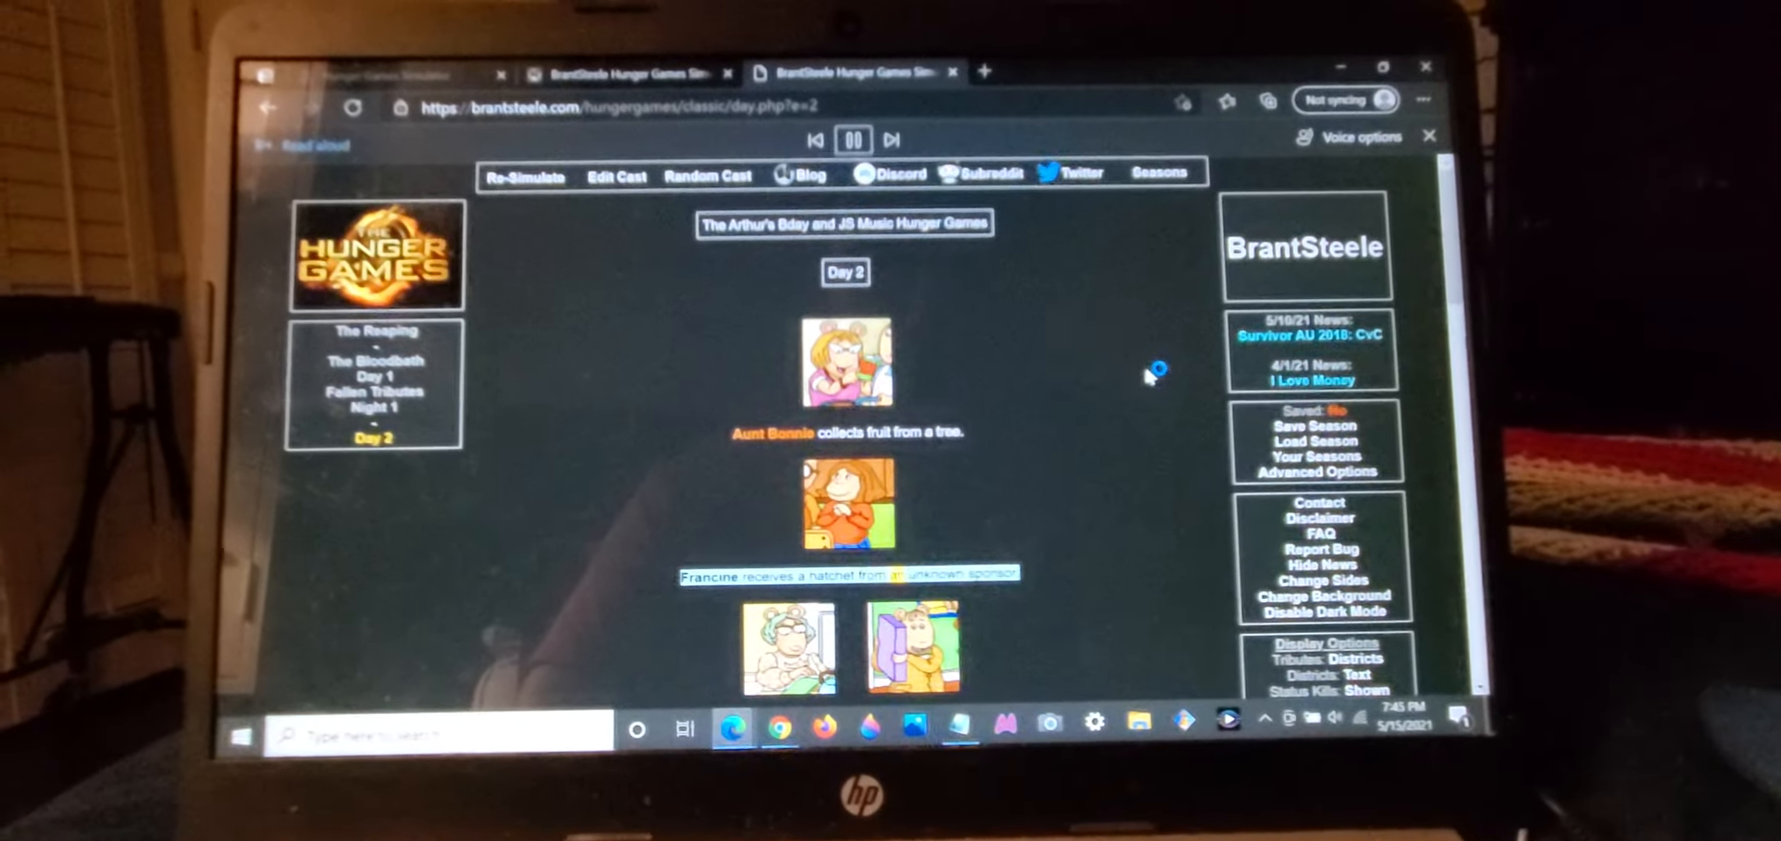
scroll("down", 3)
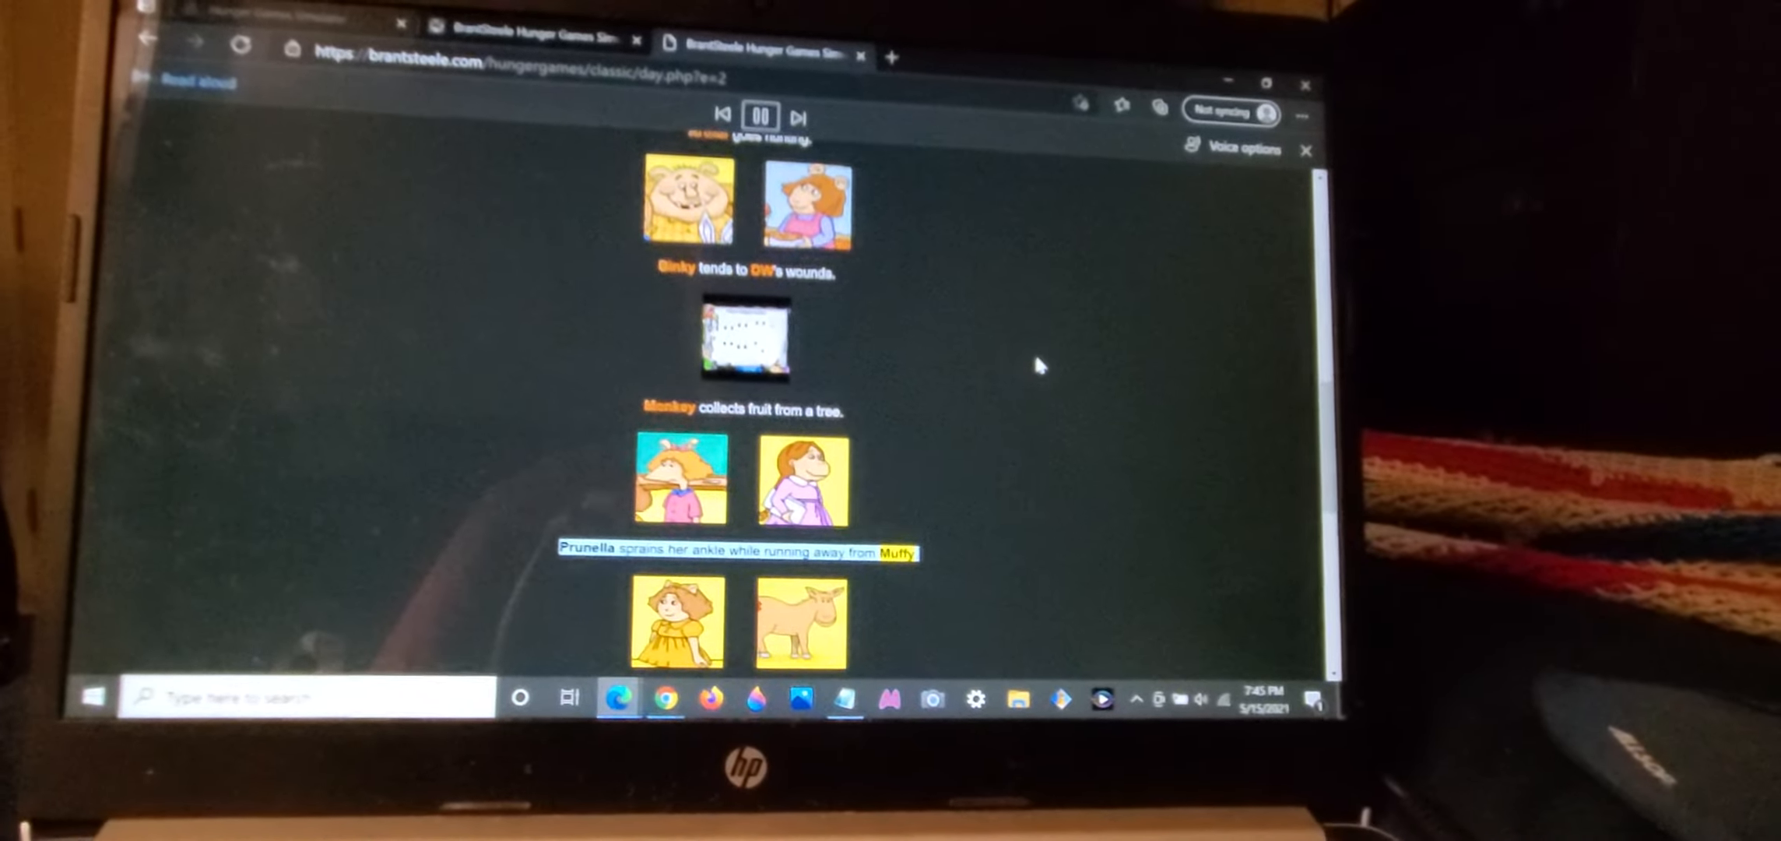
scroll("down", 3)
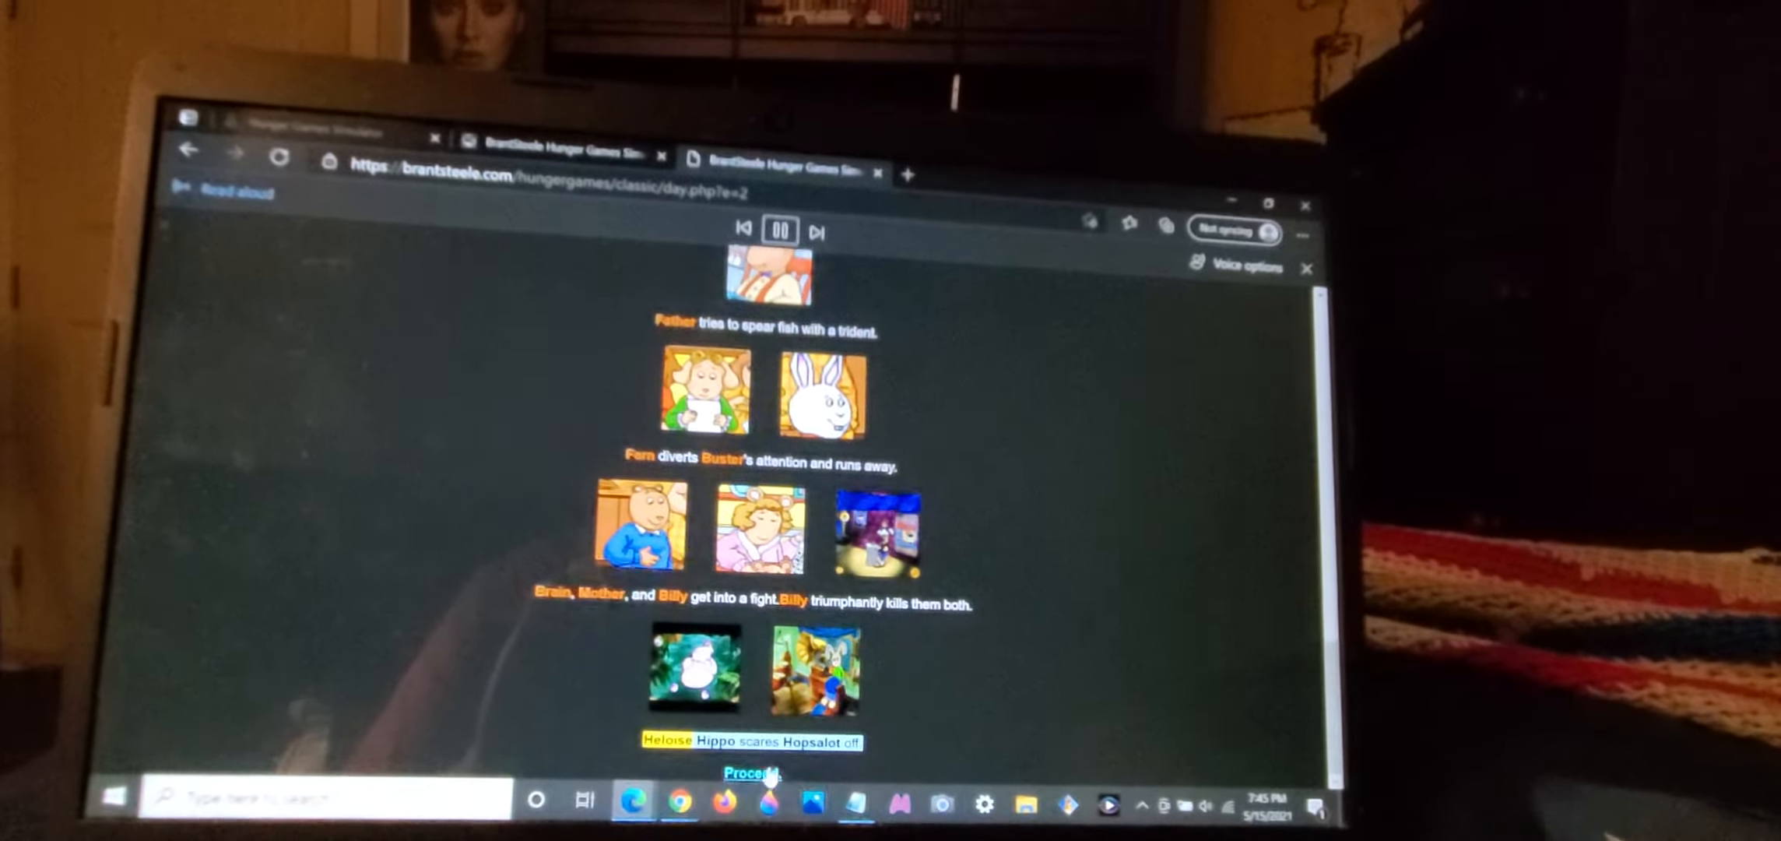
Step: Proceed to the poisonous-smoke arena event and read how it claims Binky, Arthur and Father
left_click(750, 772)
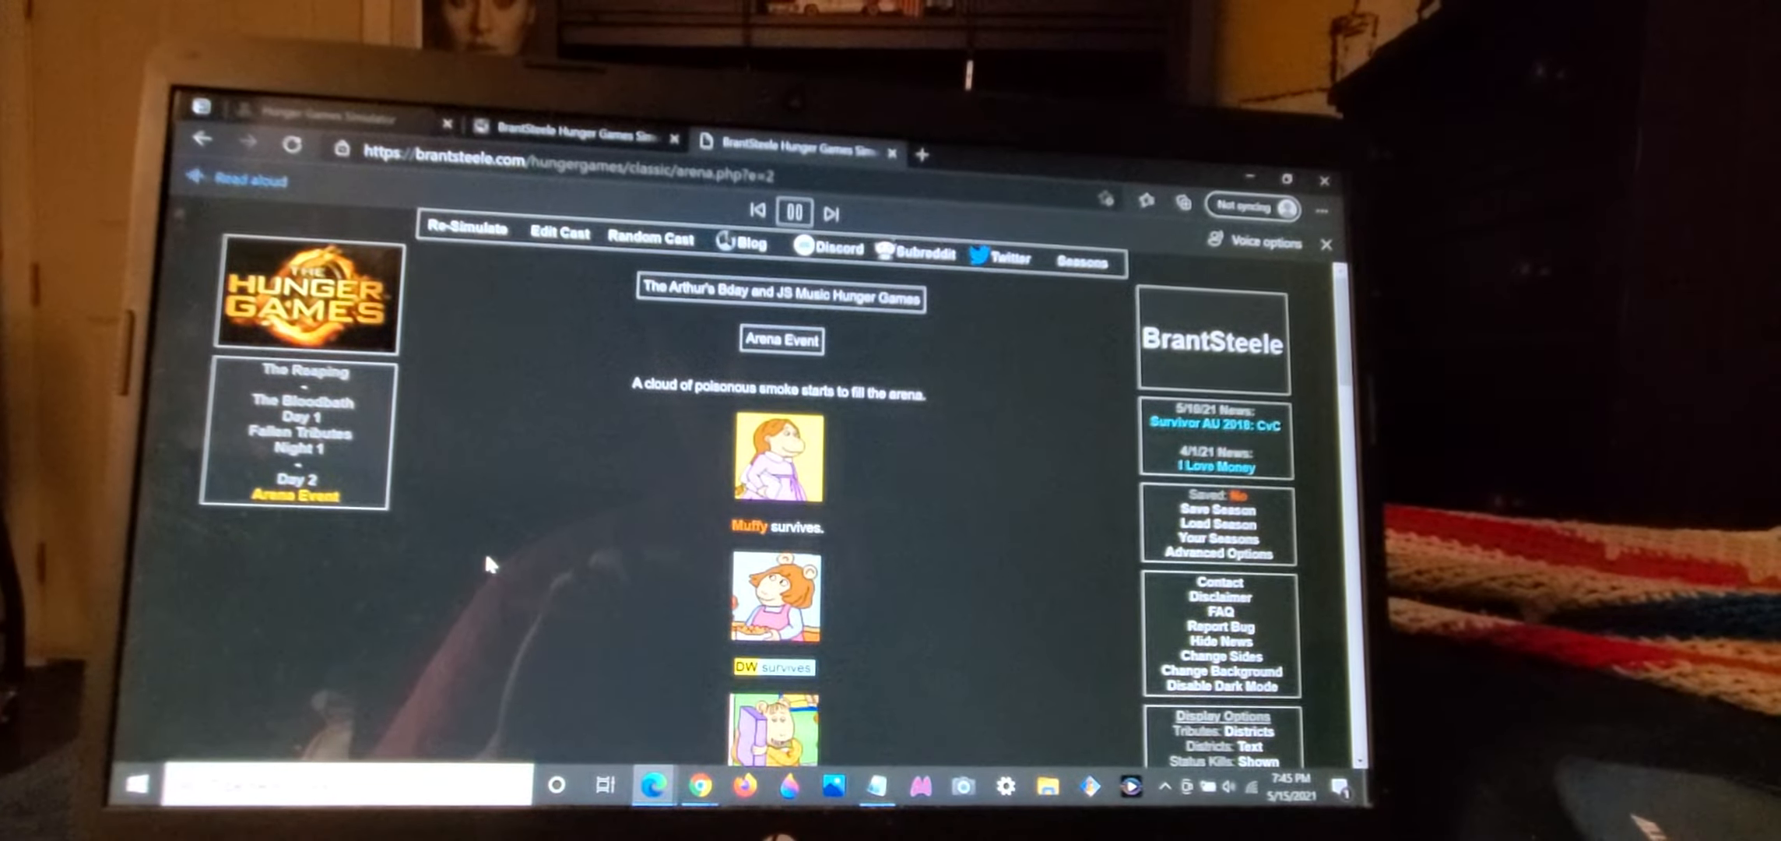
scroll("down", 3)
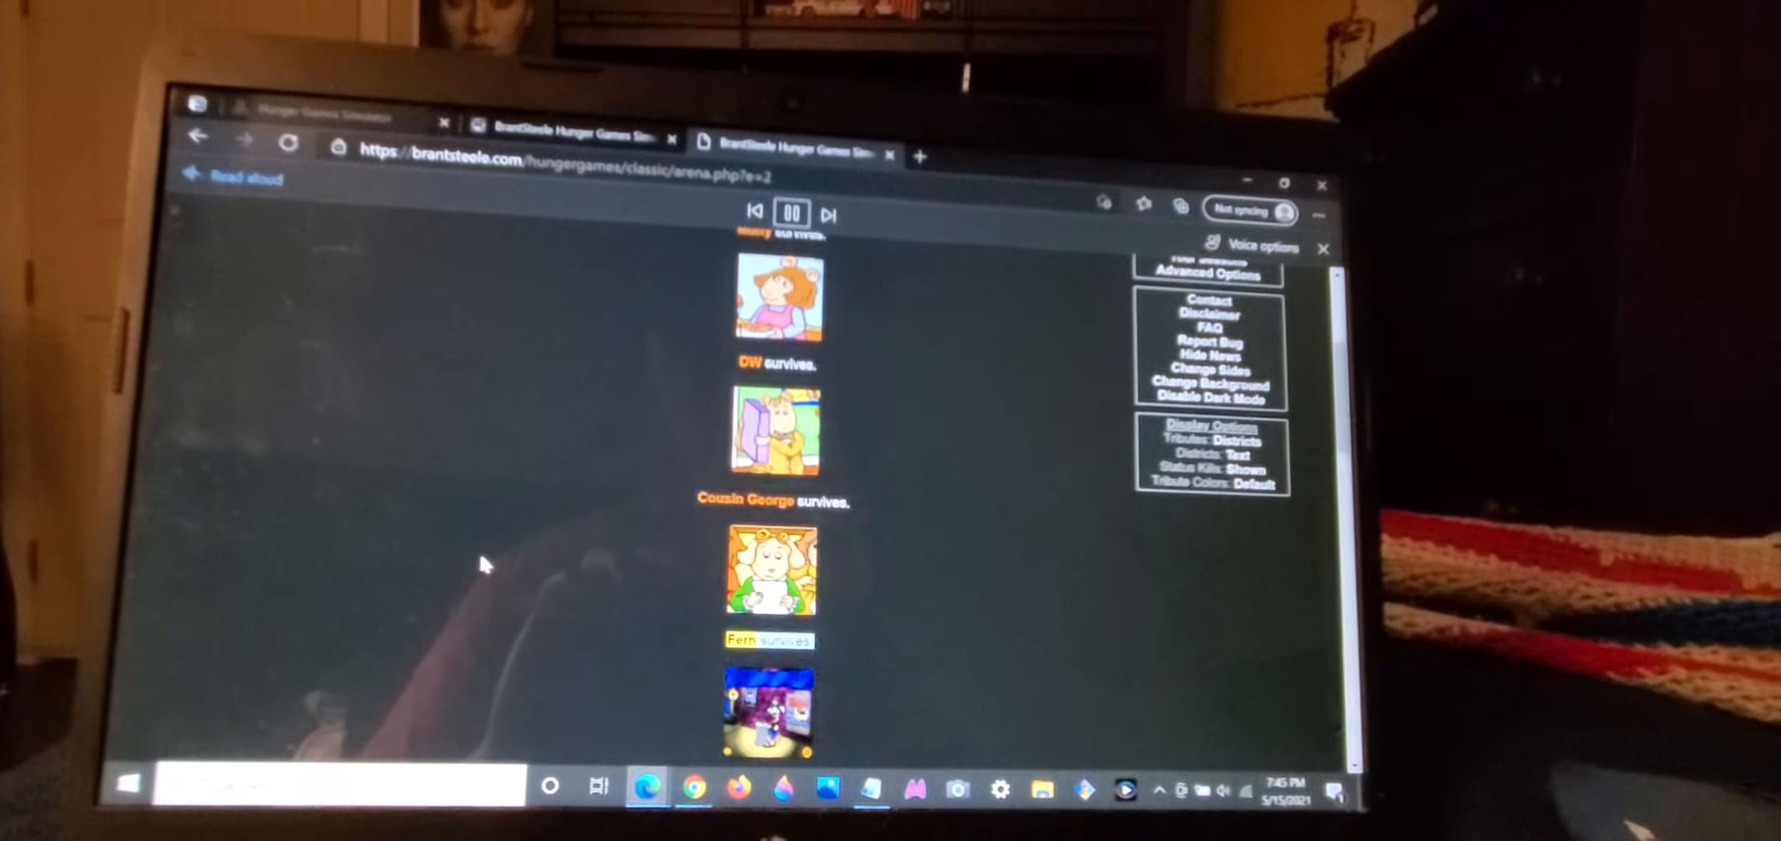
scroll("down", 3)
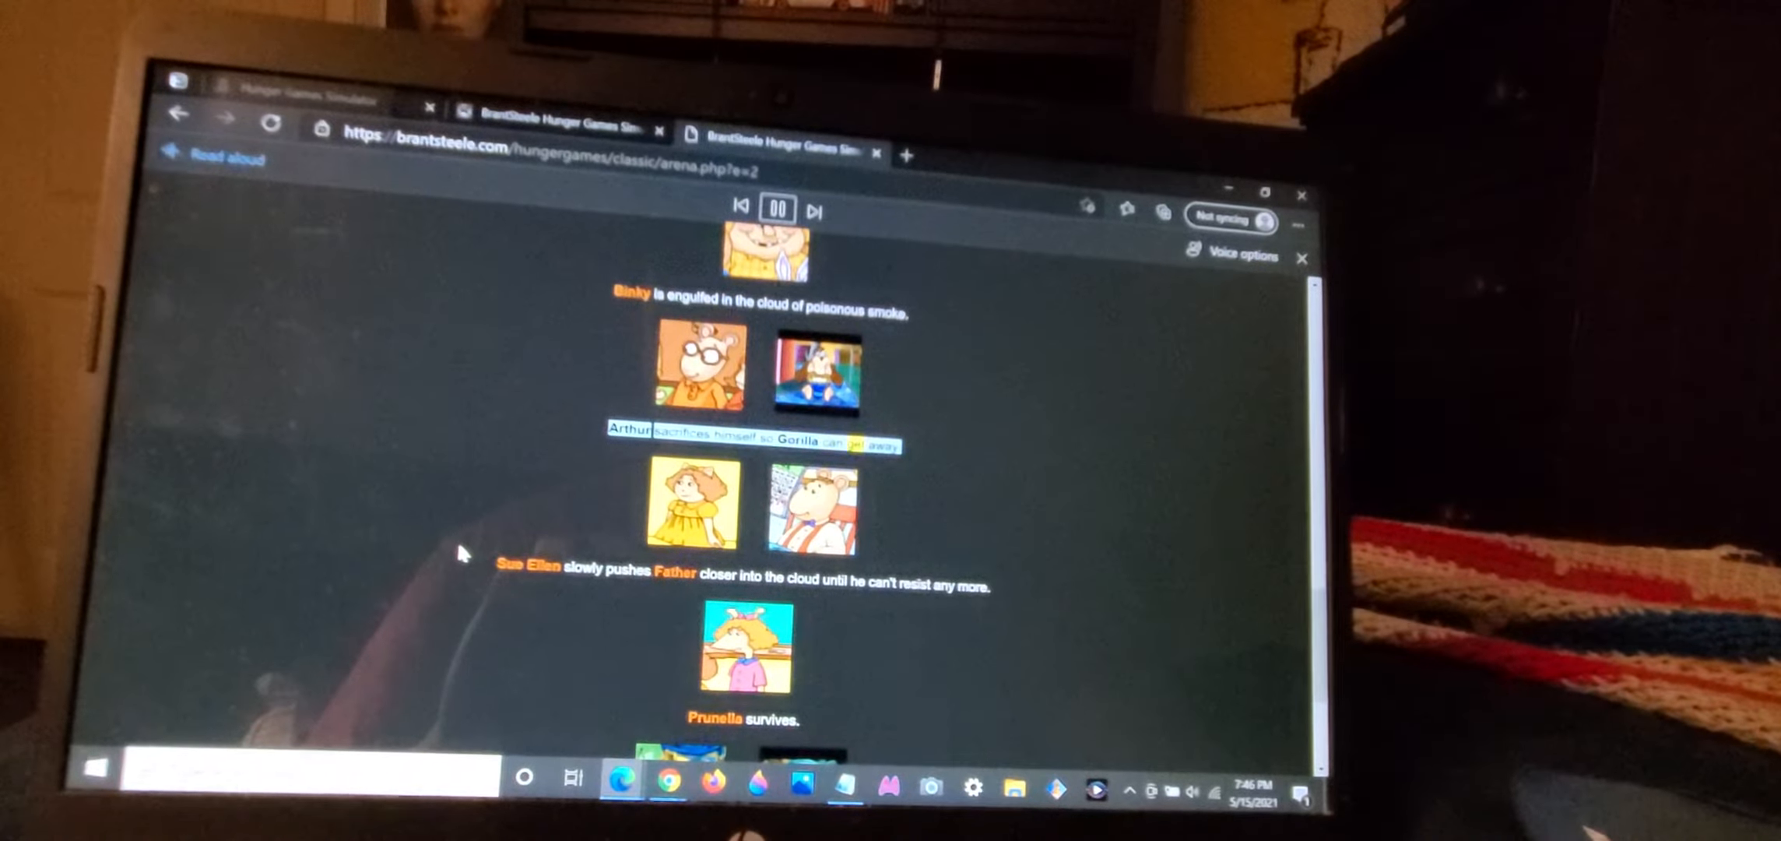
scroll("down", 3)
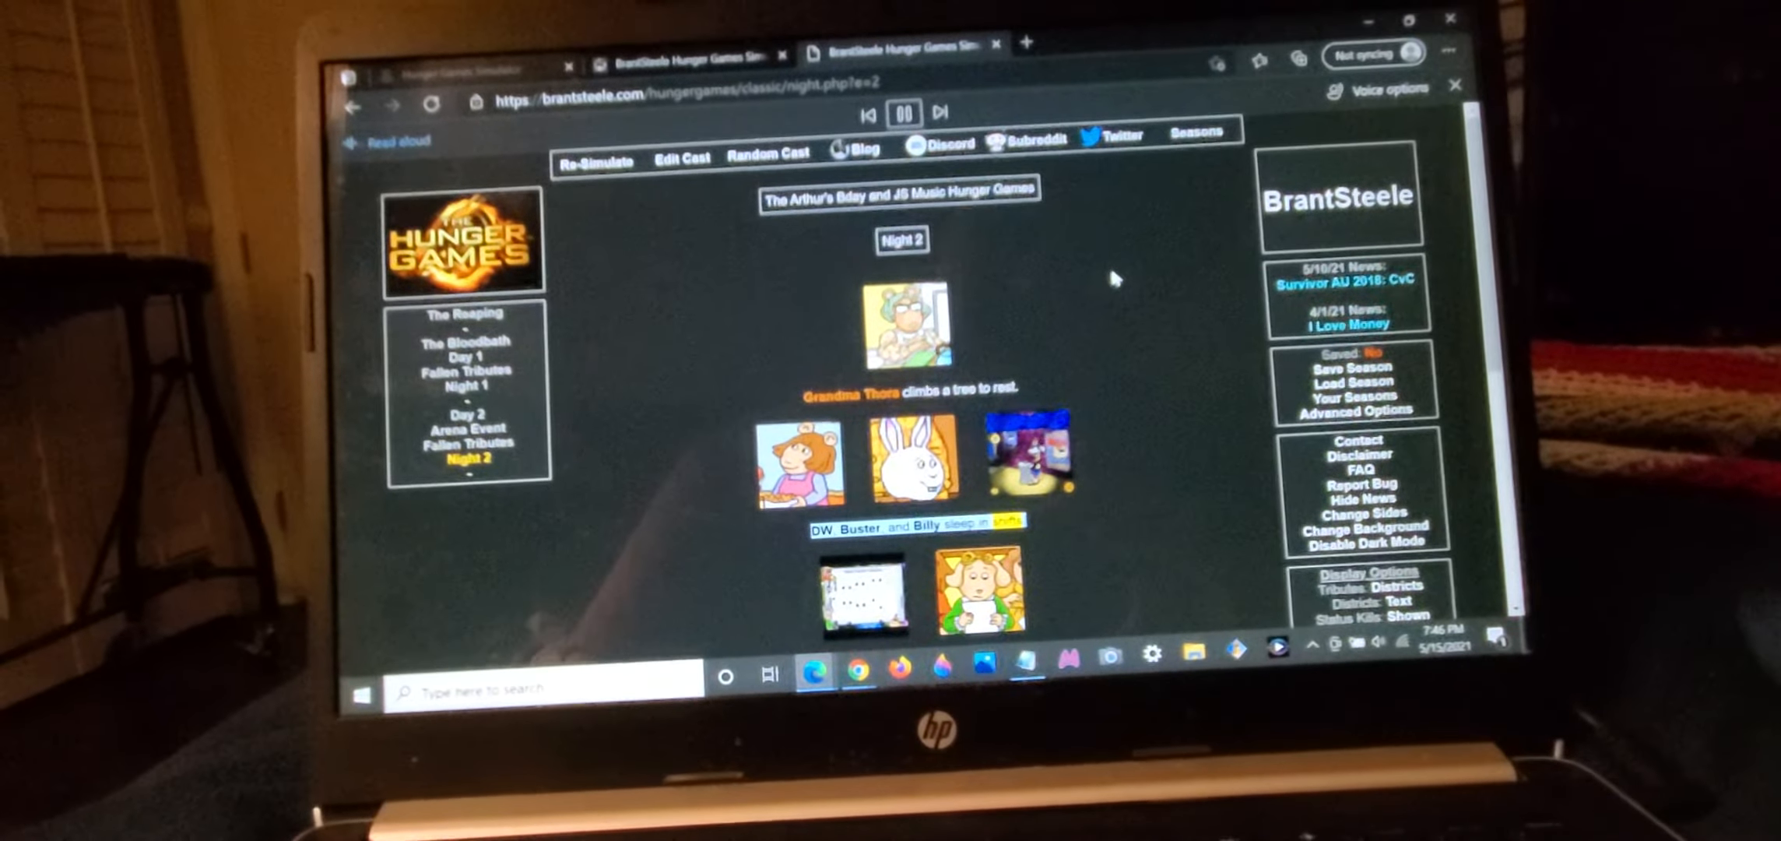
Step: Read Night 2's events to the end, including Monkey pushing Fern off a cliff
scroll("down", 3)
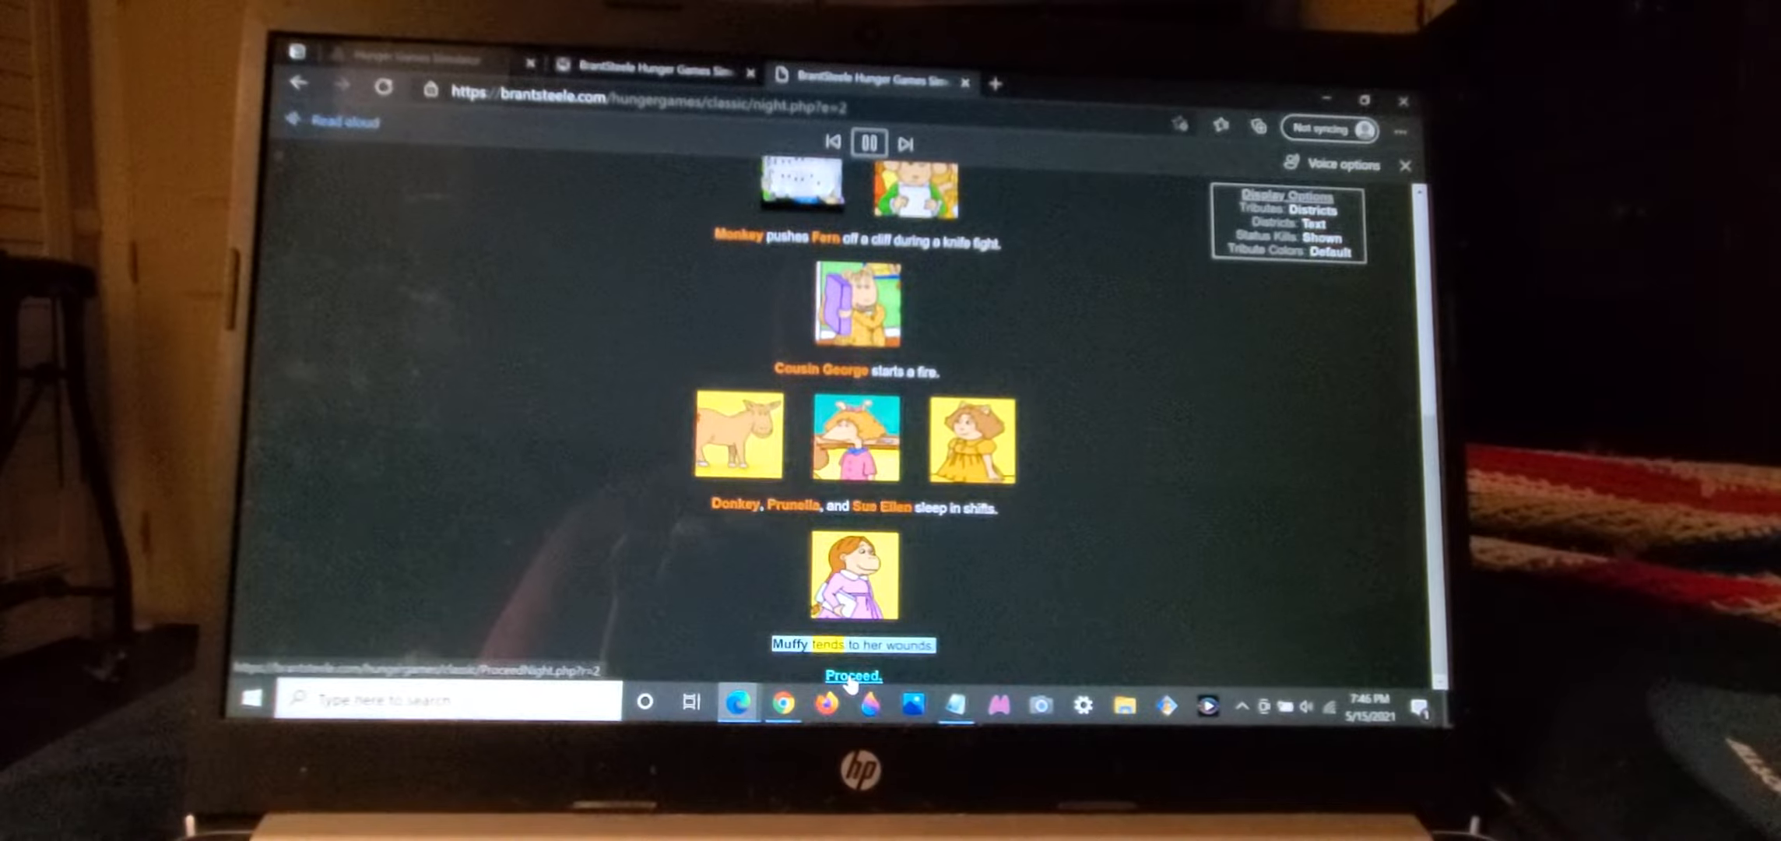
Step: Proceed to Day 3 and read how Donkey's explosive kills Sue Ellen and Muffy
left_click(853, 675)
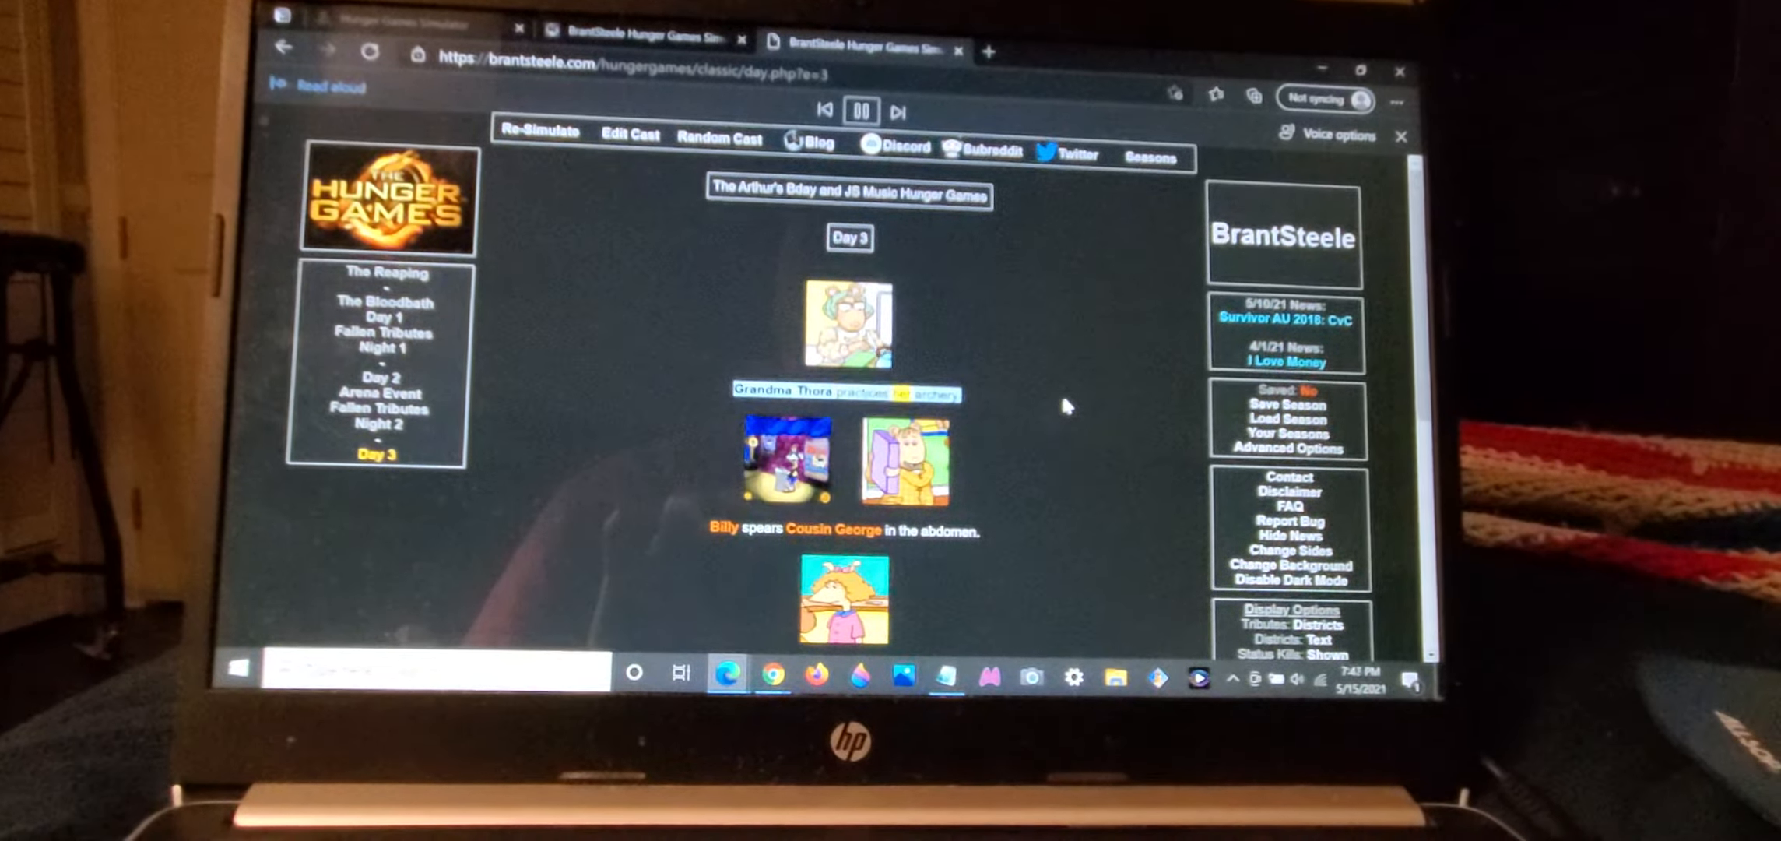
scroll("down", 3)
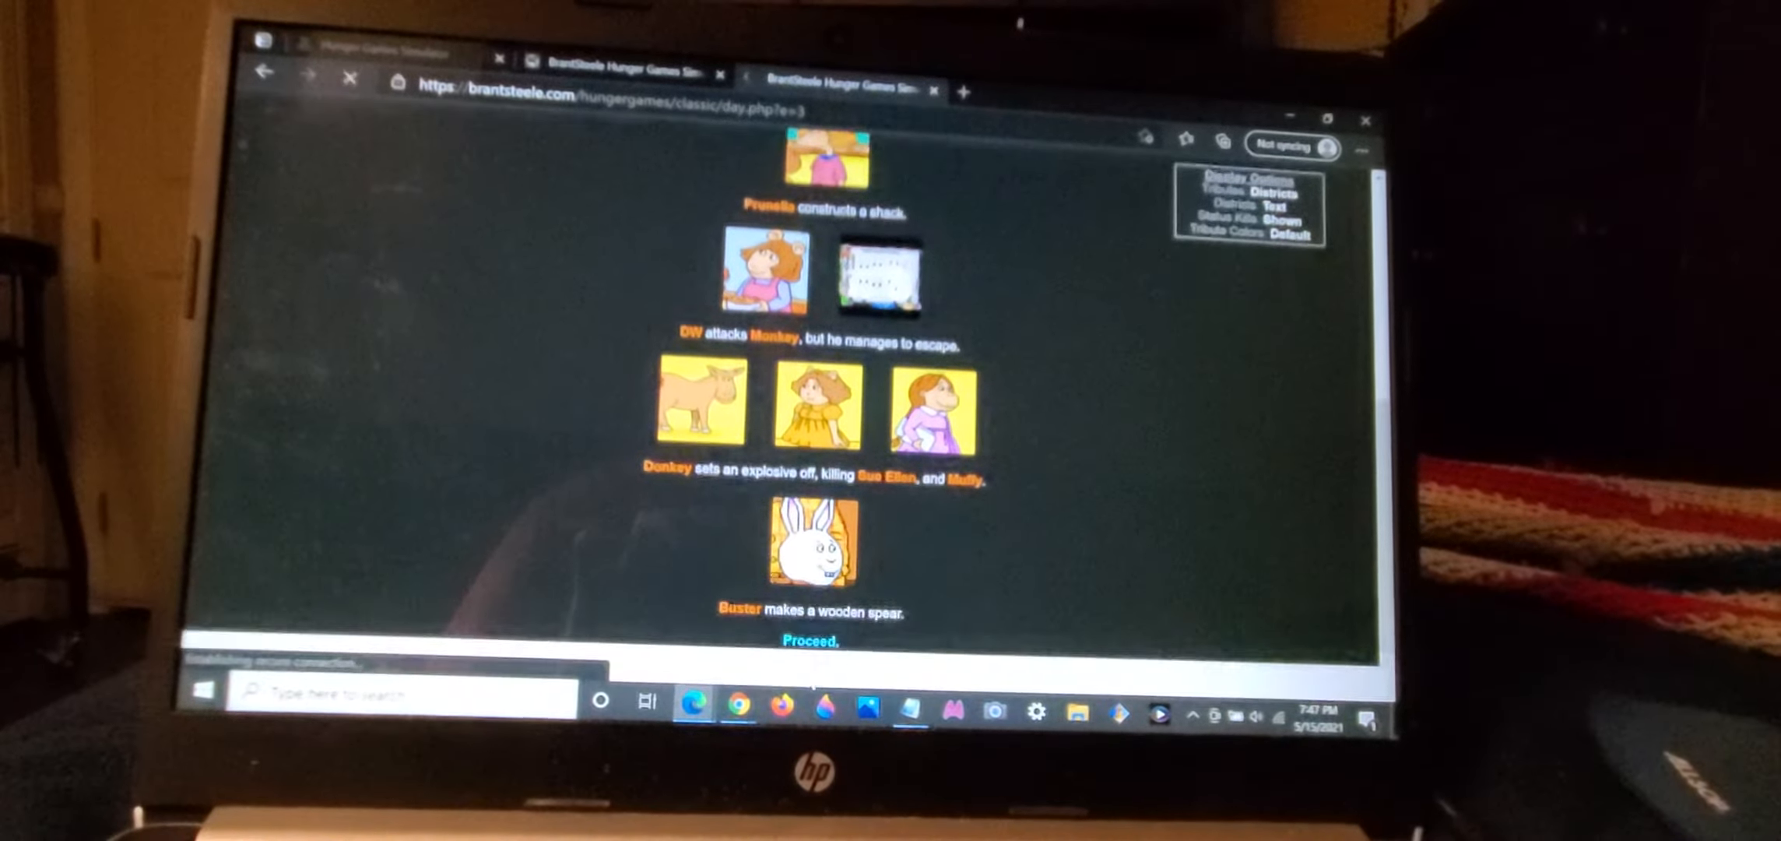
Step: Proceed to Night 3, read its events to the end, and advance to The Feast
left_click(813, 639)
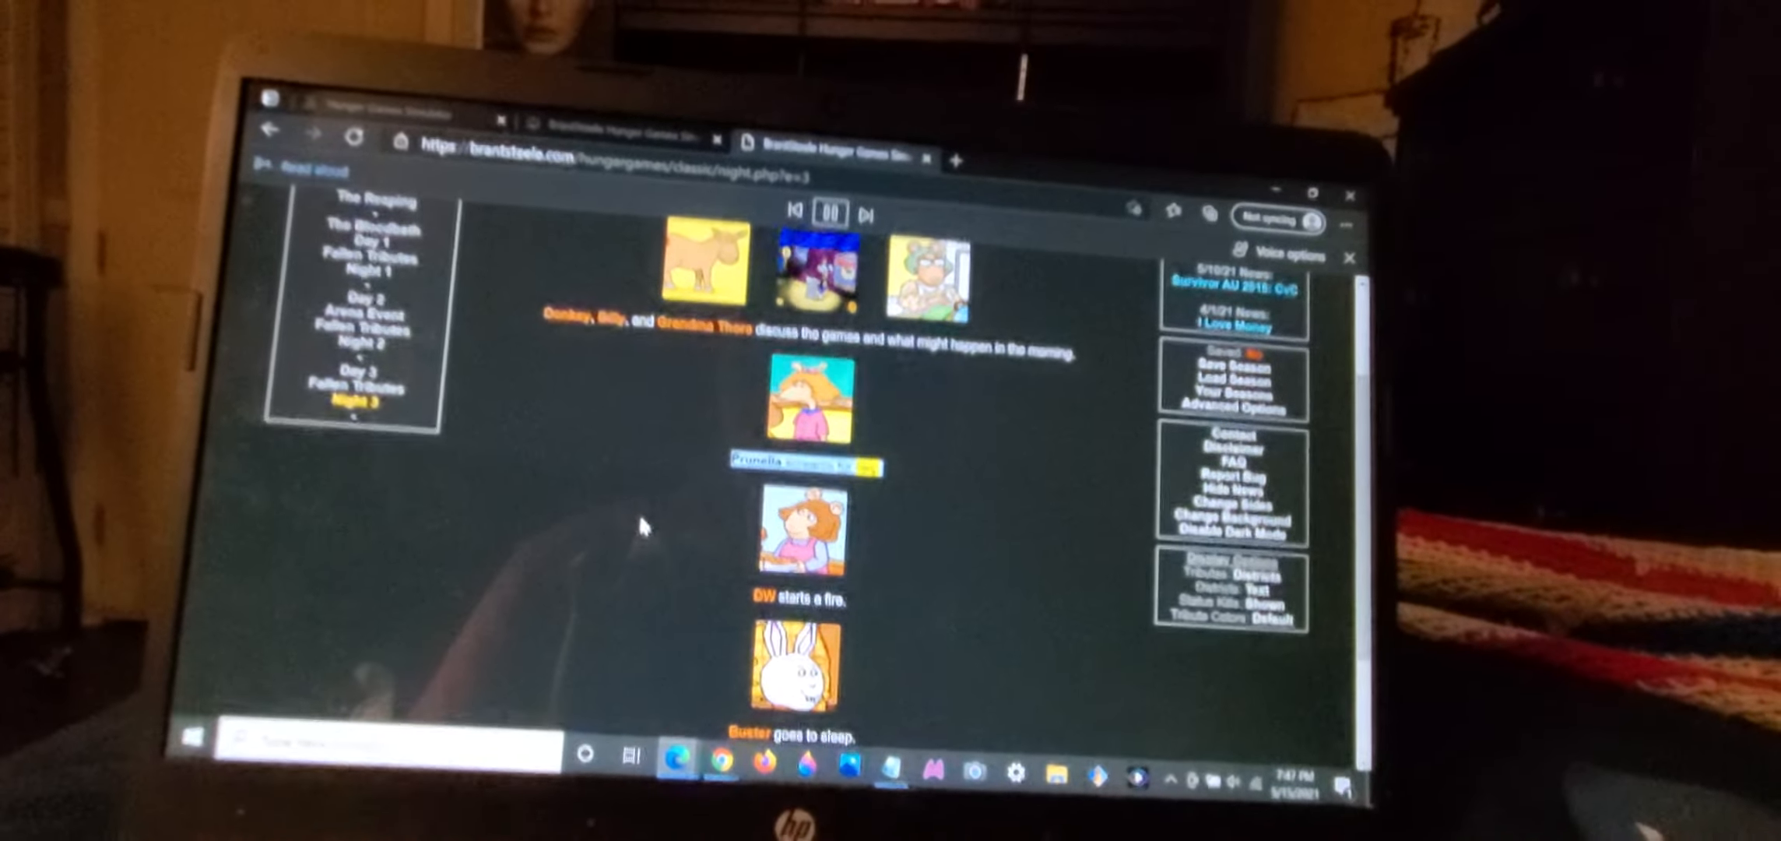
scroll("down", 3)
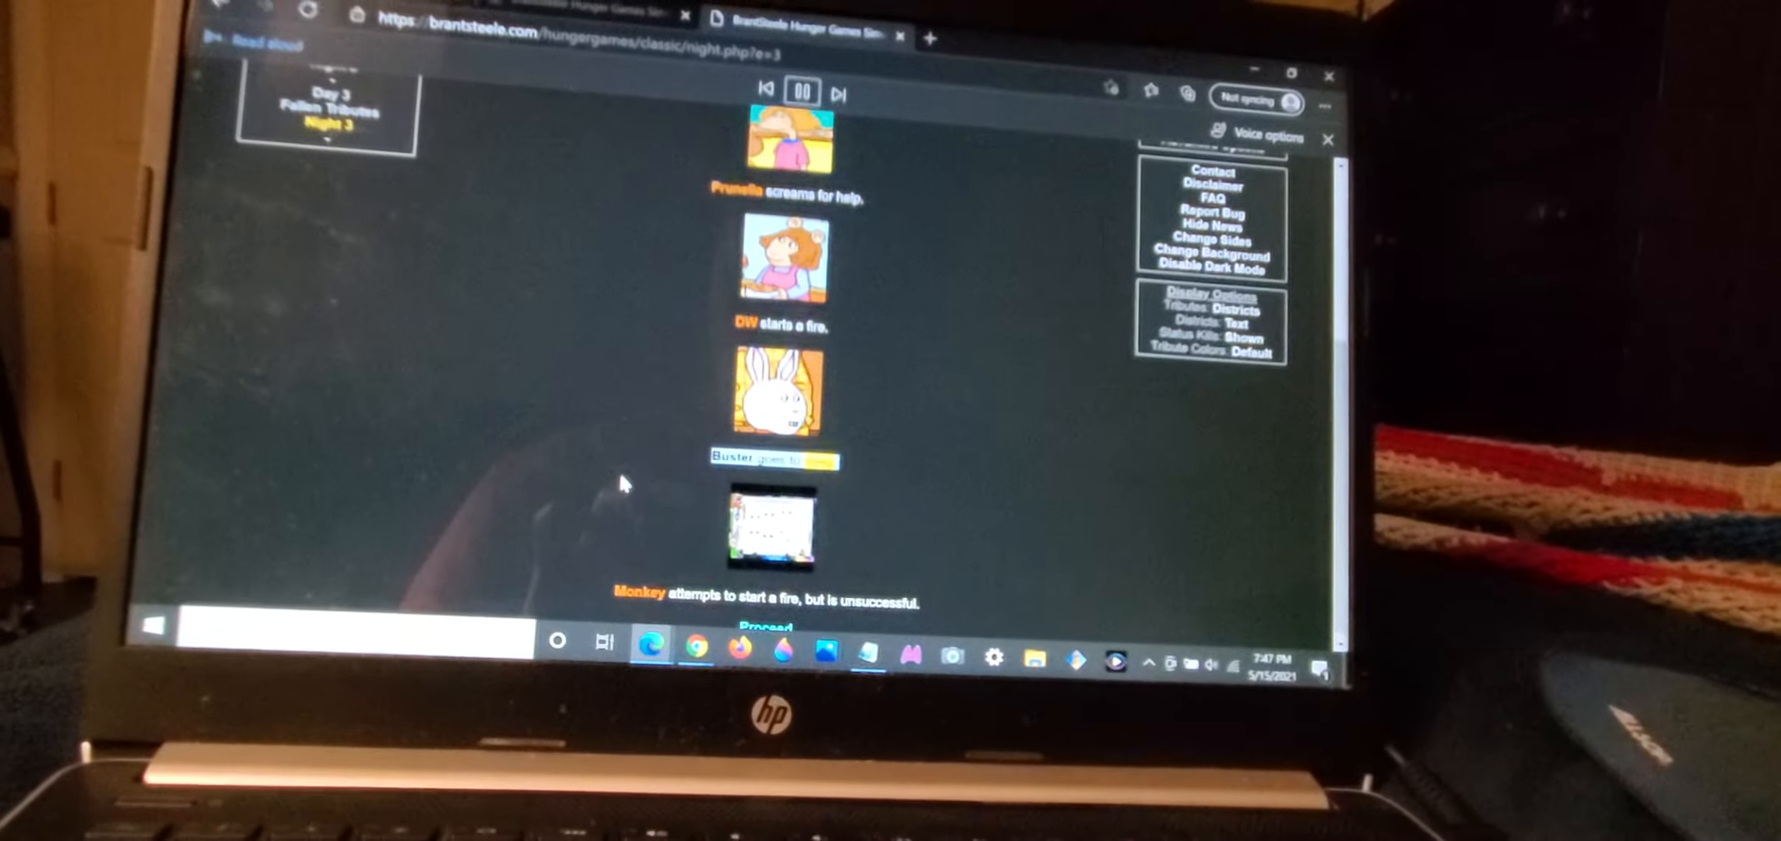
left_click(768, 624)
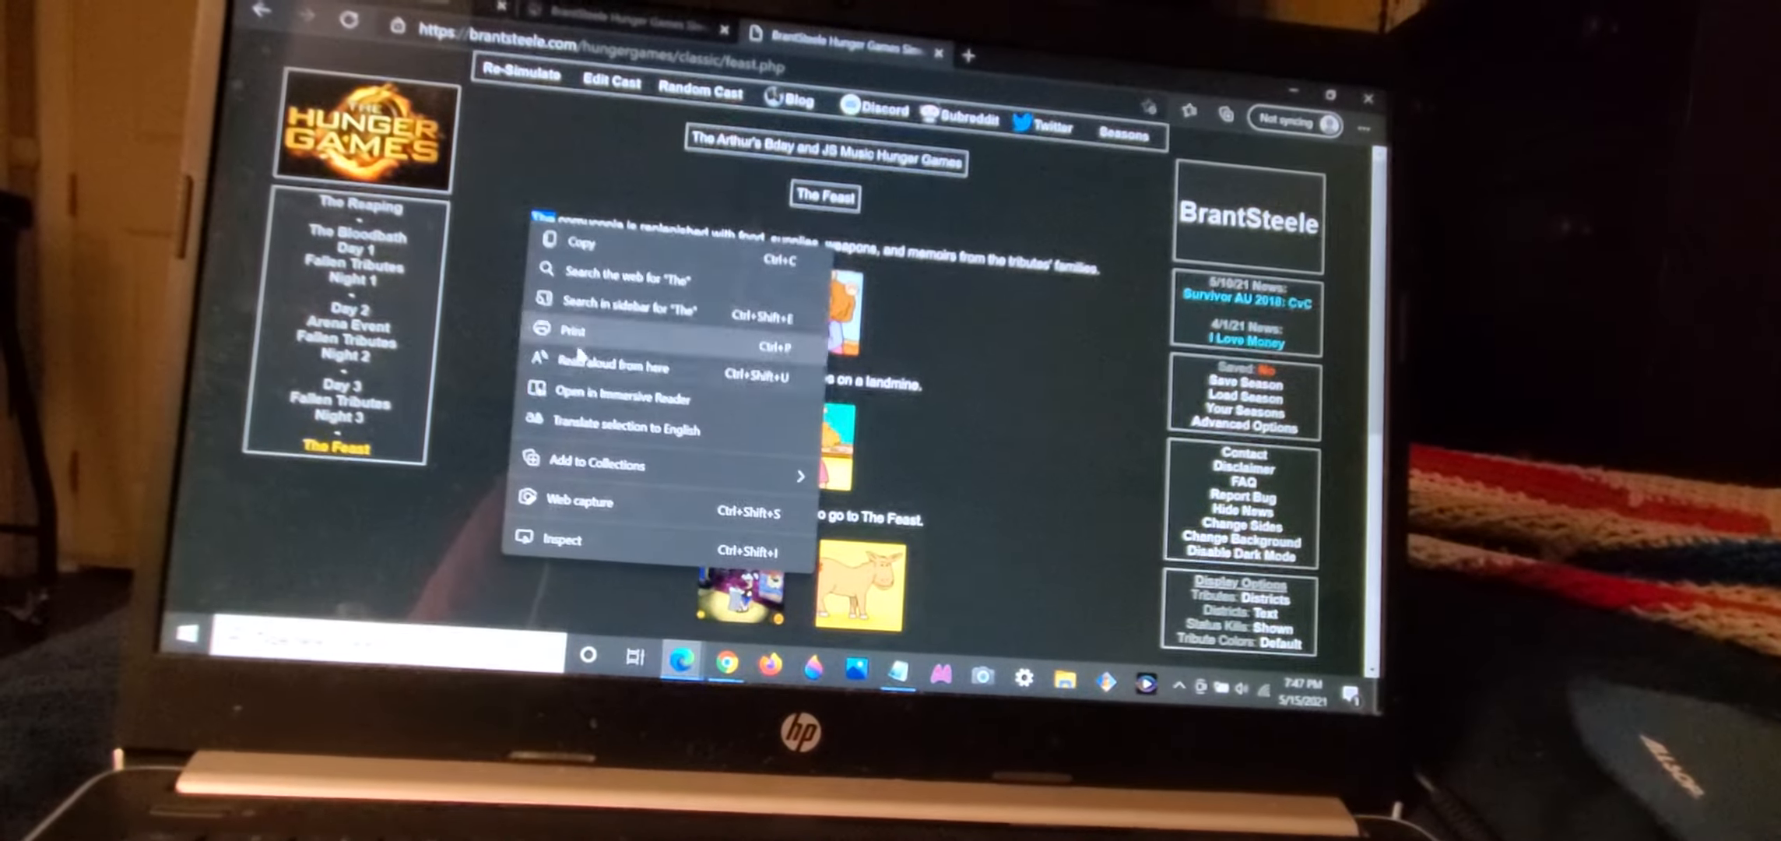
Step: Dismiss the popped-up options, read The Feast events, and advance to Day 4's camp raid
left_click(614, 366)
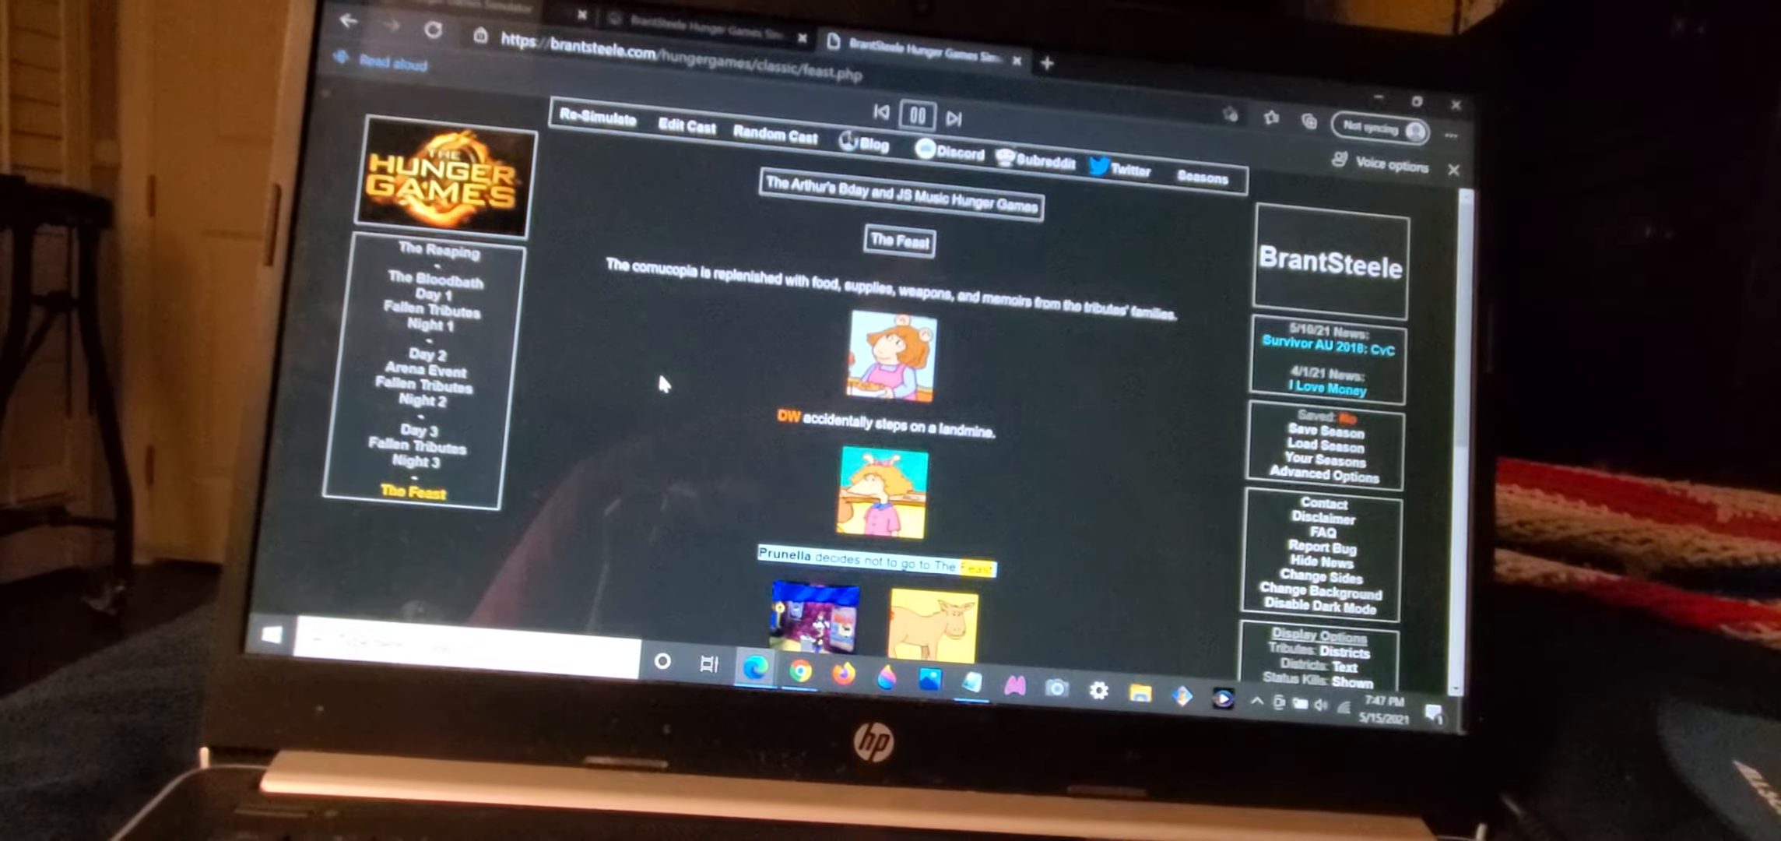
scroll("down", 3)
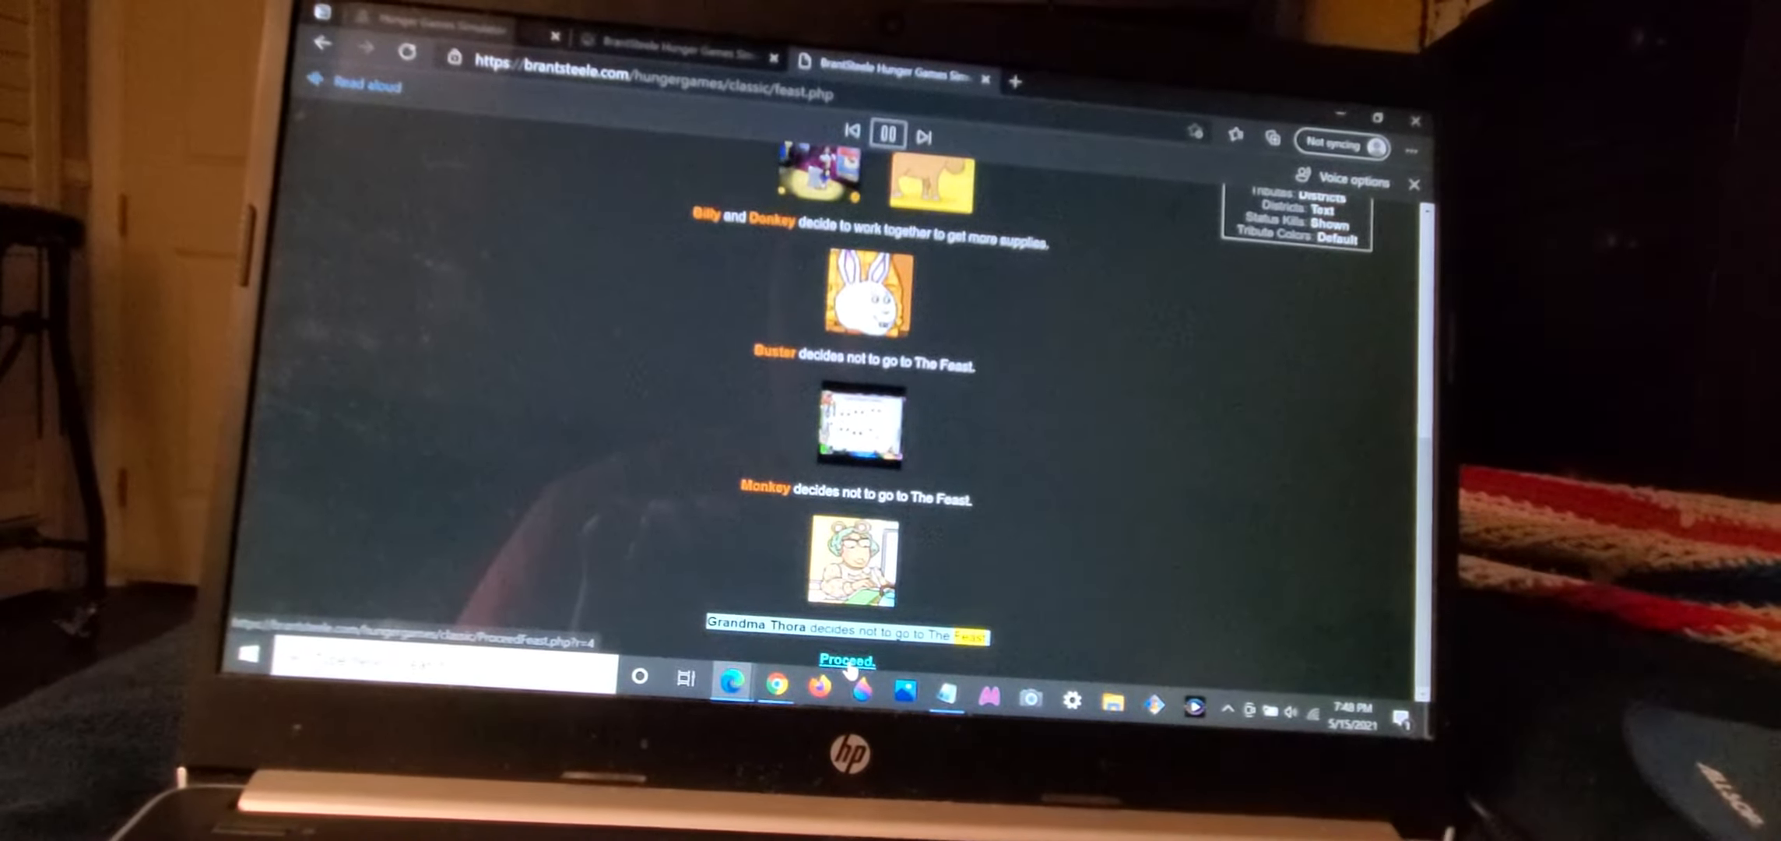
left_click(844, 655)
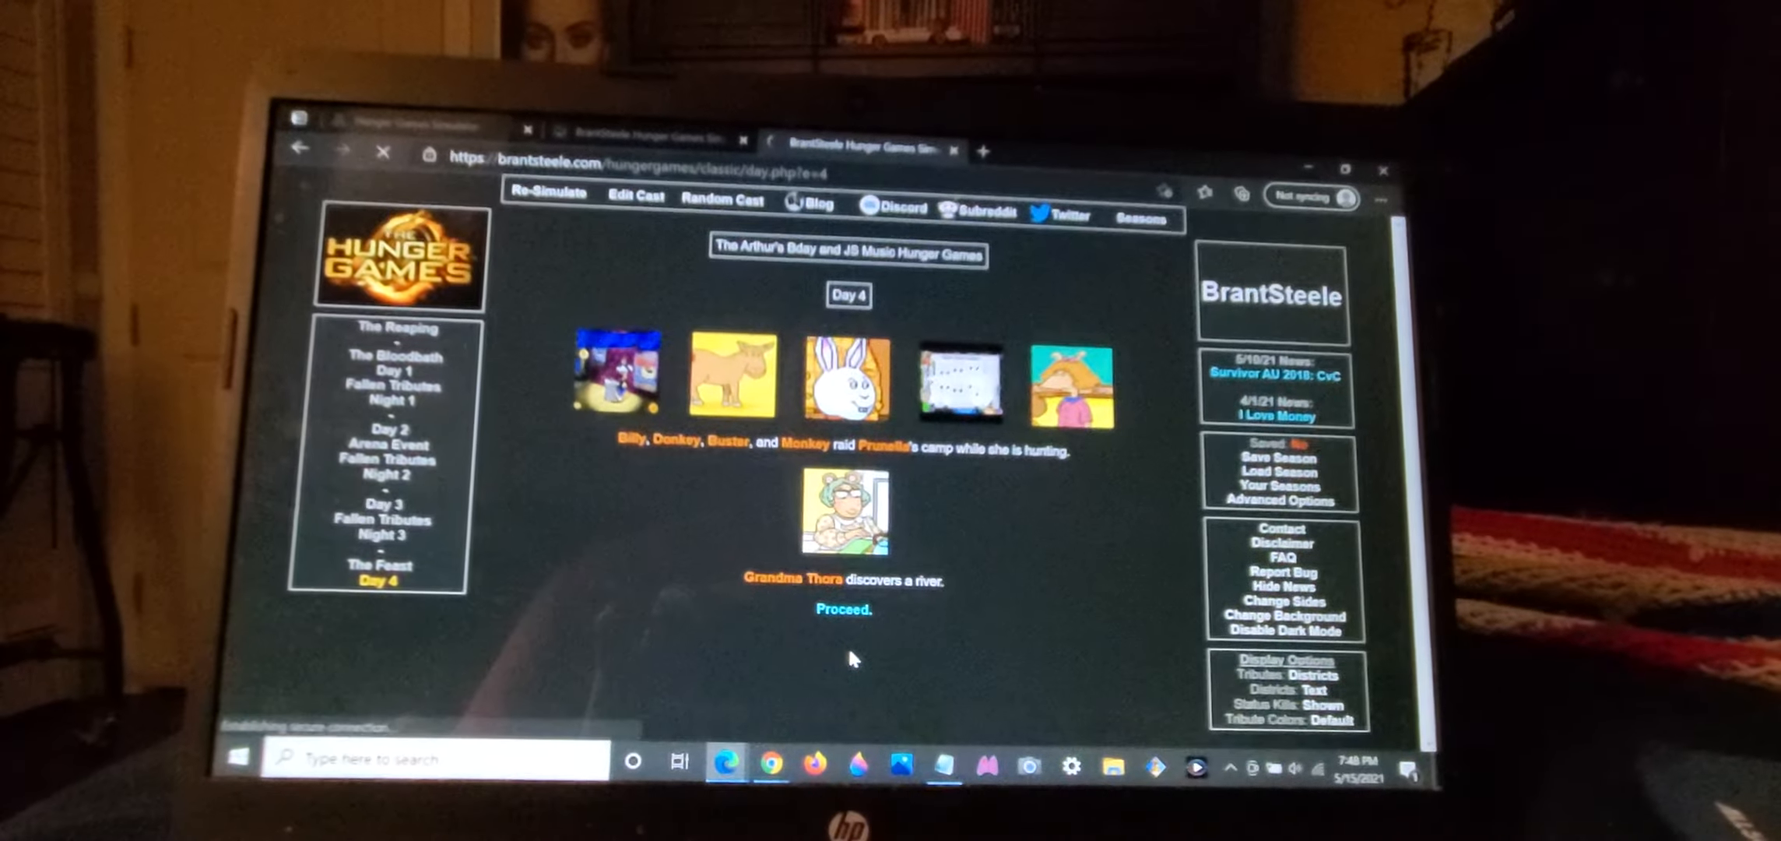
Step: Proceed through Night 4 to Day 5, where Buster receives a hatchet from a sponsor
left_click(842, 609)
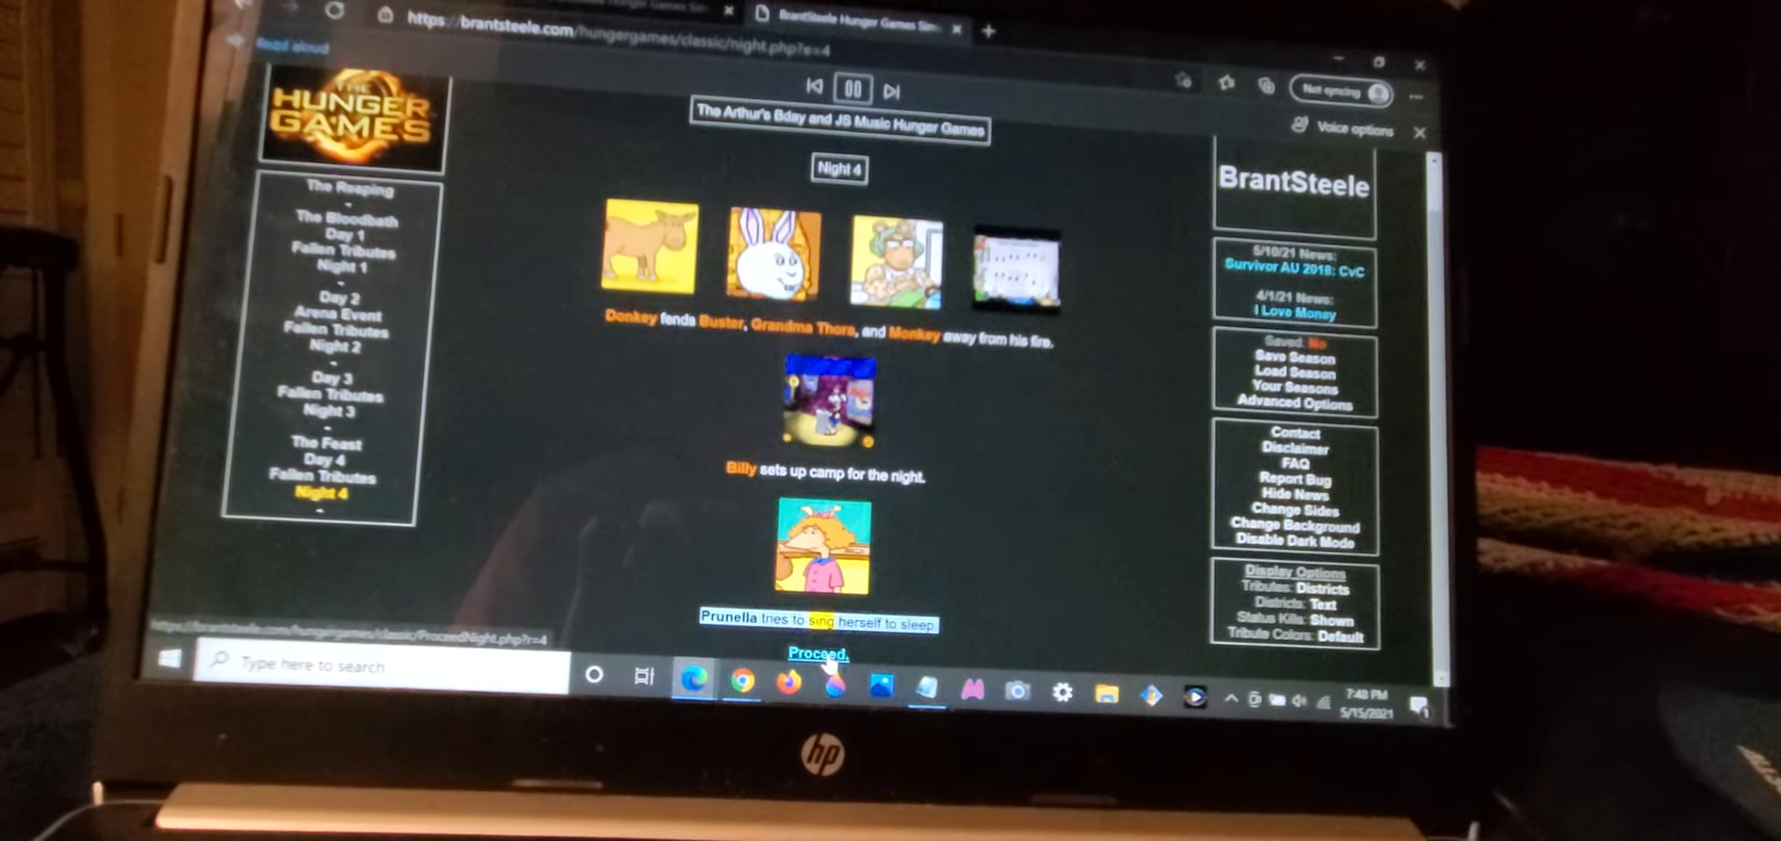
left_click(818, 654)
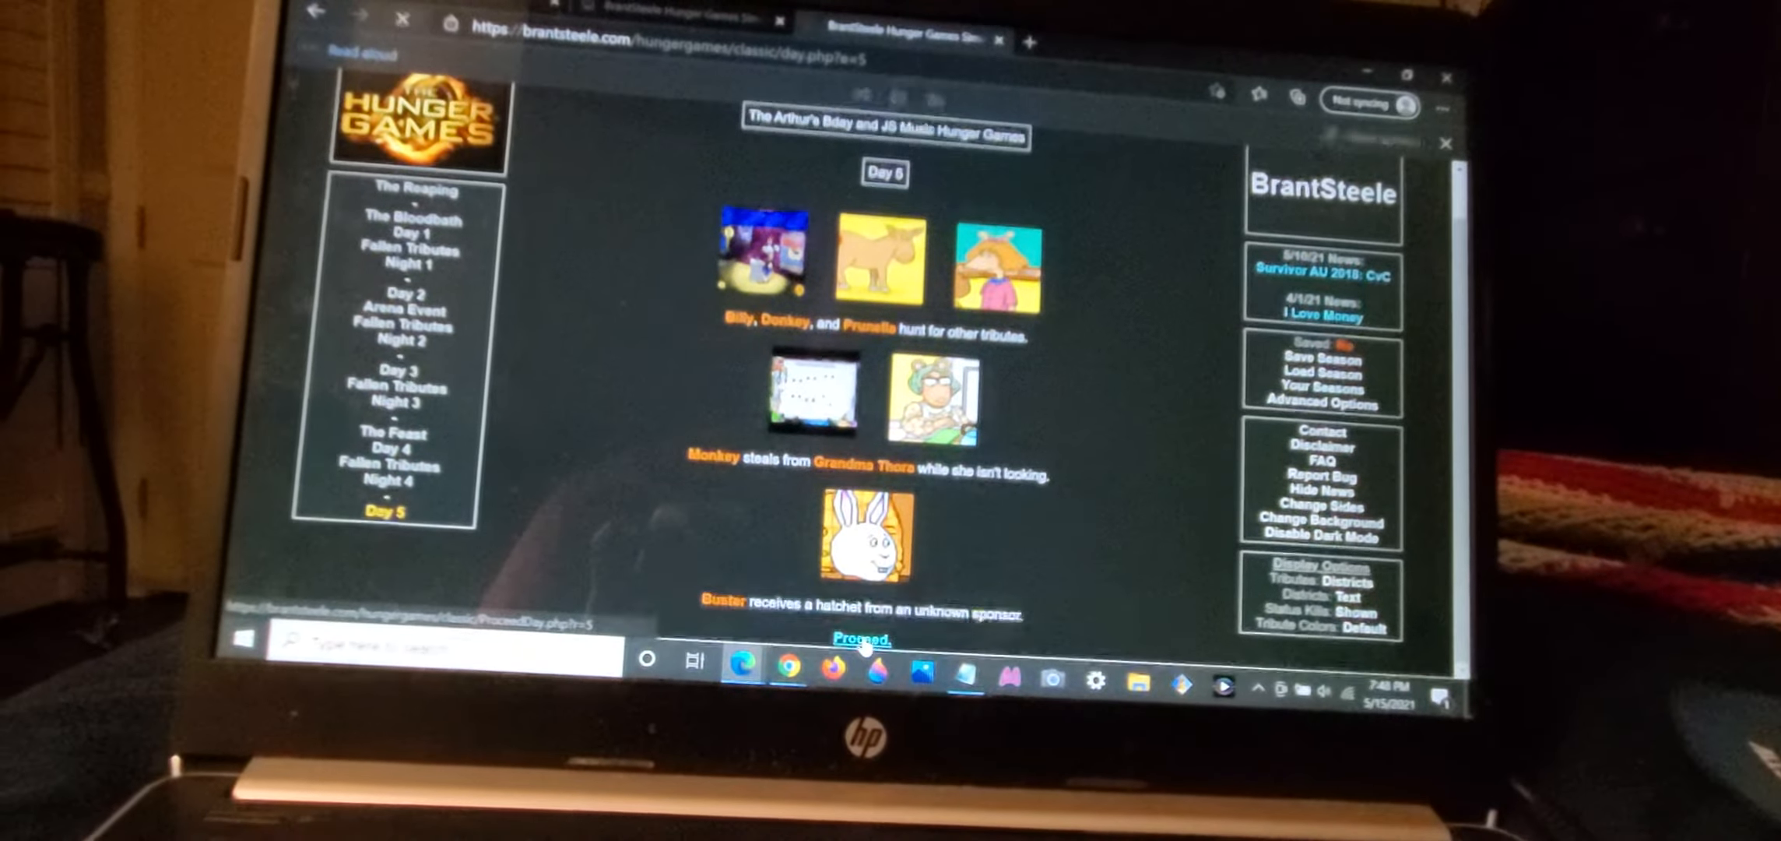
Step: Proceed past Day 5 and read Night 5's events through to the Day 6 page
left_click(857, 637)
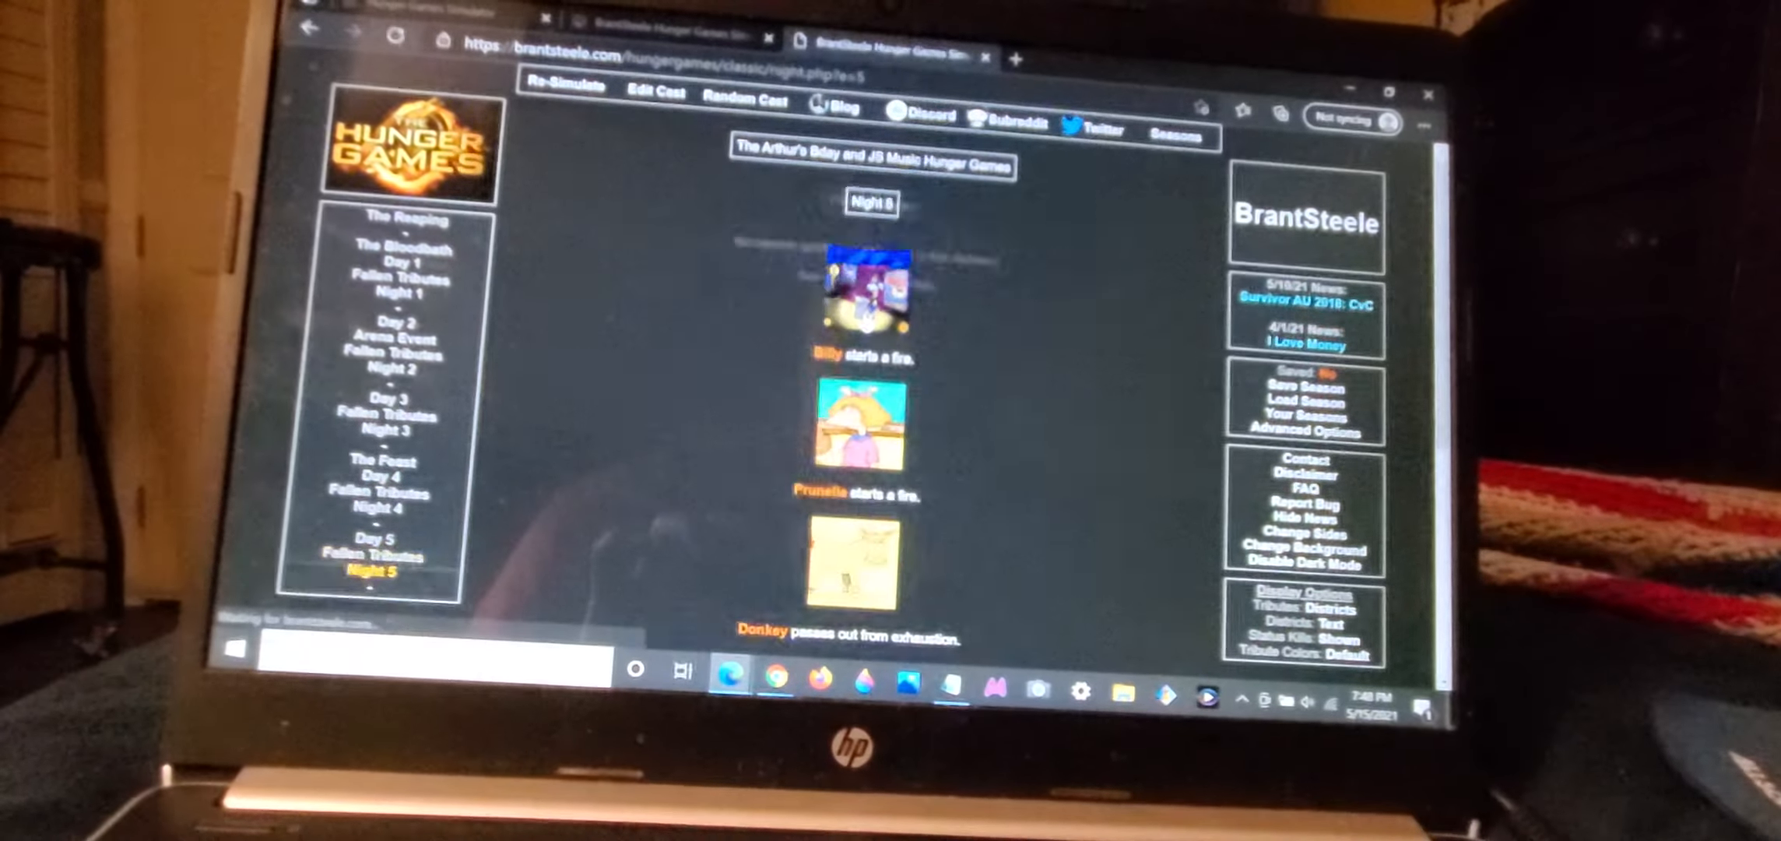
scroll("down", 3)
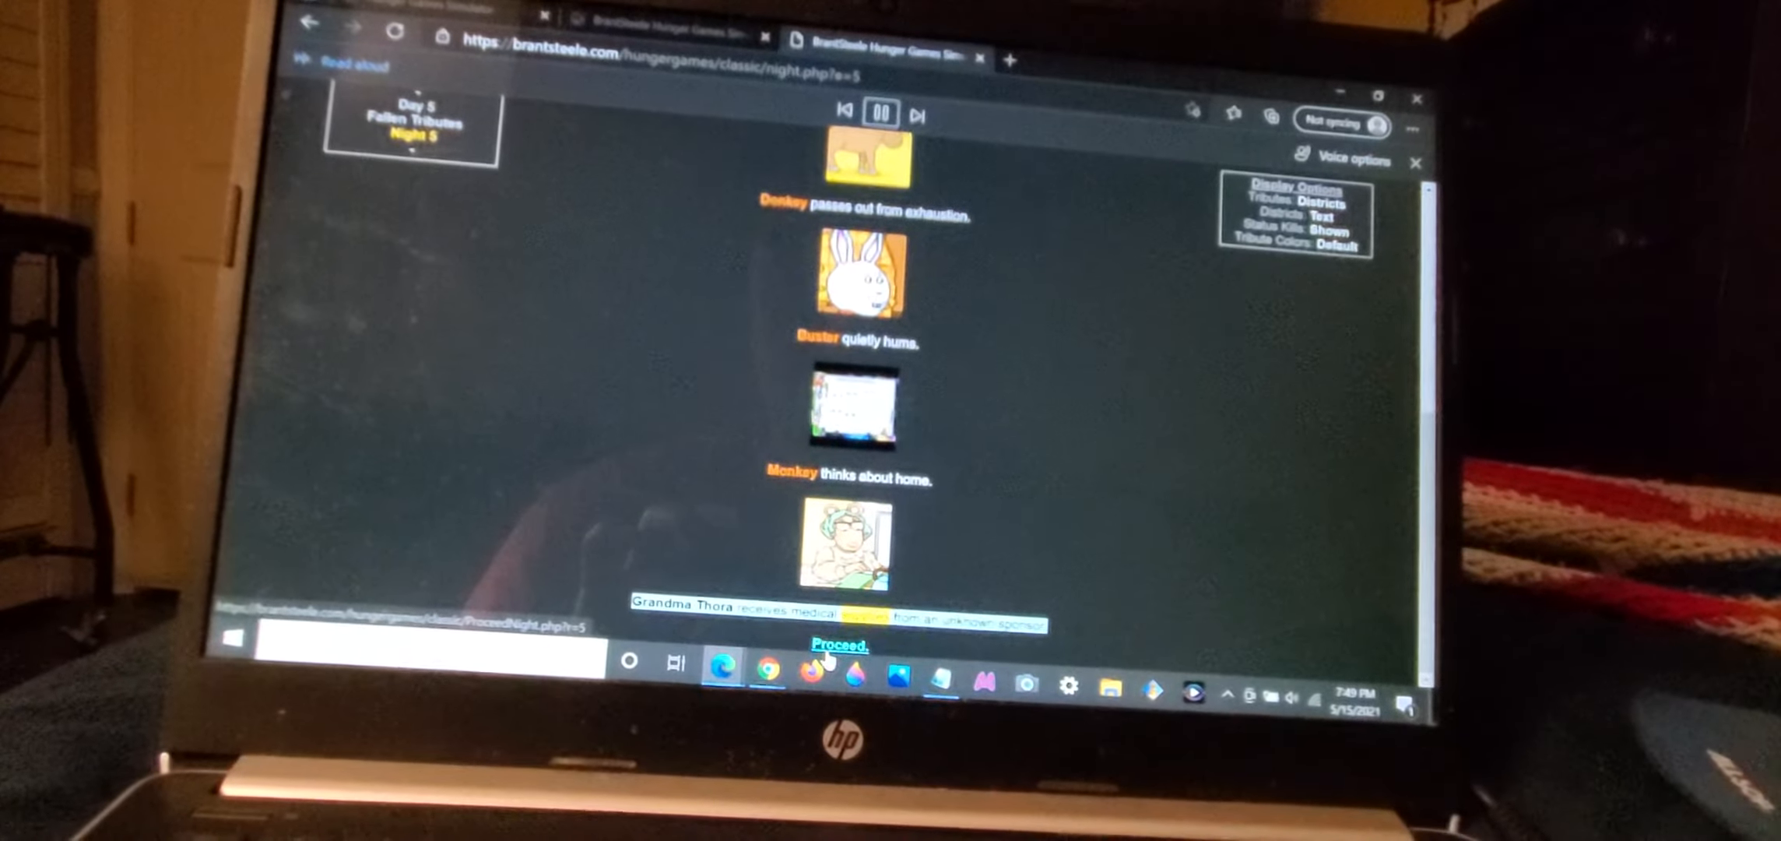
left_click(839, 643)
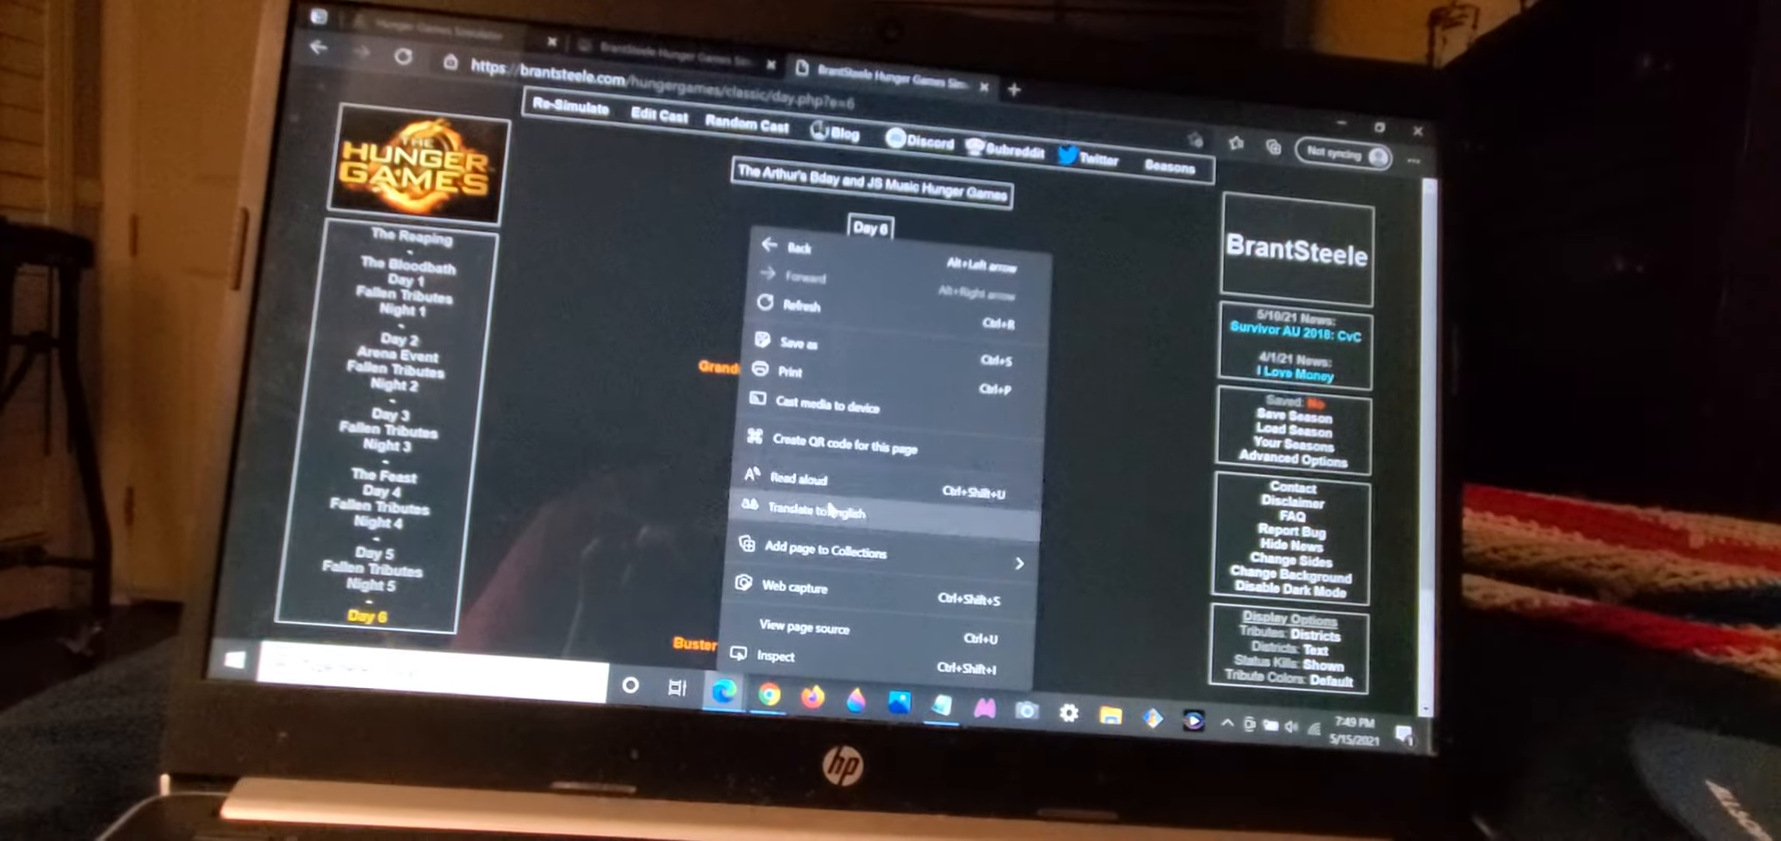
Step: Proceed past Day 6 and its empty Fallen Tributes page to Night 6's events
left_click(797, 479)
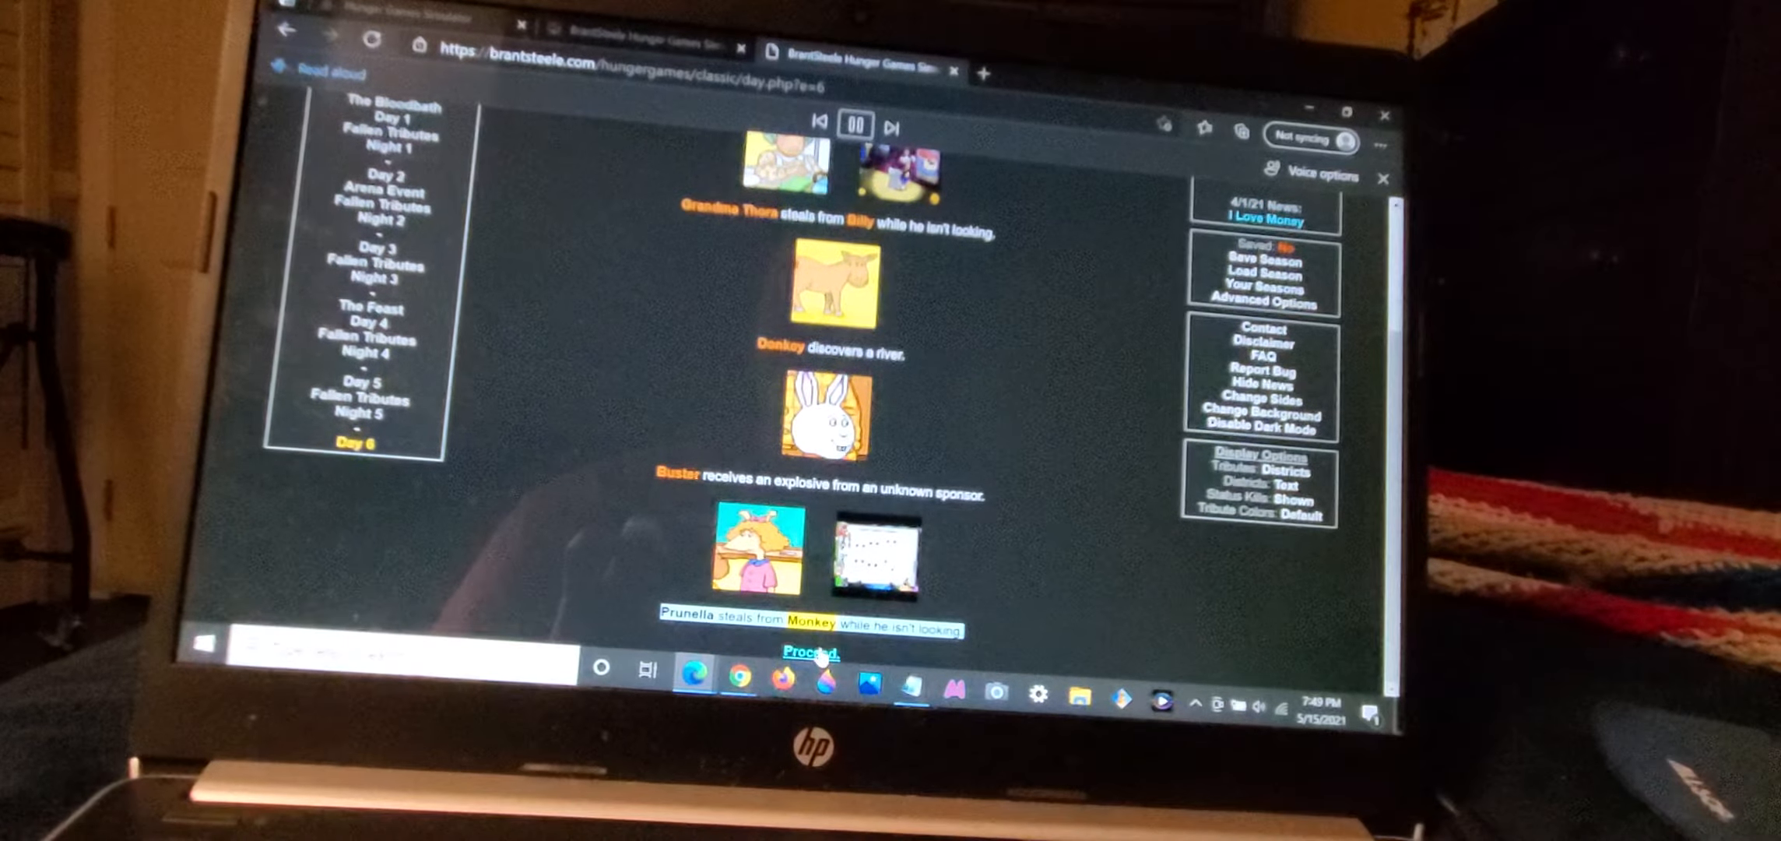
left_click(814, 649)
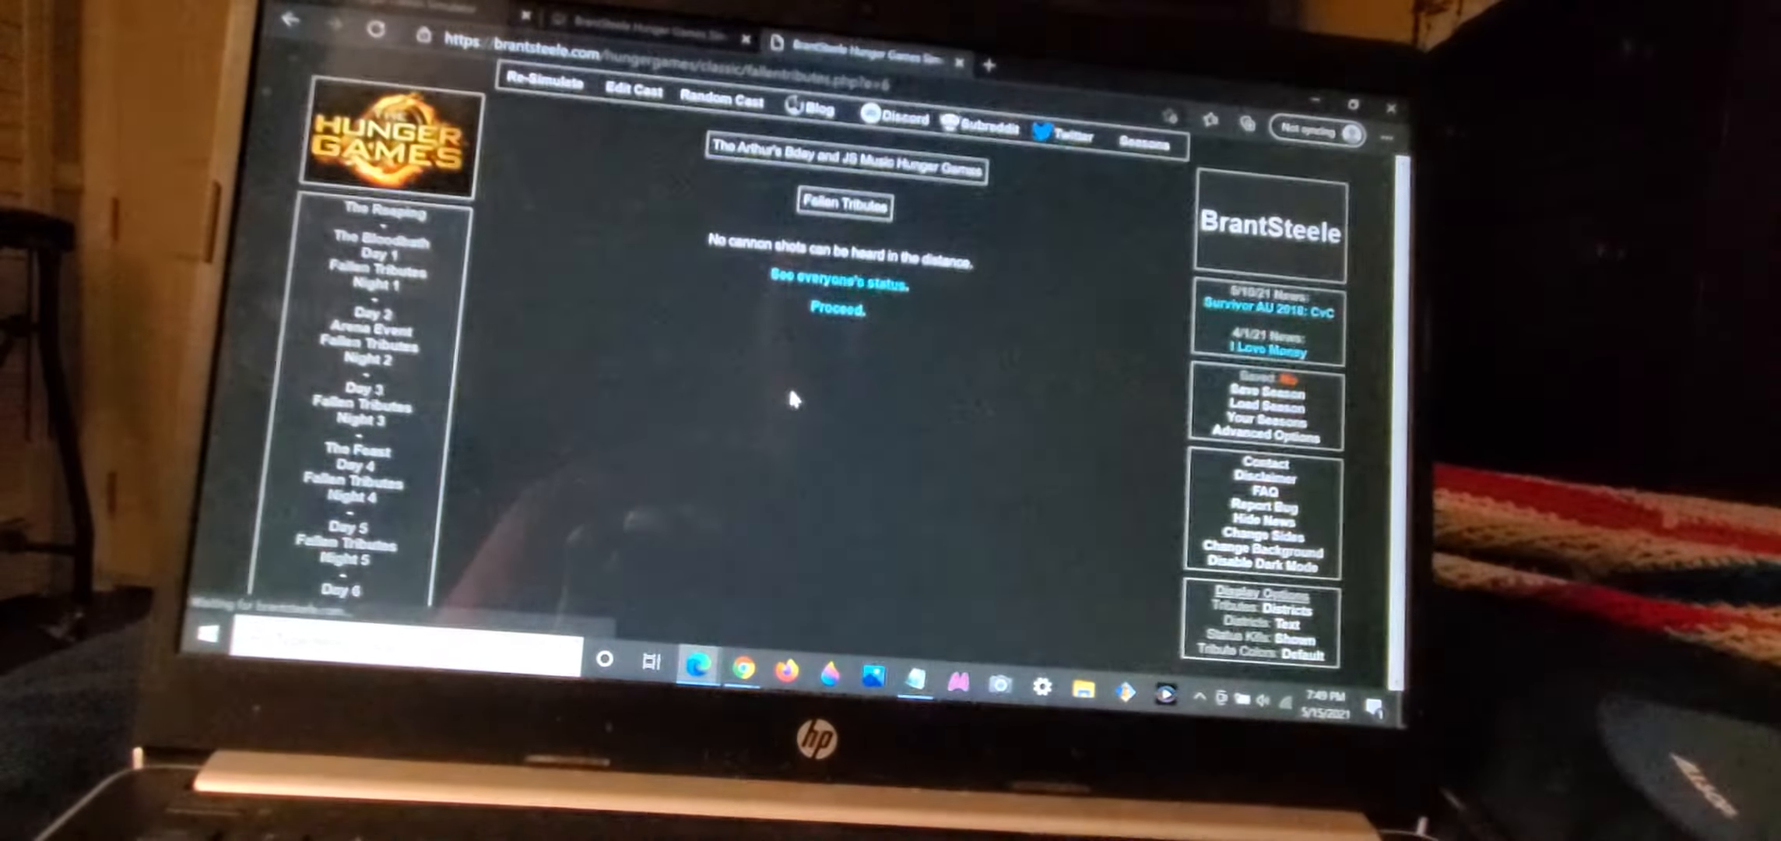
left_click(835, 310)
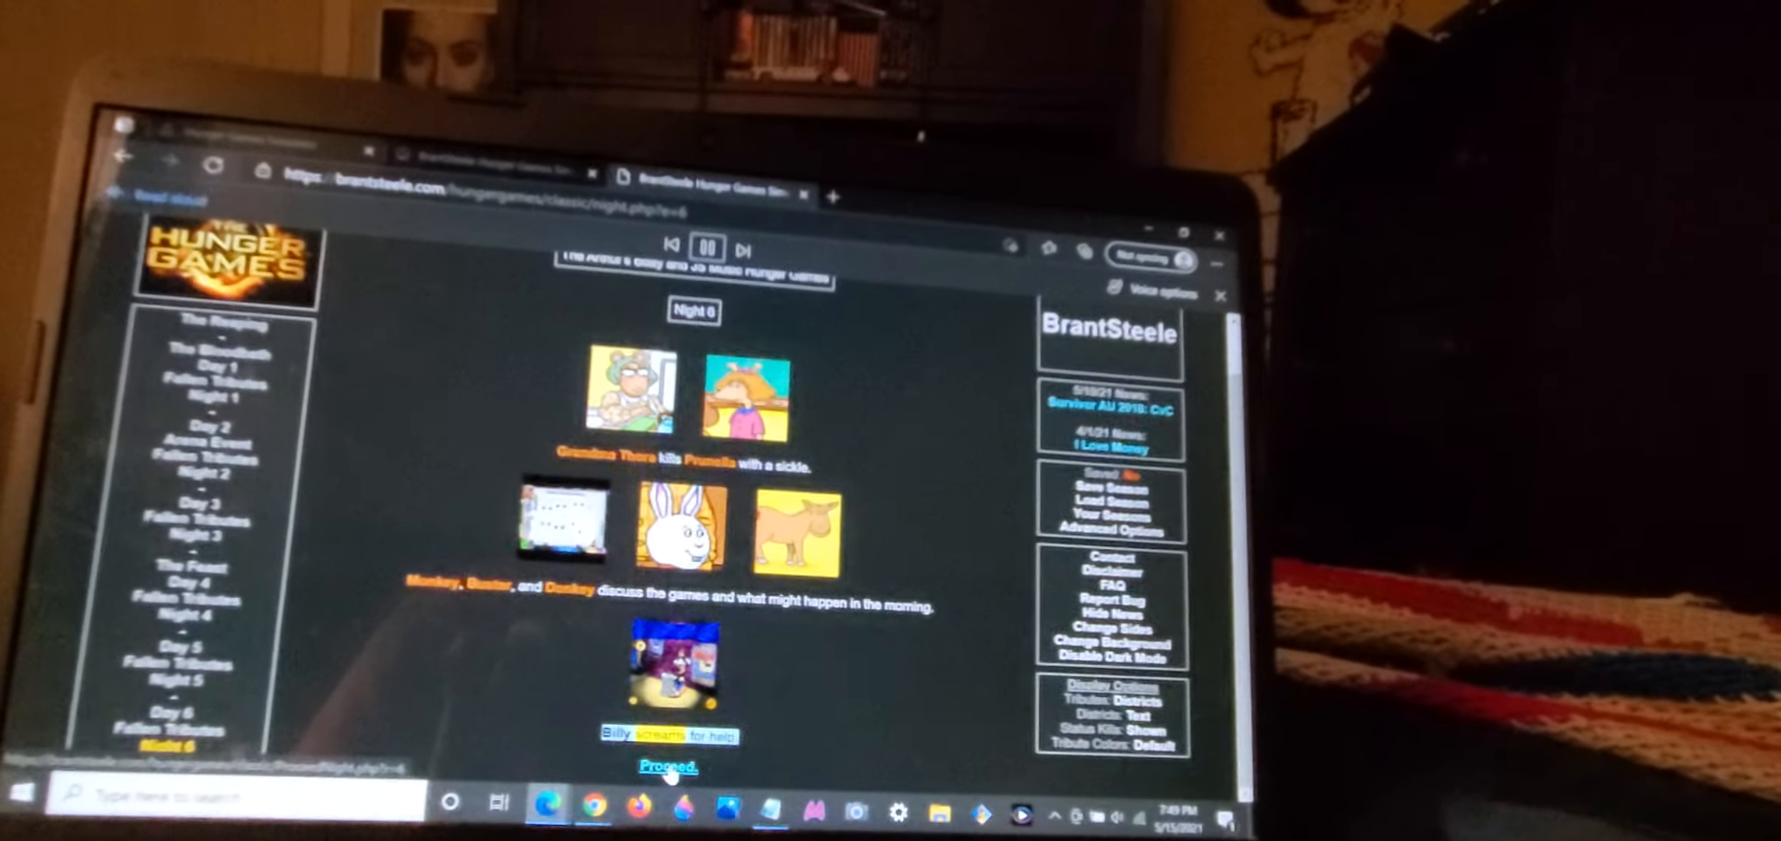
Step: Proceed through Day 7 and its fallen tributes, Prunella and Donkey, to Night 7
left_click(667, 764)
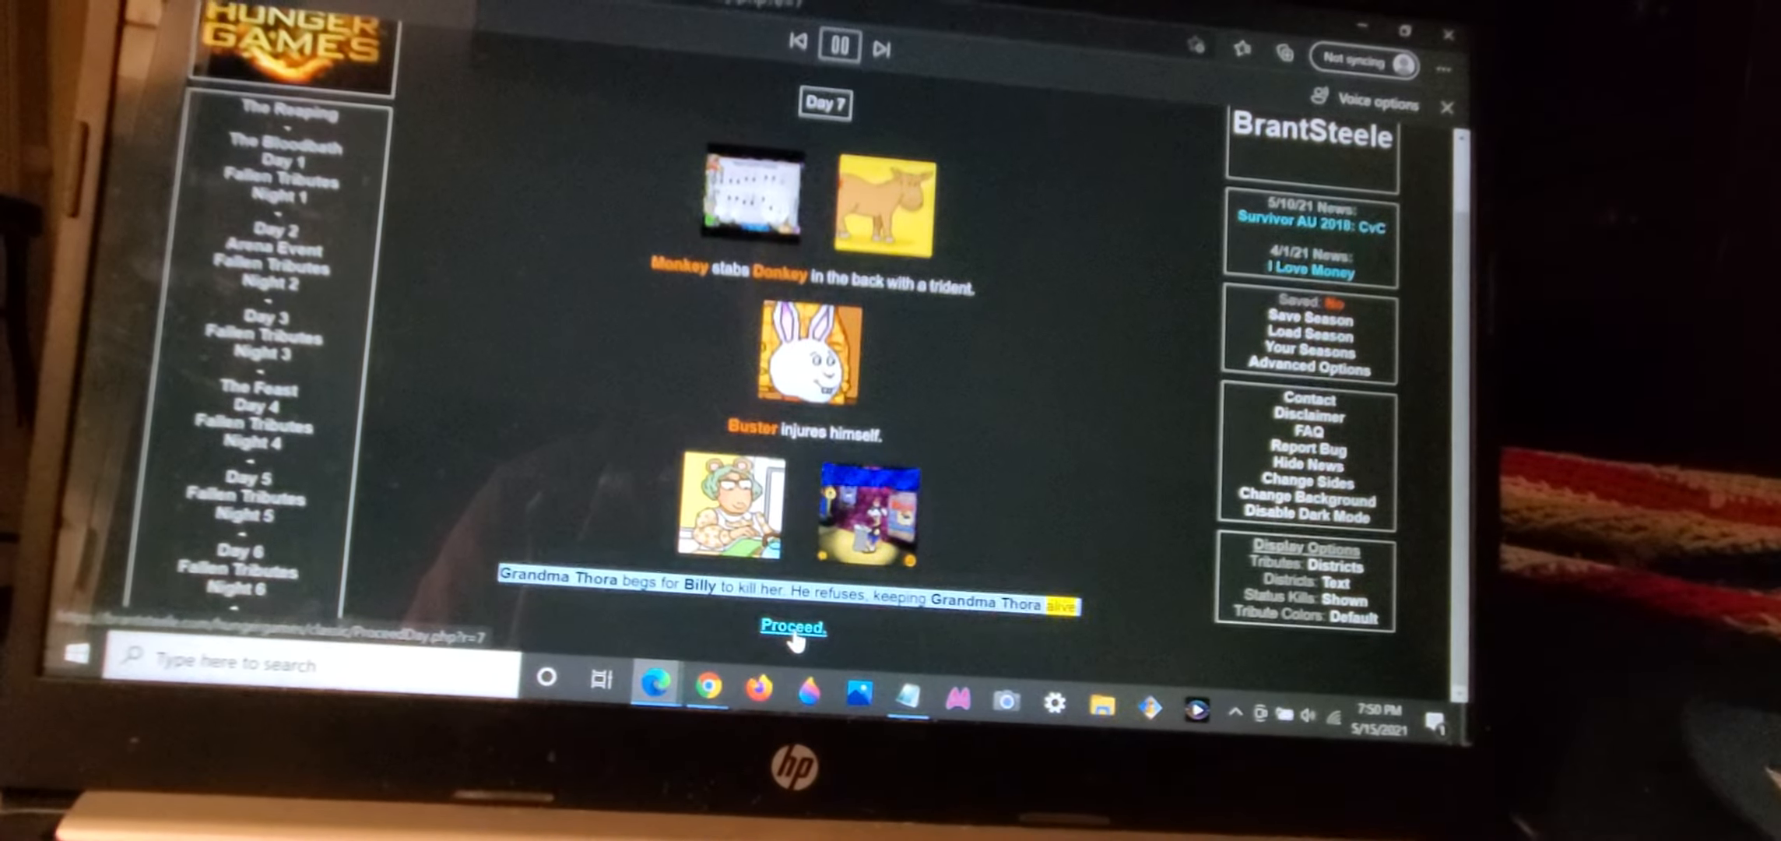
left_click(794, 627)
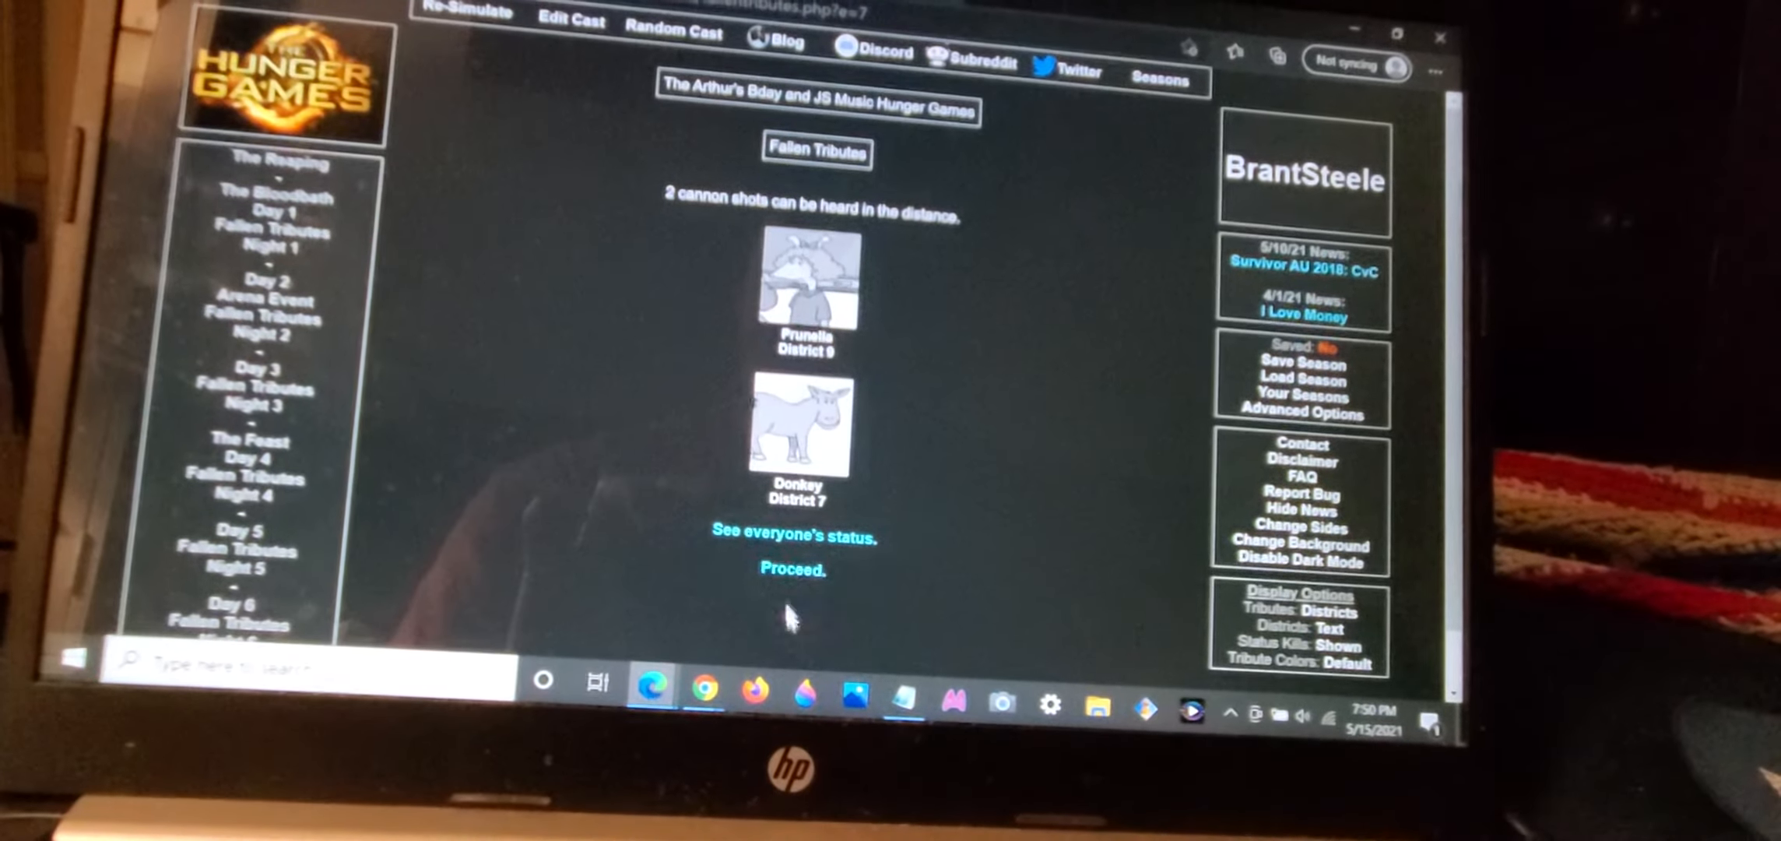
left_click(788, 572)
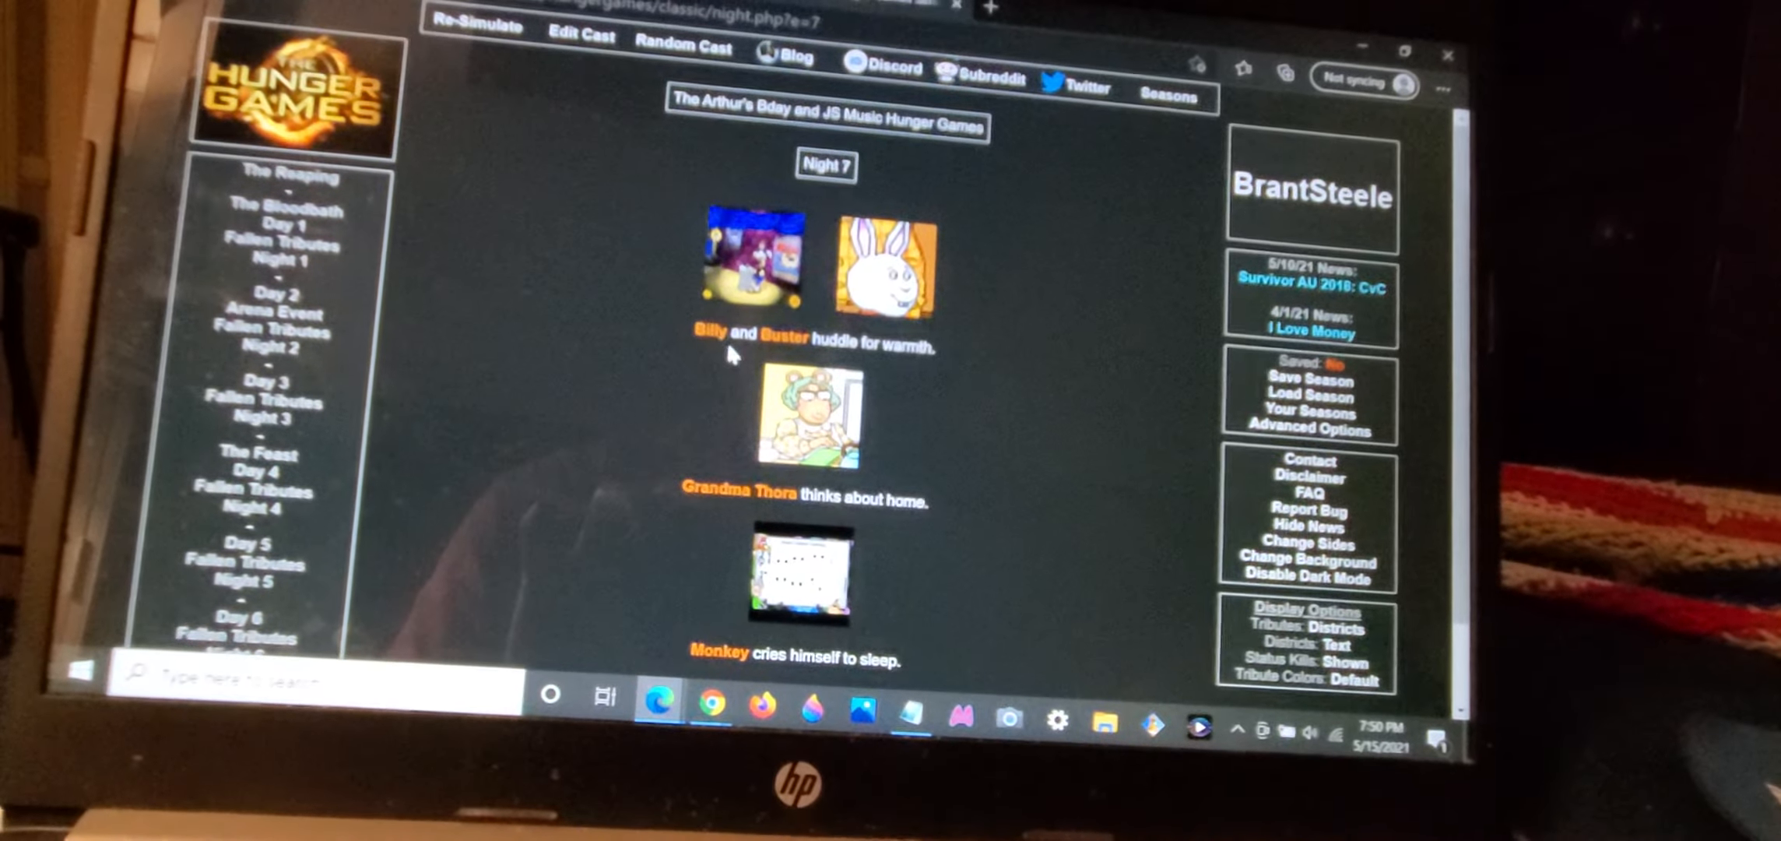
Step: Dismiss the context menu on Billy's name and proceed from Night 7 to Day 8
right_click(703, 338)
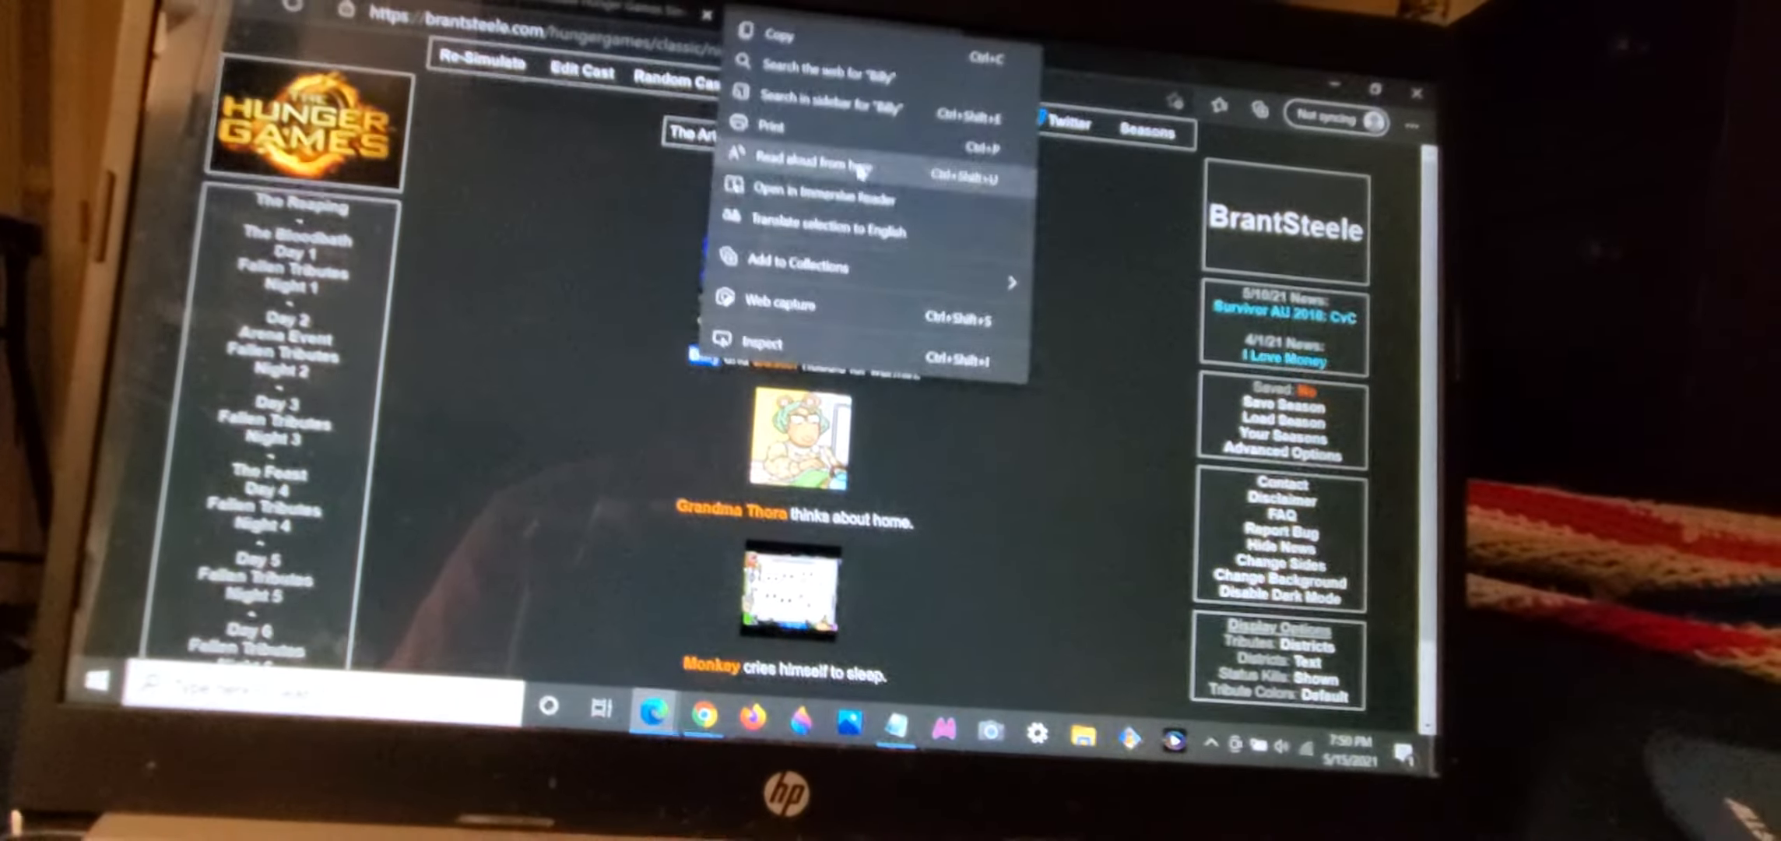
left_click(813, 160)
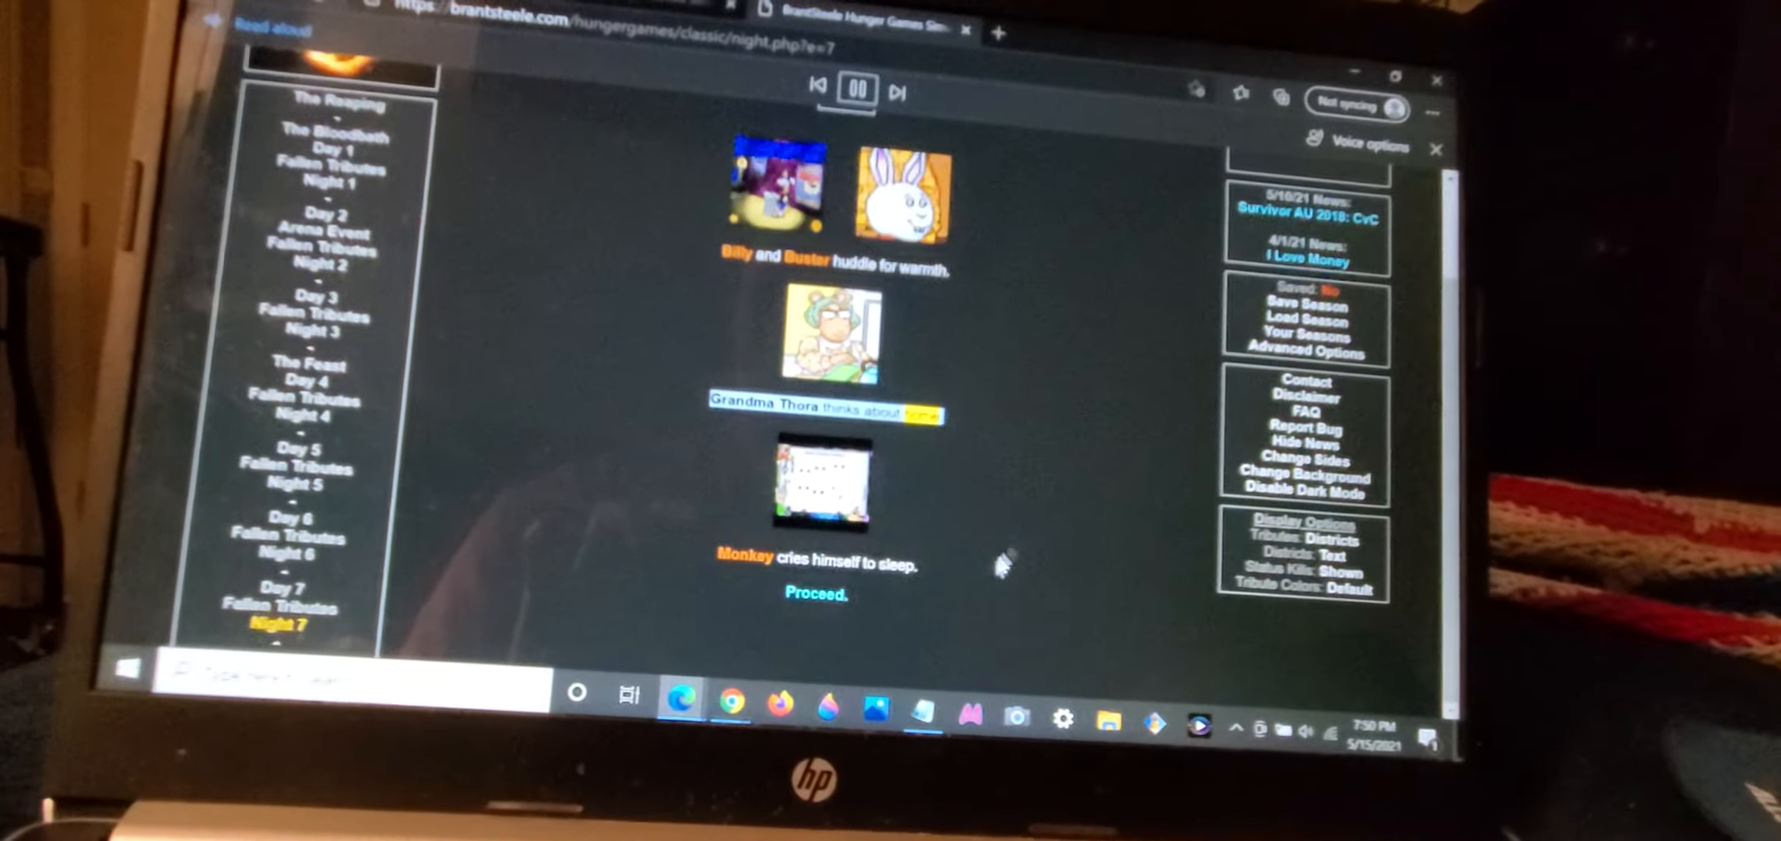
left_click(813, 593)
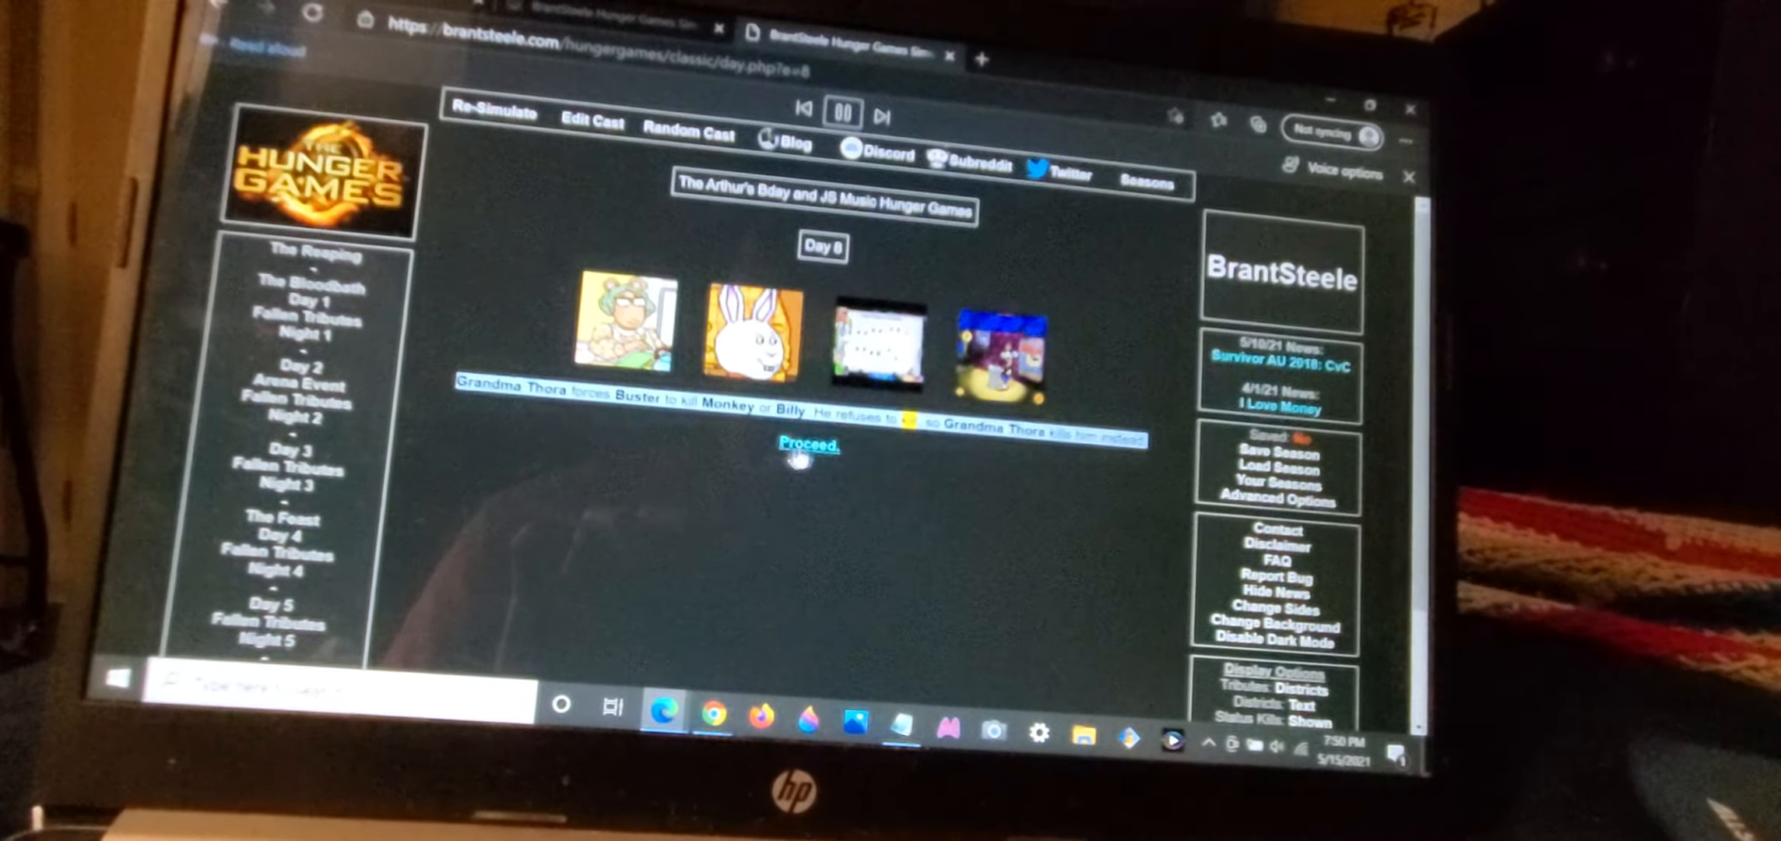
Step: Proceed through Buster's fall on Day 8 and Night 8 to the Day 9 page
left_click(810, 445)
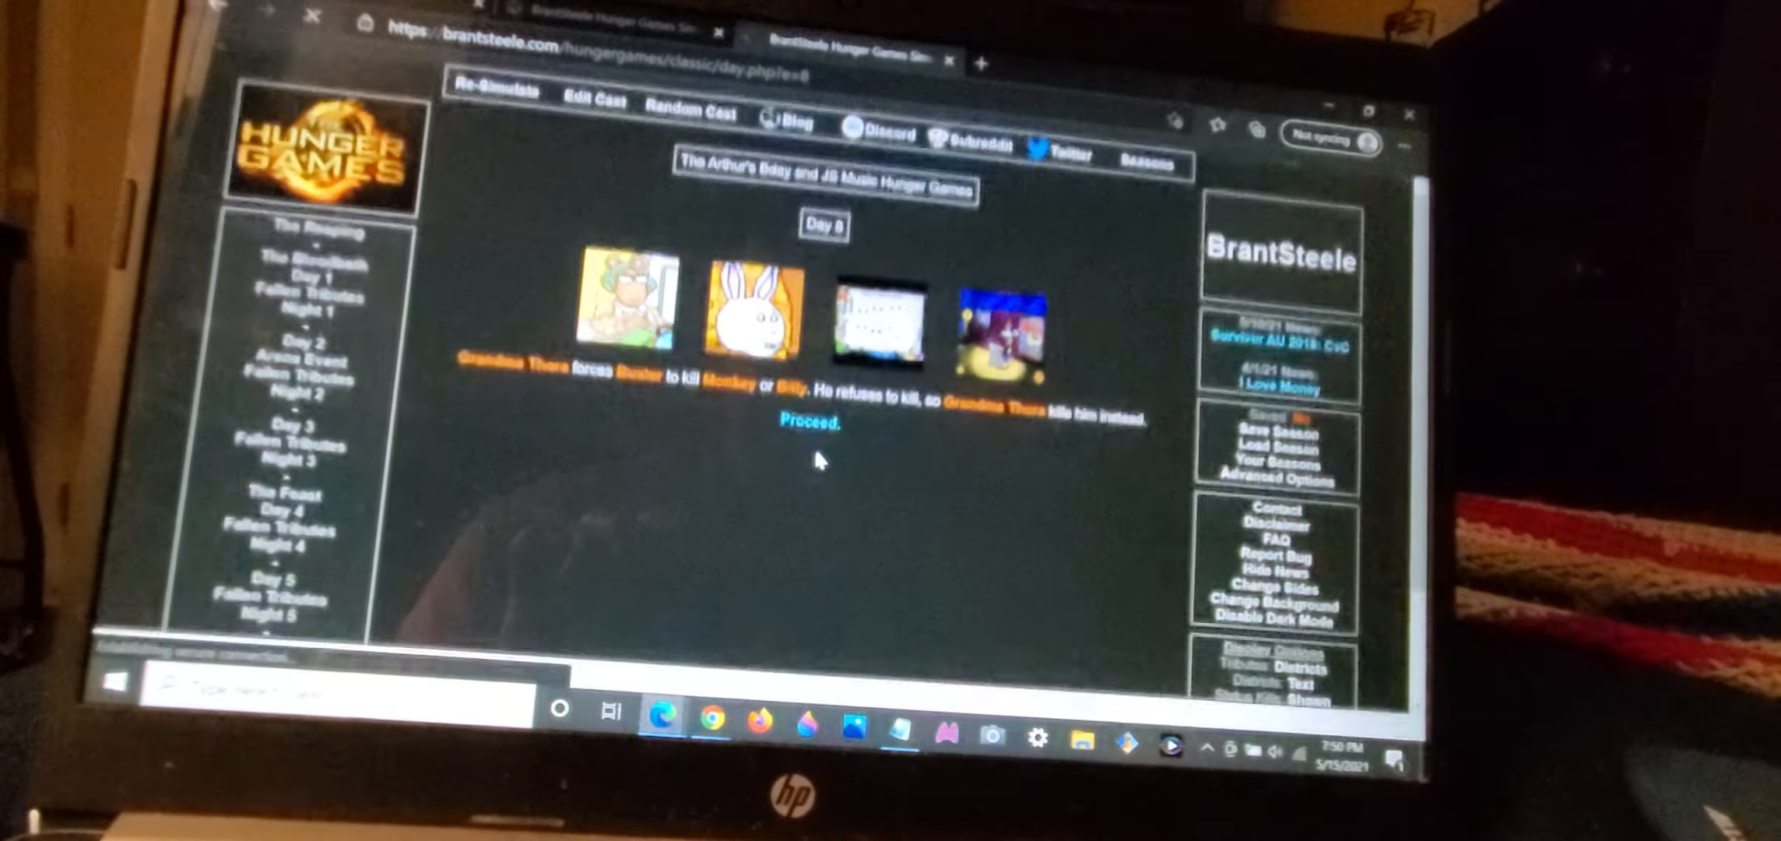
left_click(819, 420)
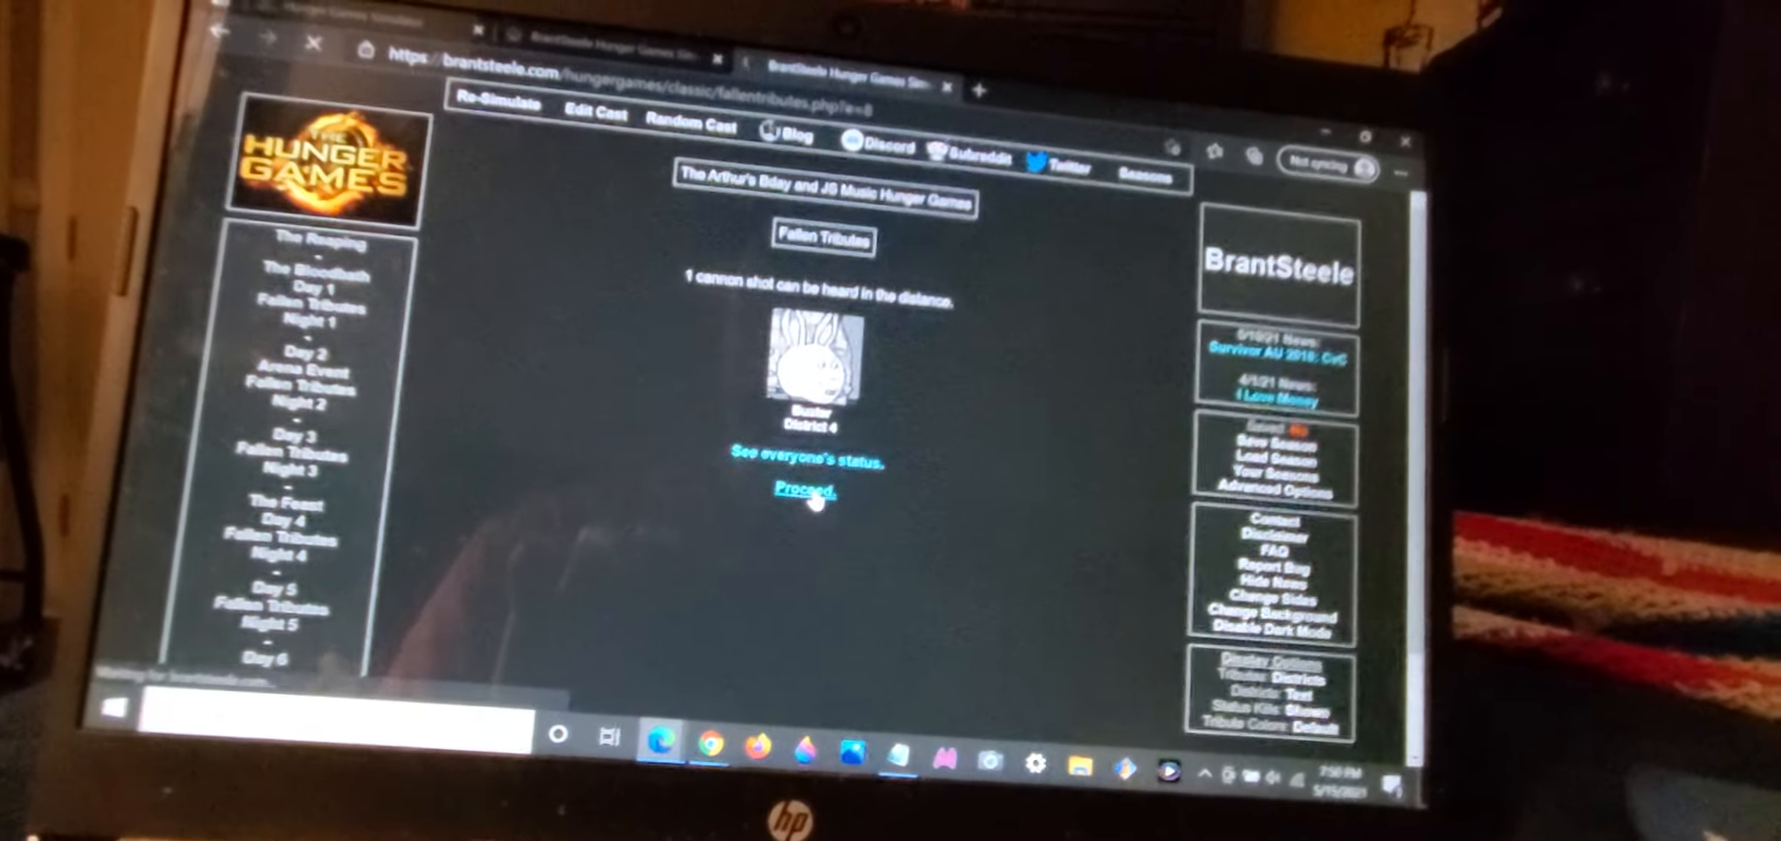
left_click(805, 487)
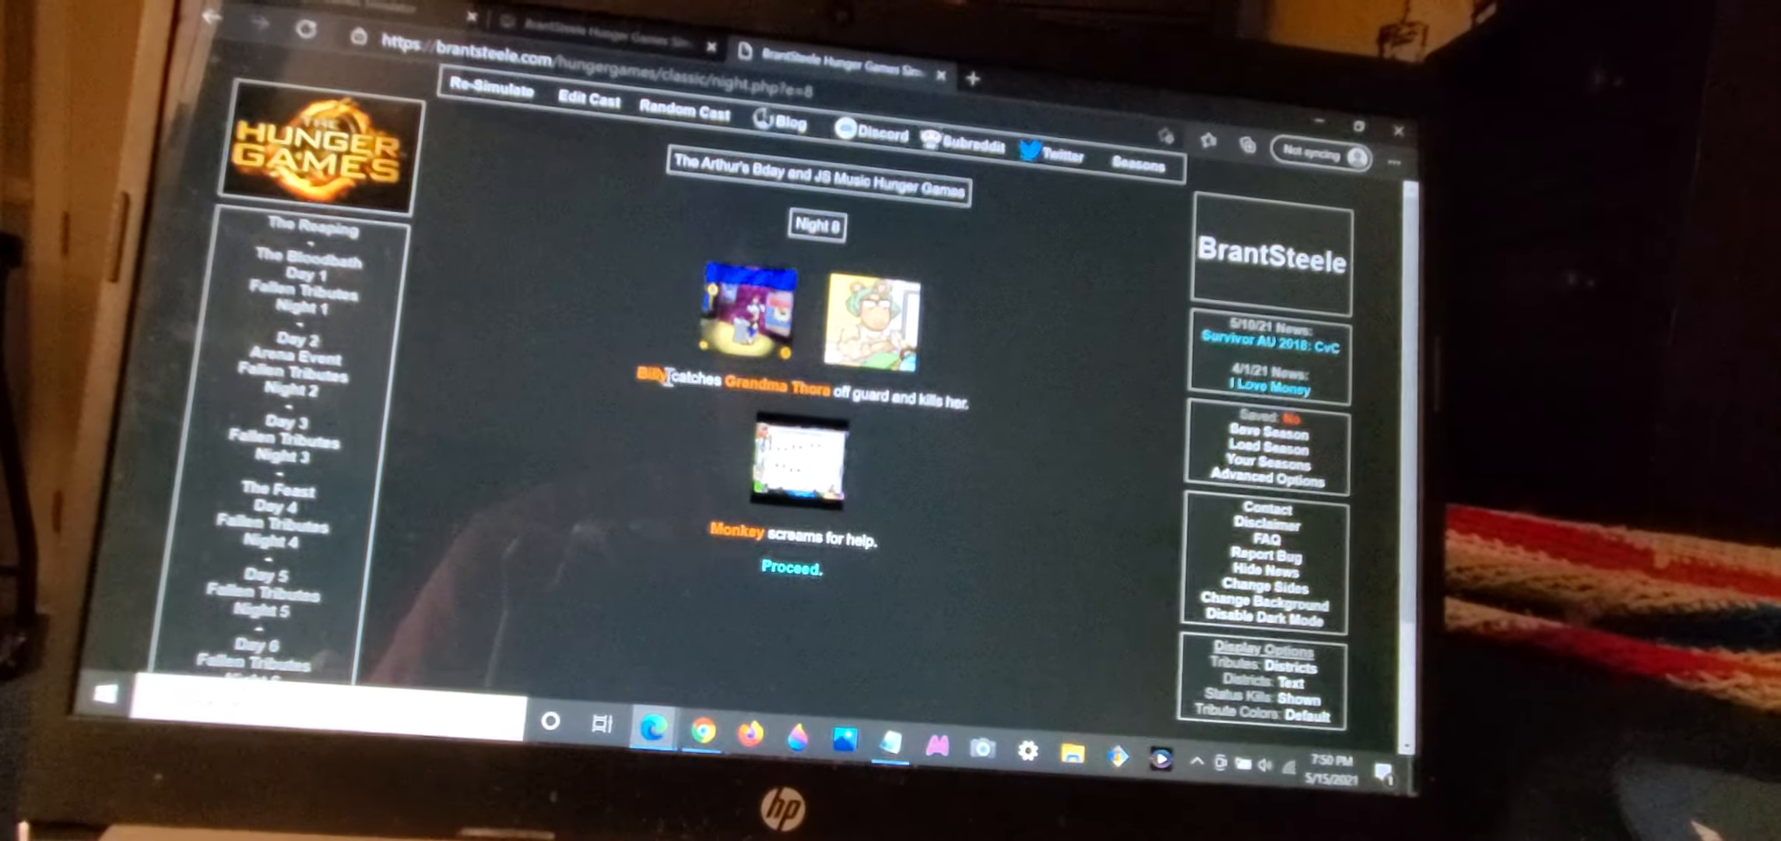
right_click(649, 380)
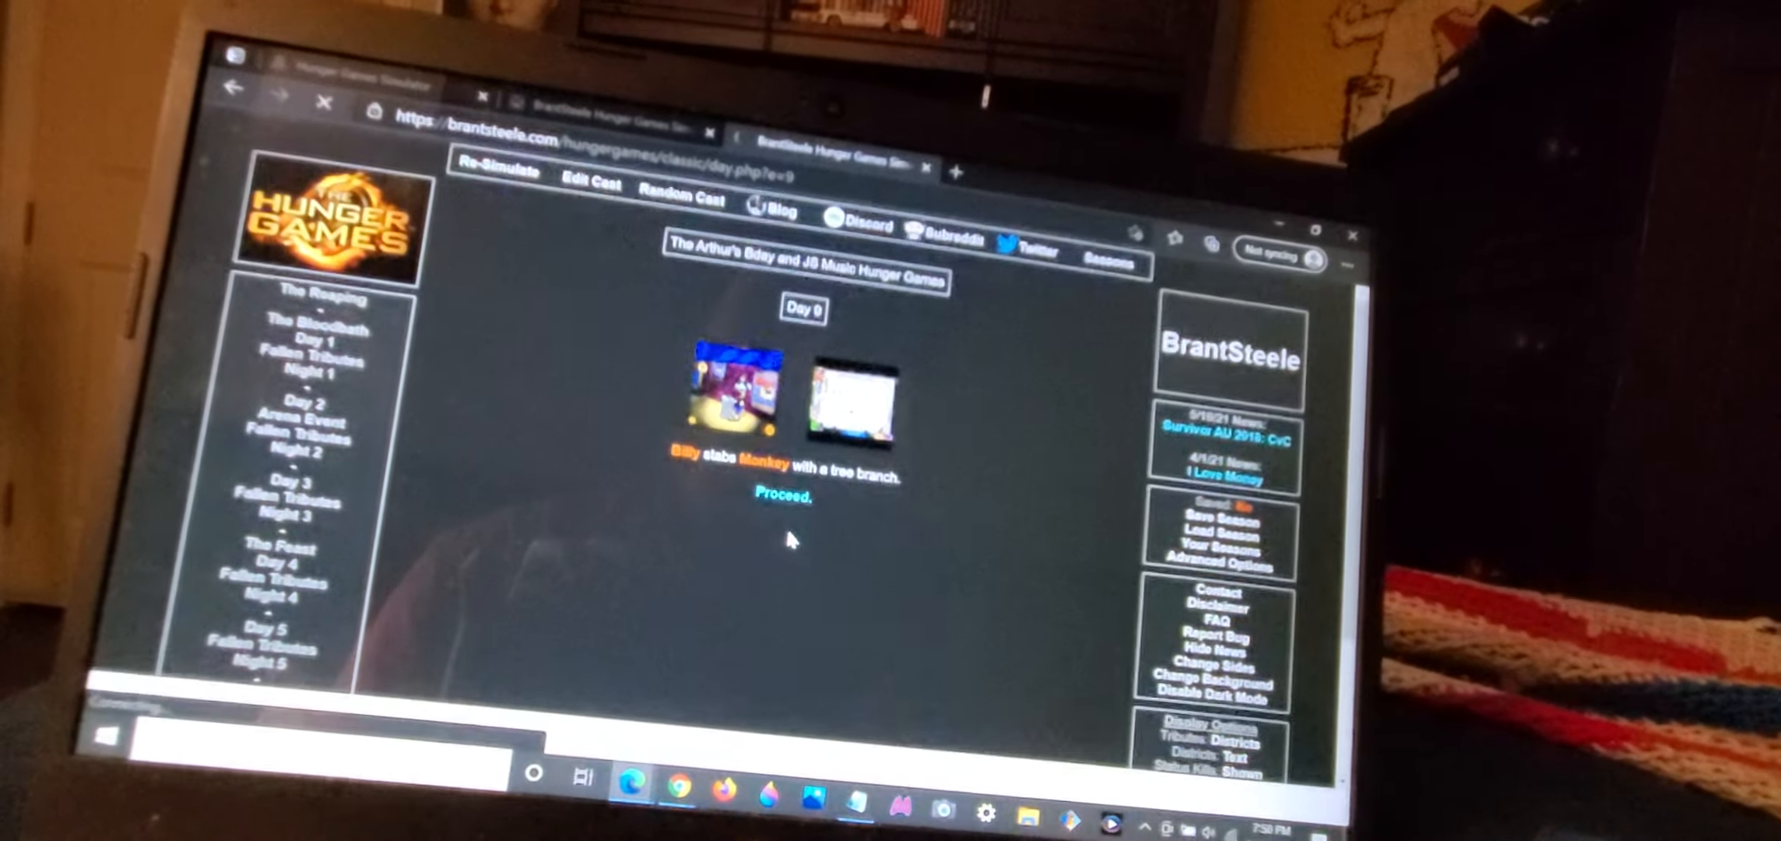
Step: Proceed past Day 9 and Billy's win to the Placements ranking of every tribute
left_click(786, 499)
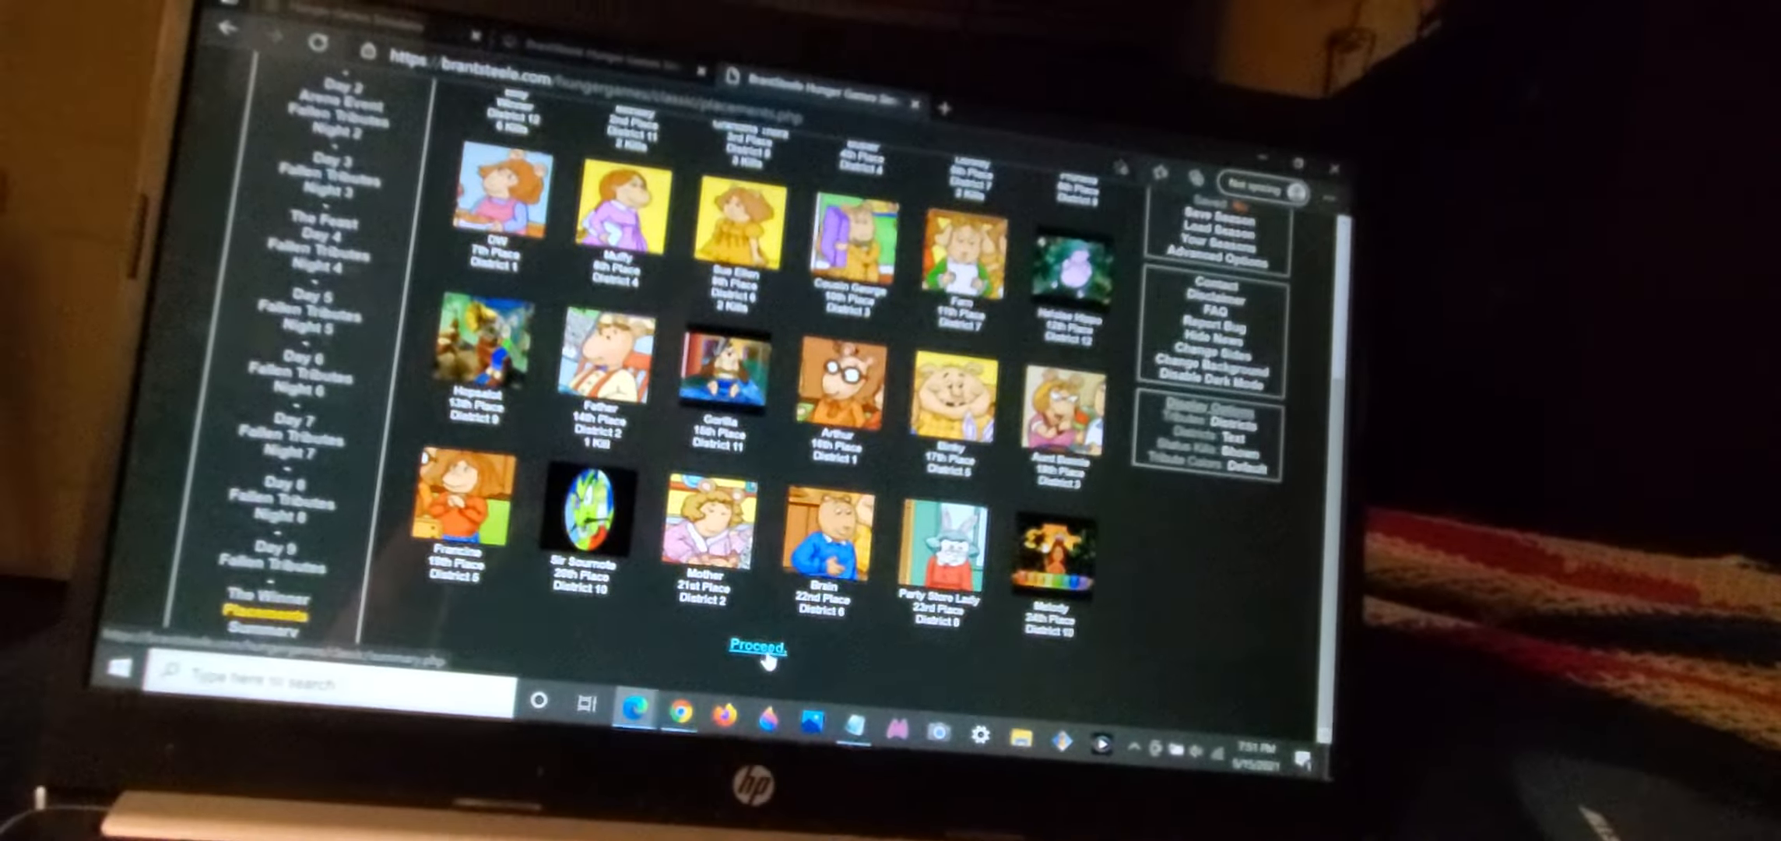
Step: Proceed from Placements to the Summary declaring Billy of District 12 the winner
left_click(756, 645)
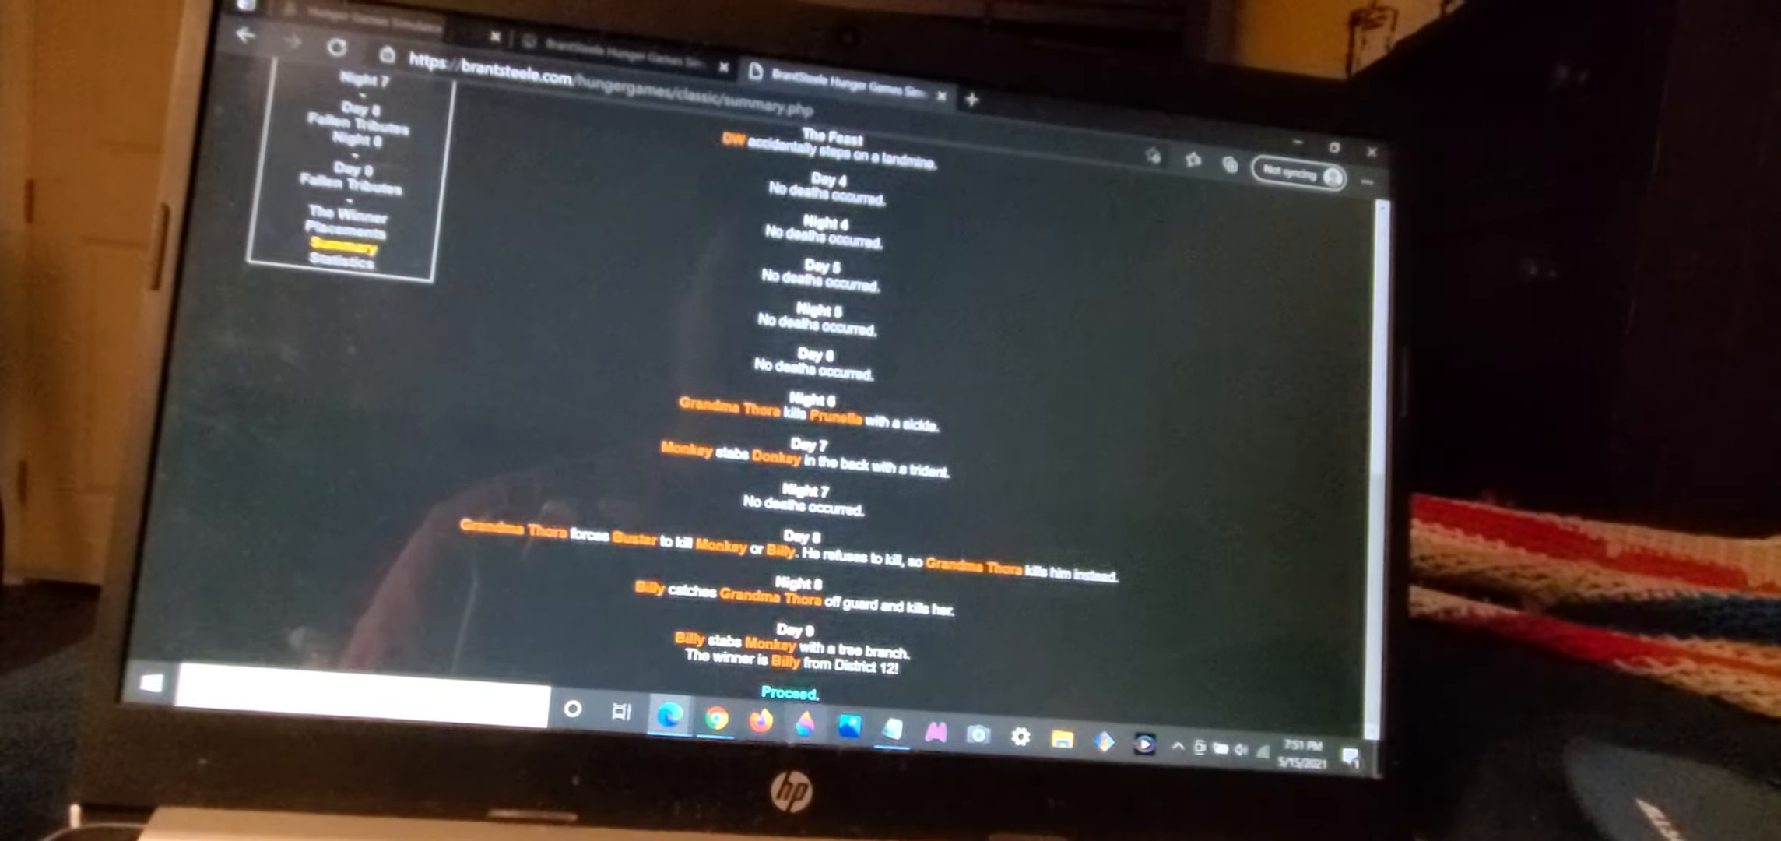